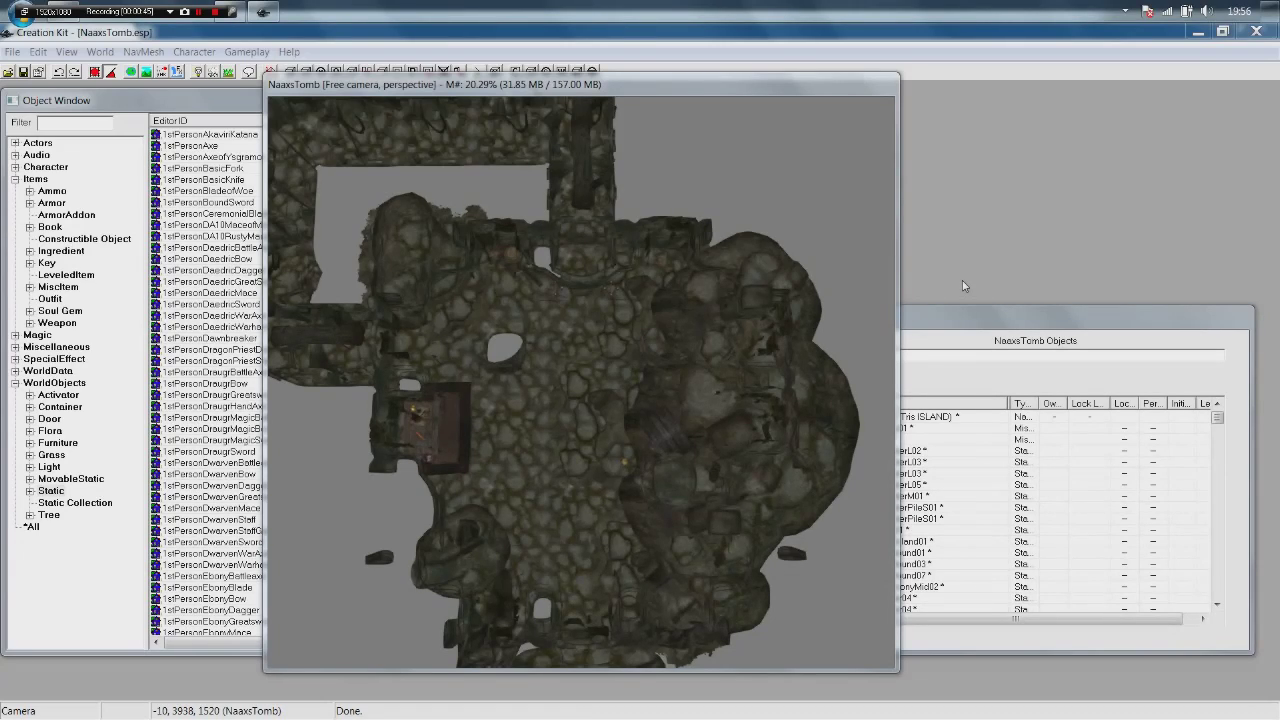
Review the NaxosTomb plugin's details in the Data files list, then dismiss it without loading.
{"action": "left_click", "coordinate": [12, 52]}
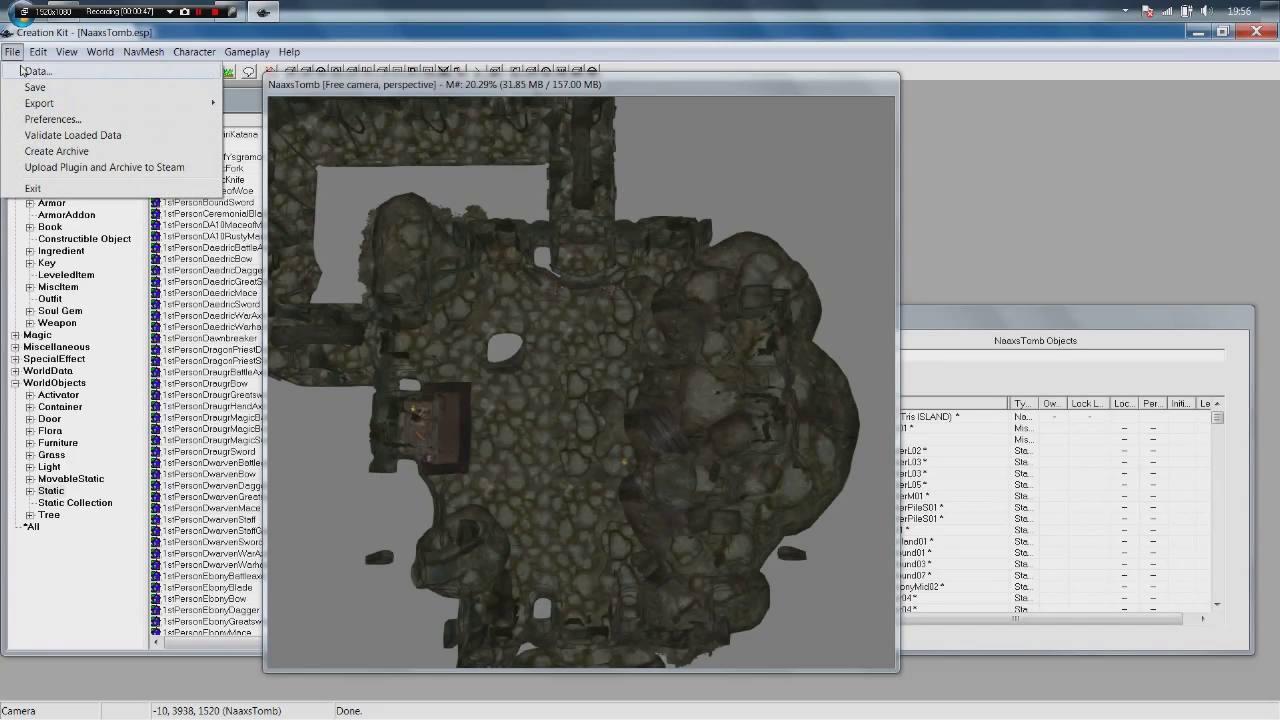
{"action": "left_click", "coordinate": [36, 72]}
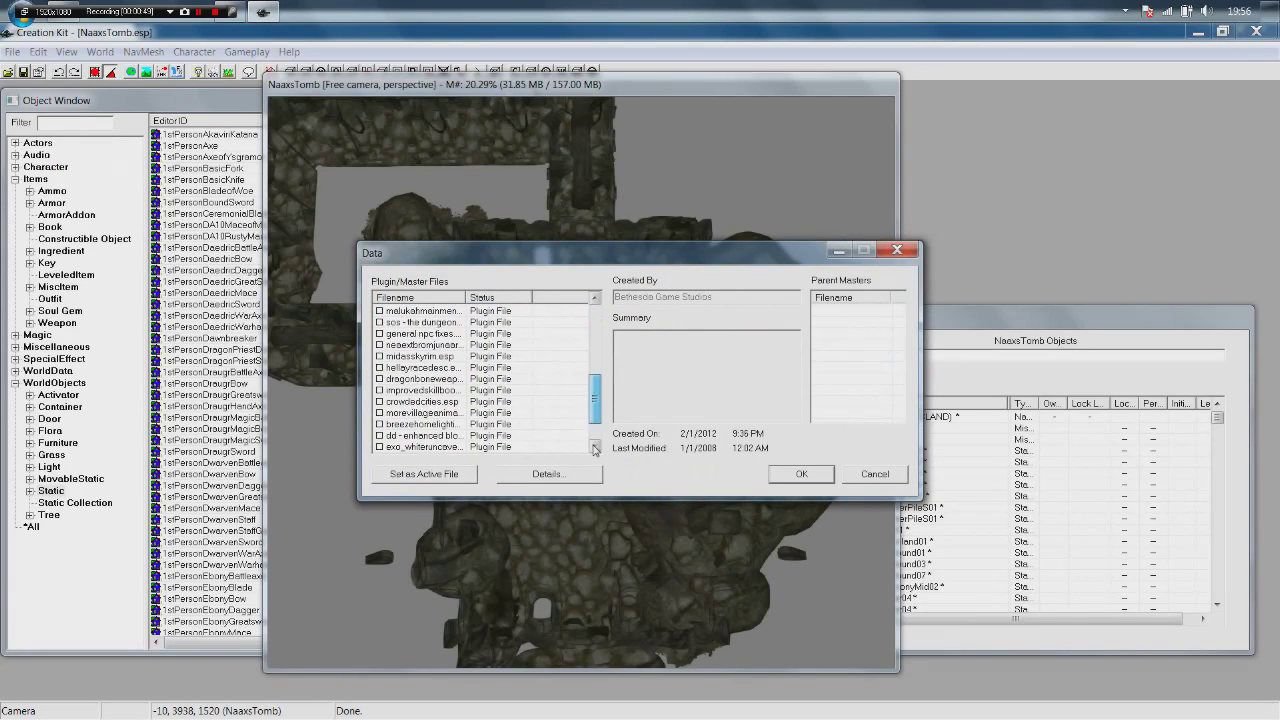
{"action": "left_click", "coordinate": [420, 448]}
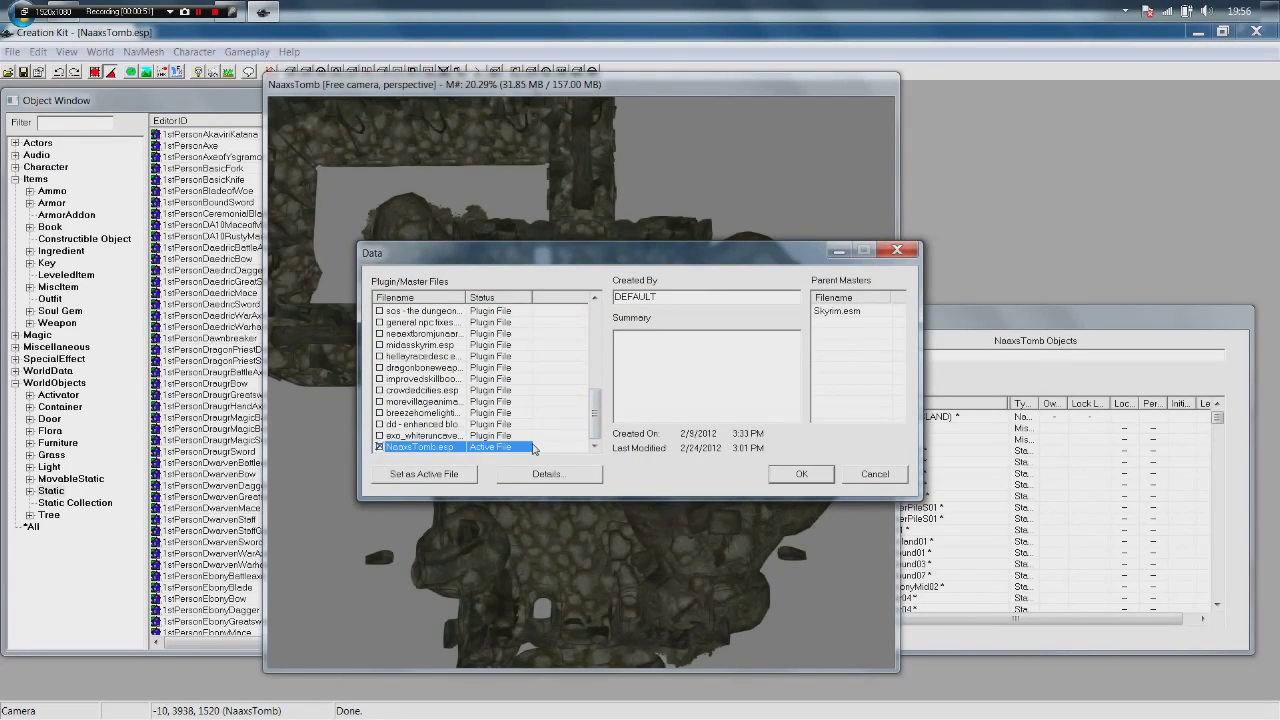
{"action": "mouse_move", "coordinate": [458, 448]}
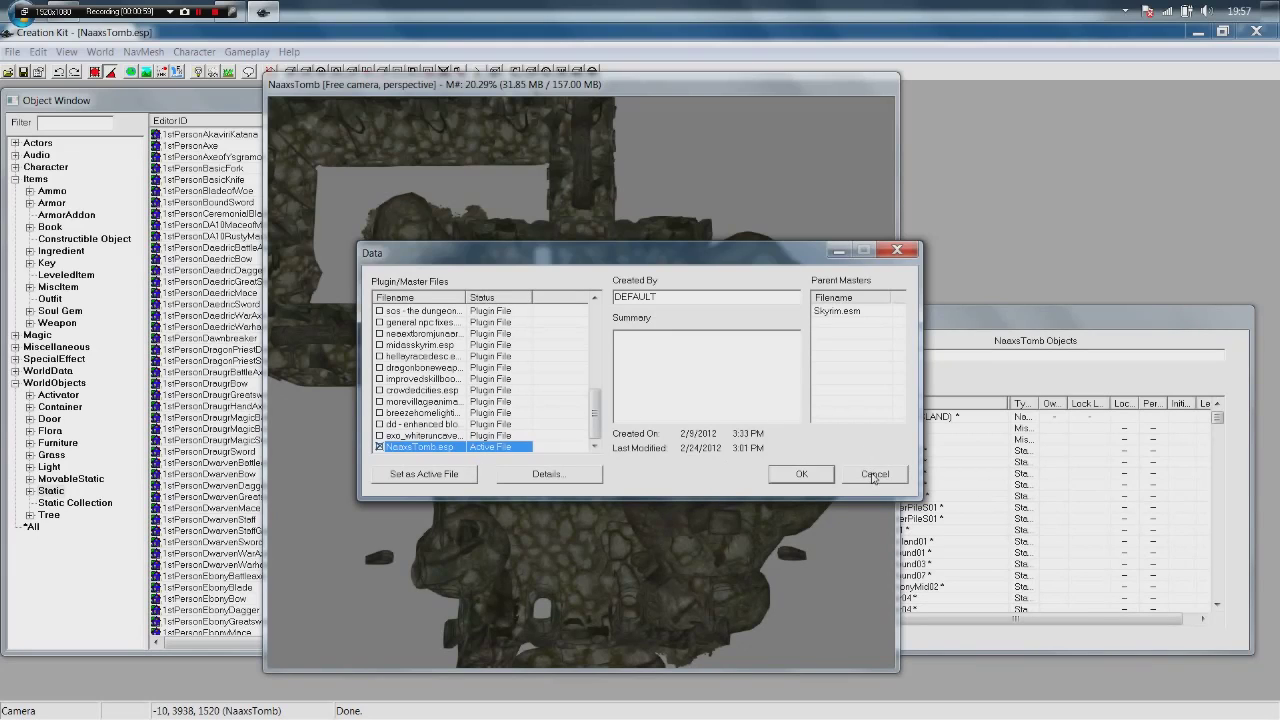
{"action": "left_click", "coordinate": [874, 472]}
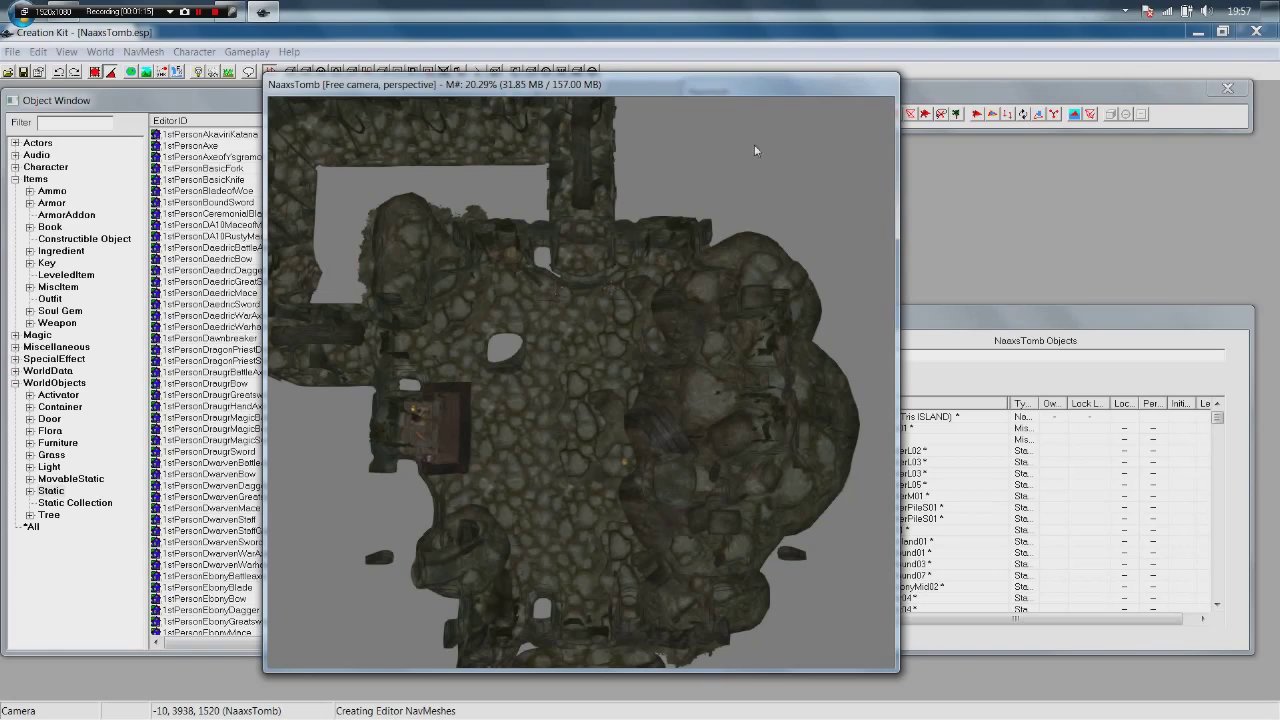
{"action": "mouse_move", "coordinate": [696, 164]}
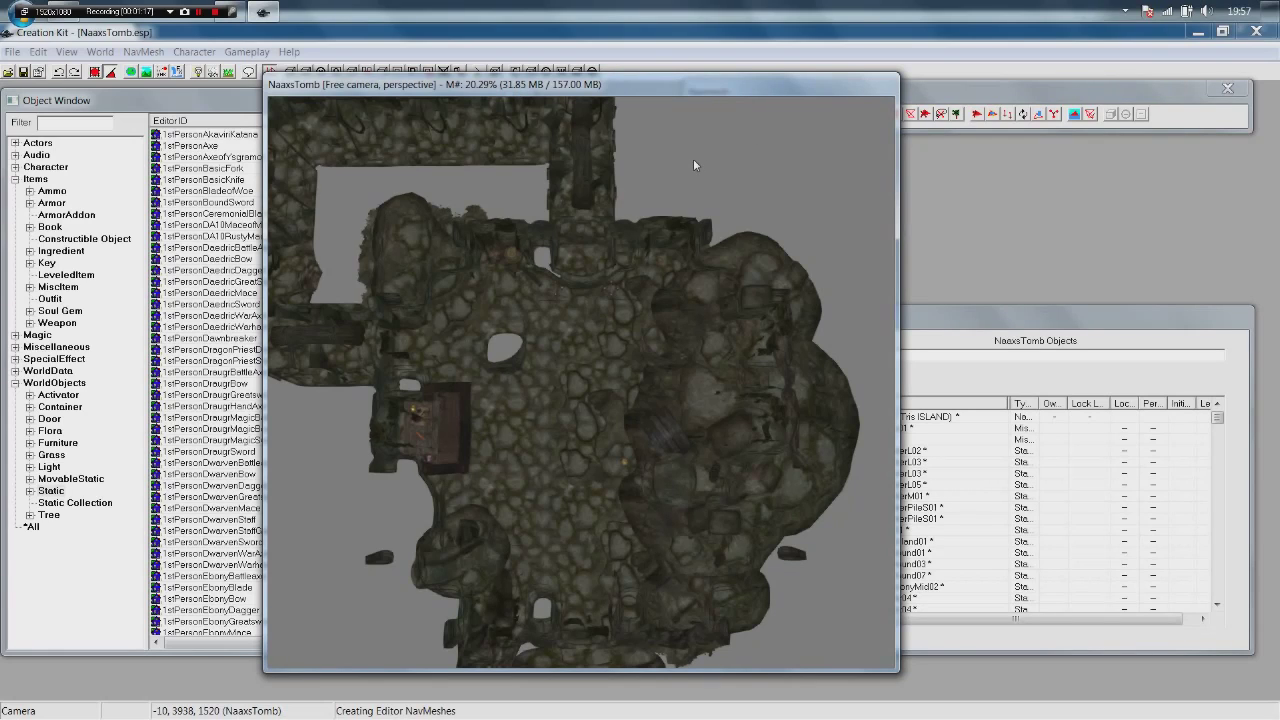
{"action": "mouse_move", "coordinate": [178, 90]}
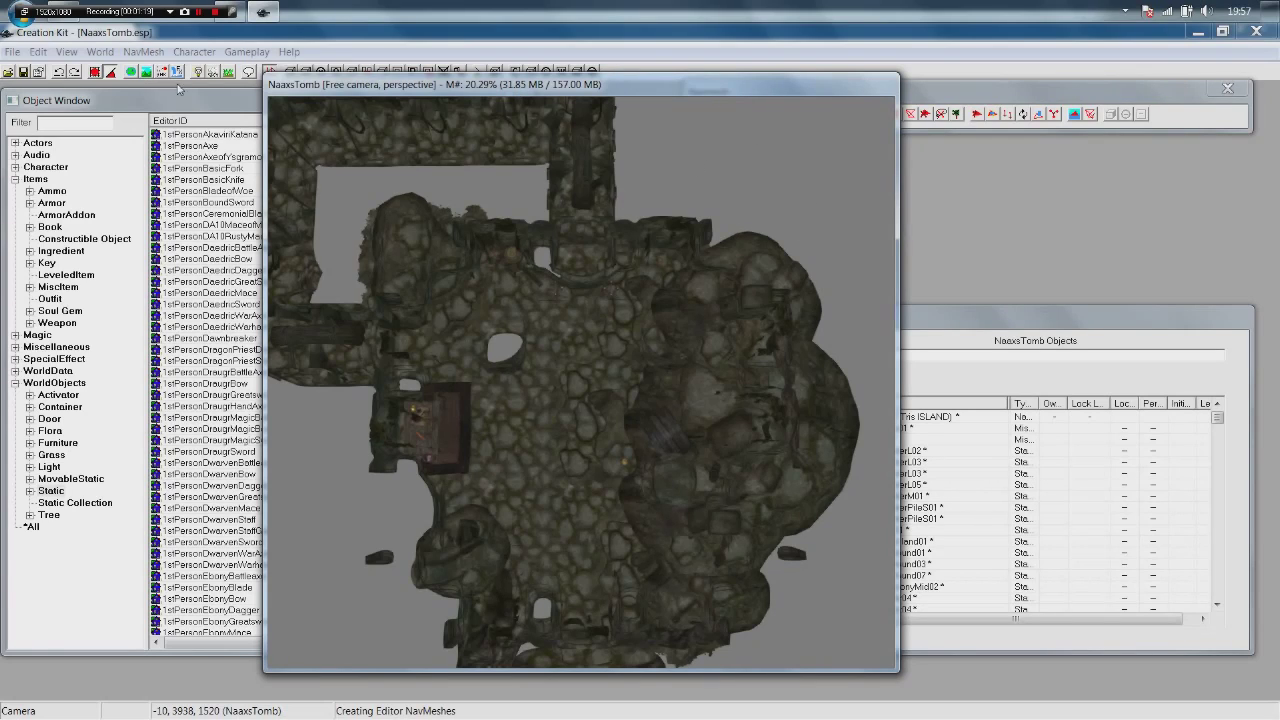
Bring up Recast Based Generation from the NavMesh menu for the tomb cell.
{"action": "left_click", "coordinate": [144, 52]}
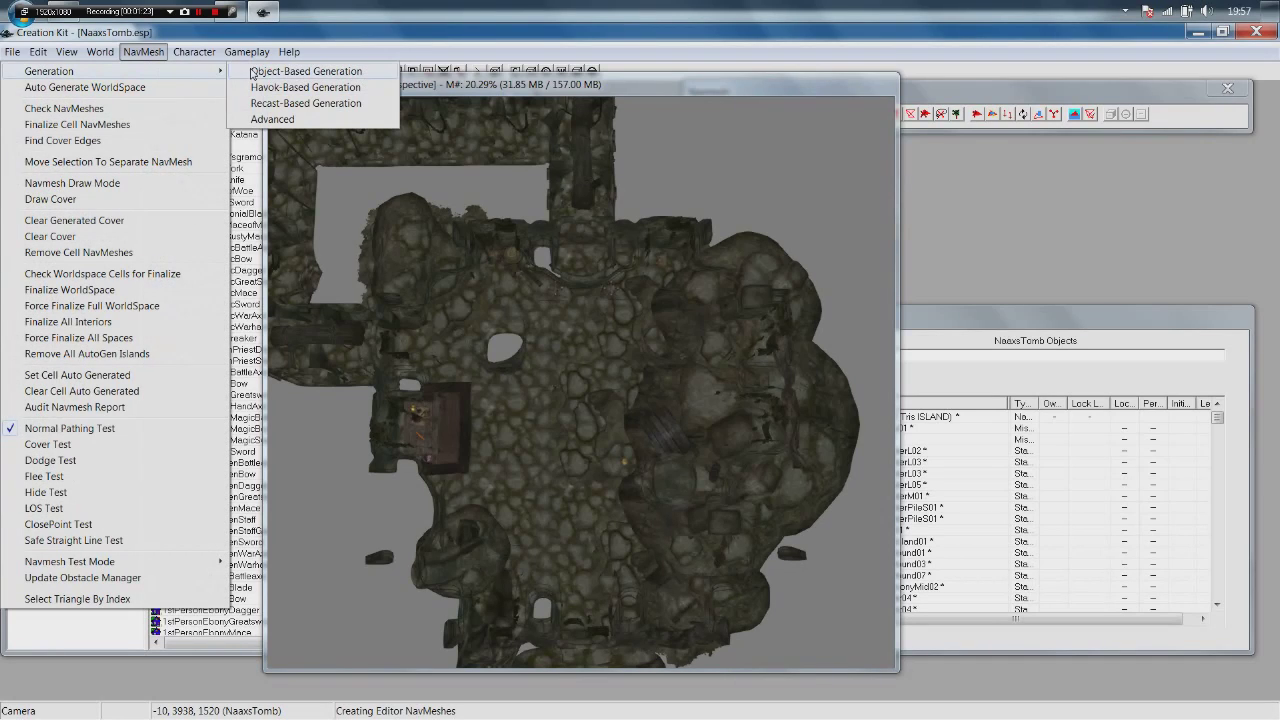
{"action": "mouse_move", "coordinate": [304, 104]}
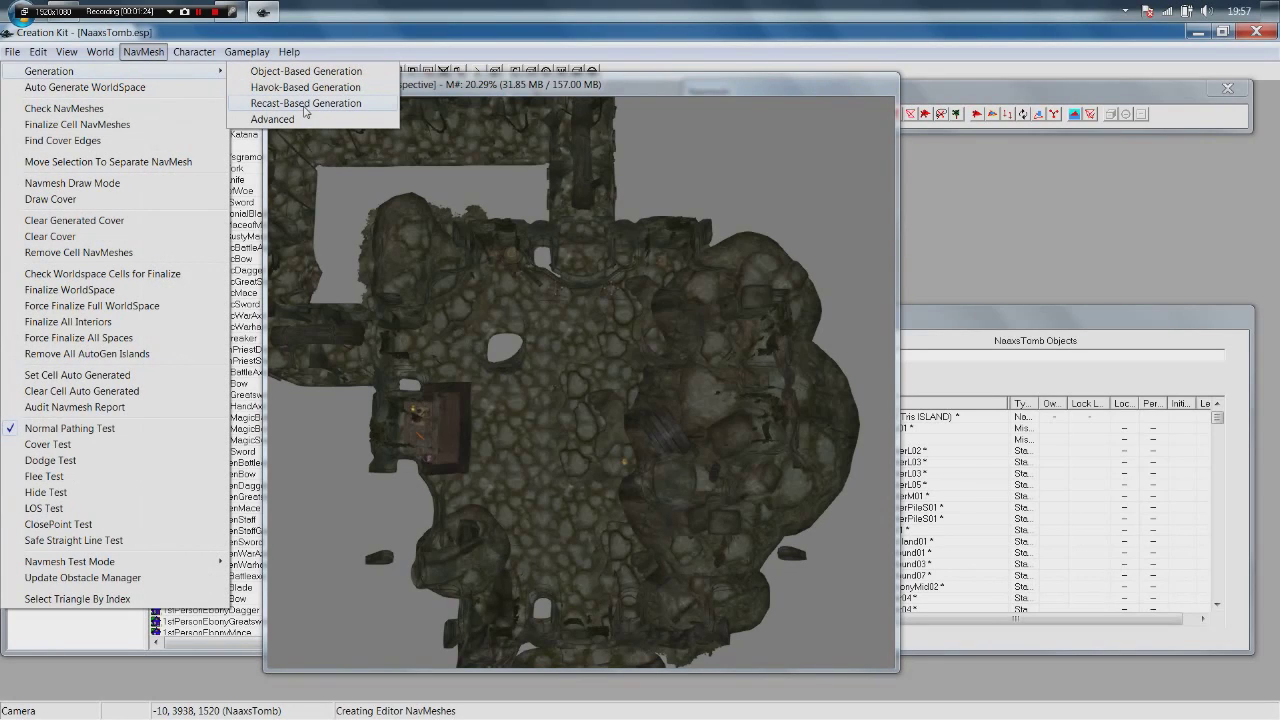
{"action": "left_click", "coordinate": [306, 104]}
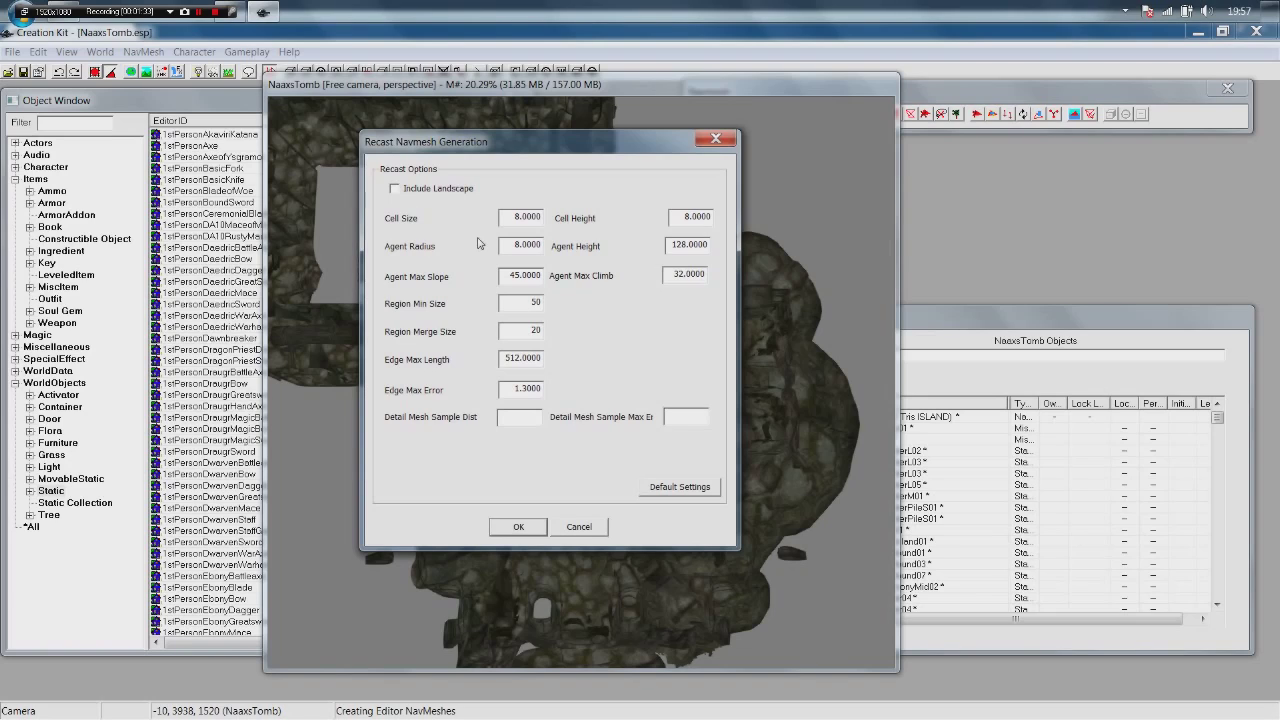
{"action": "mouse_move", "coordinate": [516, 156]}
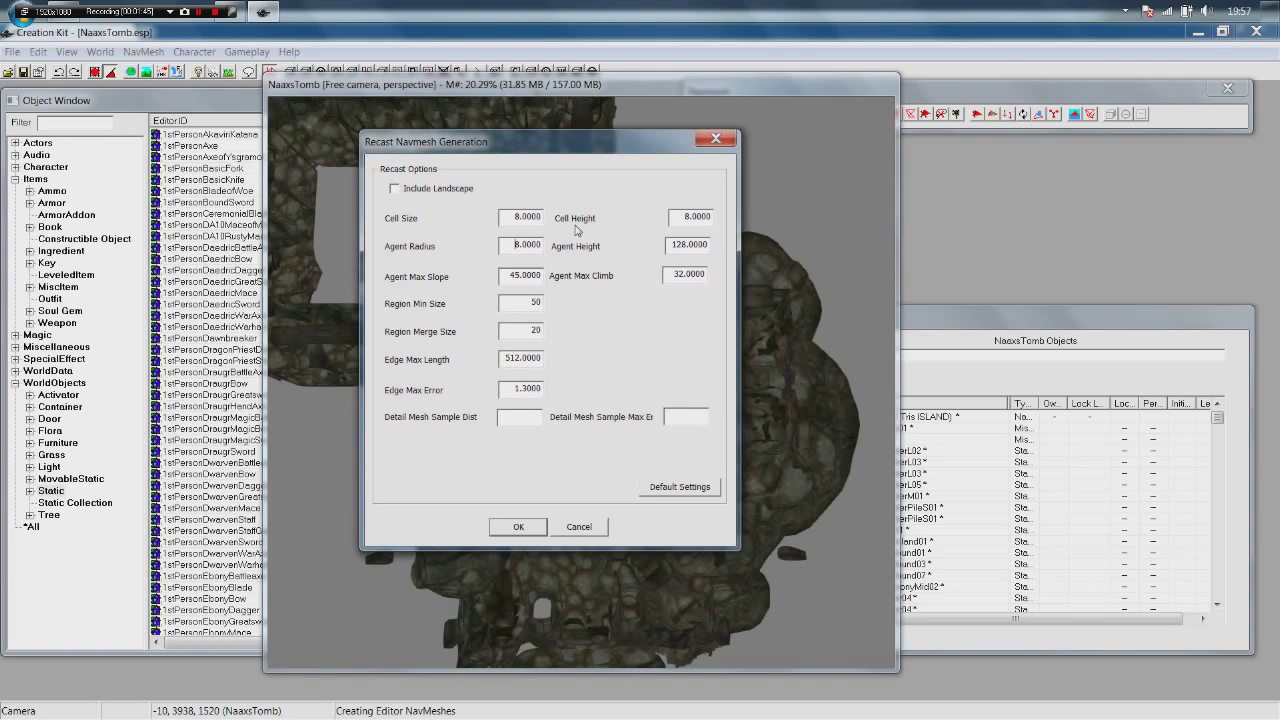
{"action": "mouse_move", "coordinate": [558, 254]}
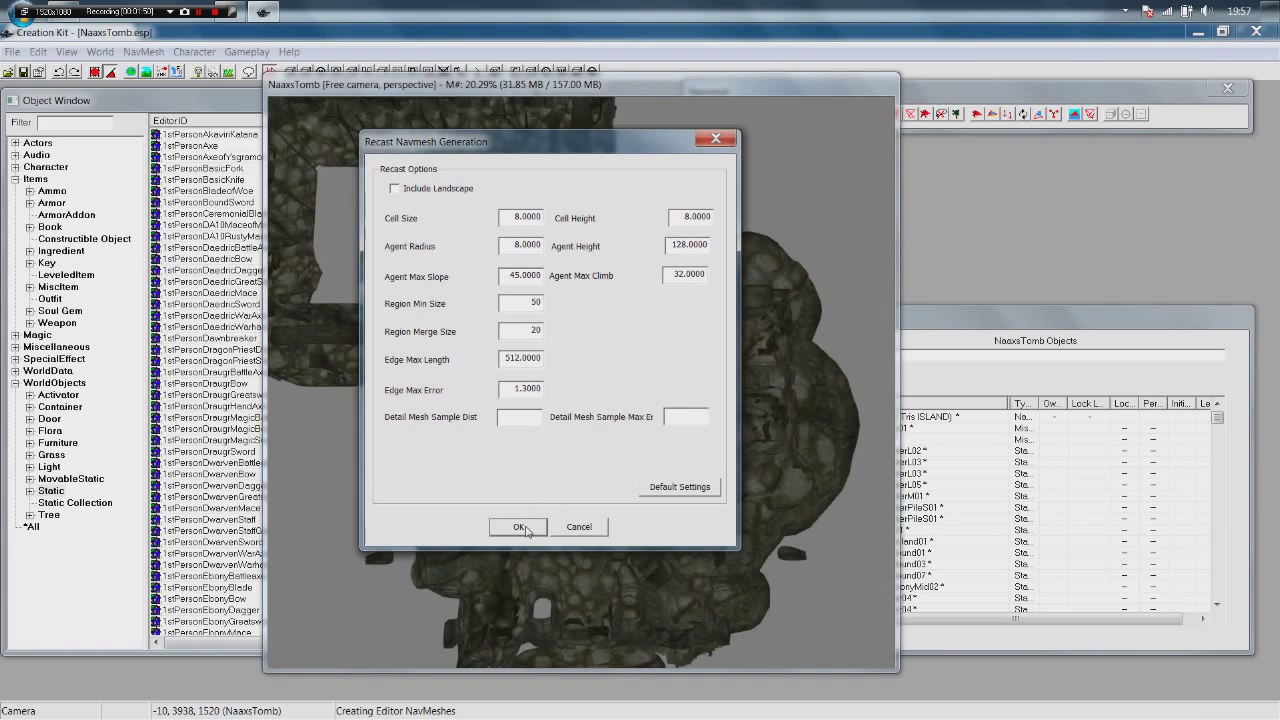
Run Recast generation with default settings and acknowledge the bad-normal warning.
{"action": "left_click", "coordinate": [518, 528]}
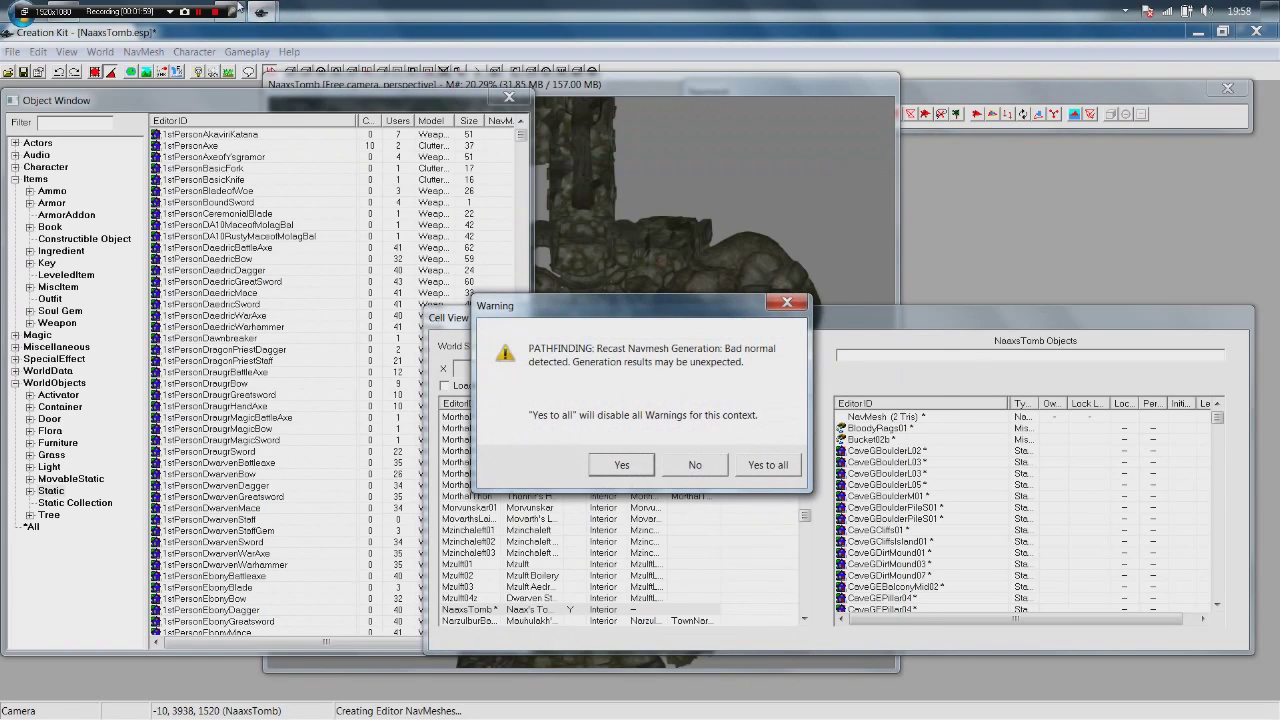
{"action": "left_click", "coordinate": [620, 464]}
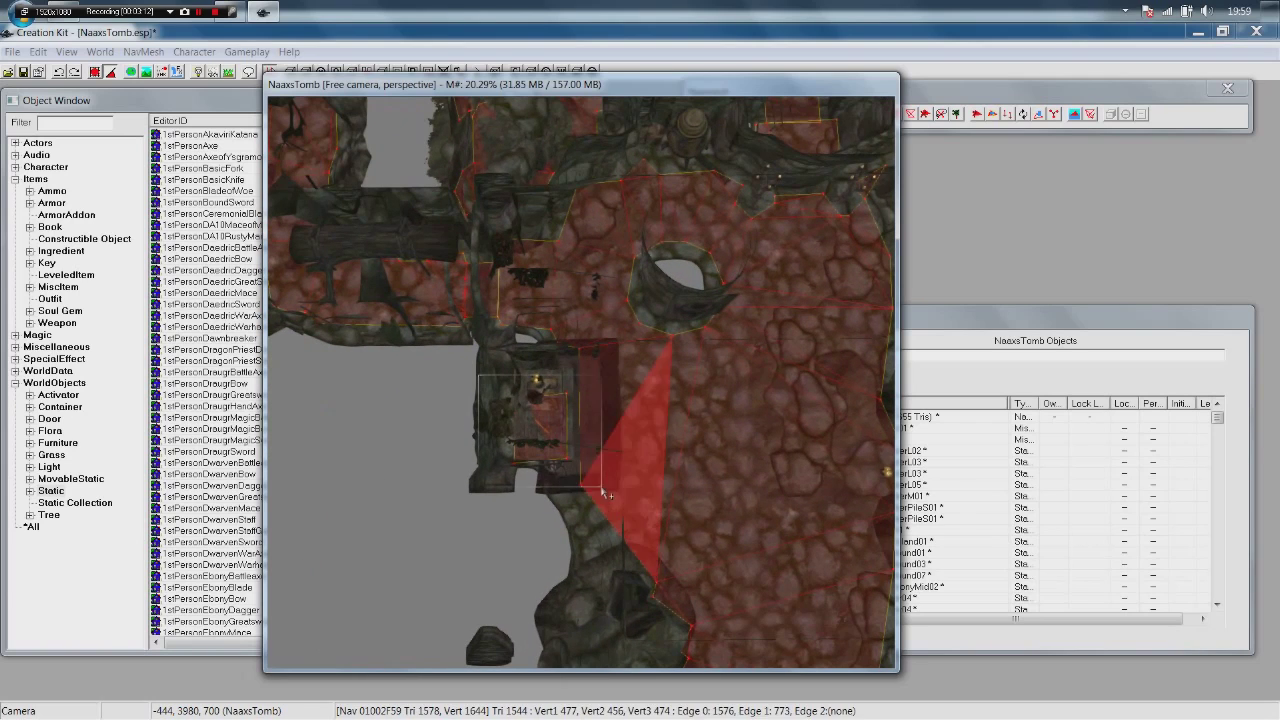
Enter navmesh editing mode on the generated 1574-triangle tomb navmesh.
{"action": "left_click", "coordinate": [564, 404]}
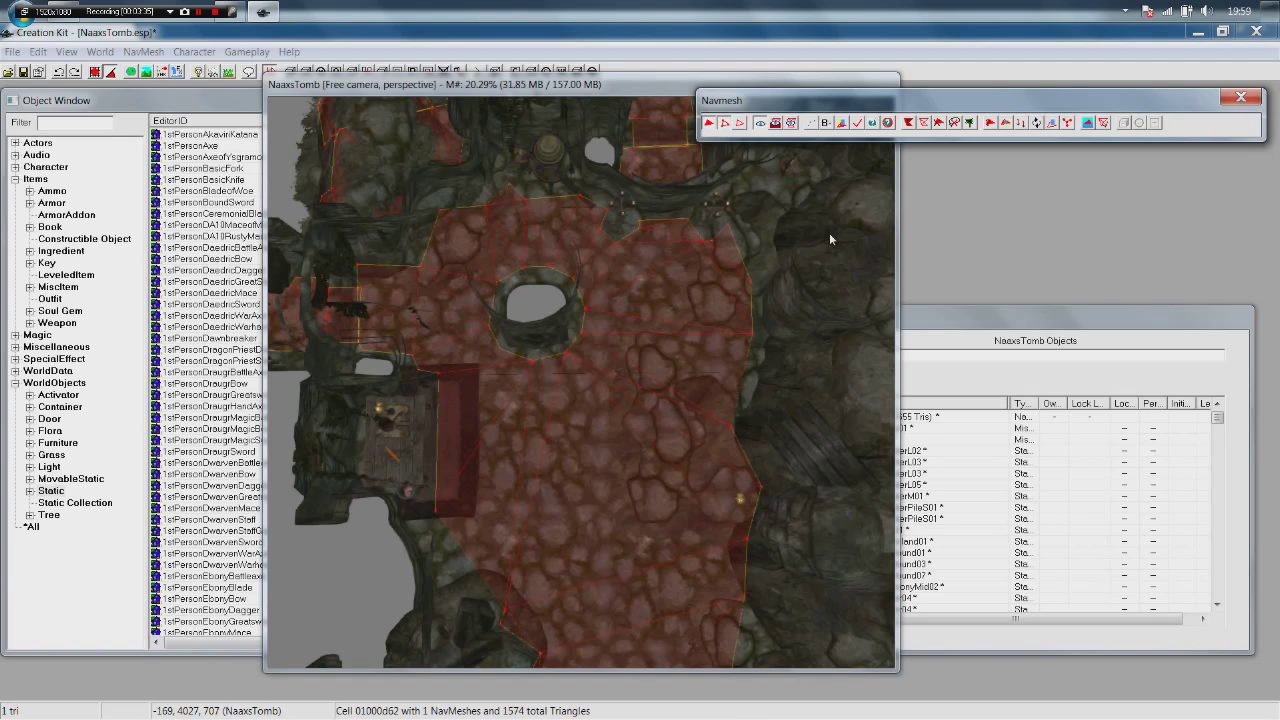
{"action": "mouse_move", "coordinate": [824, 292]}
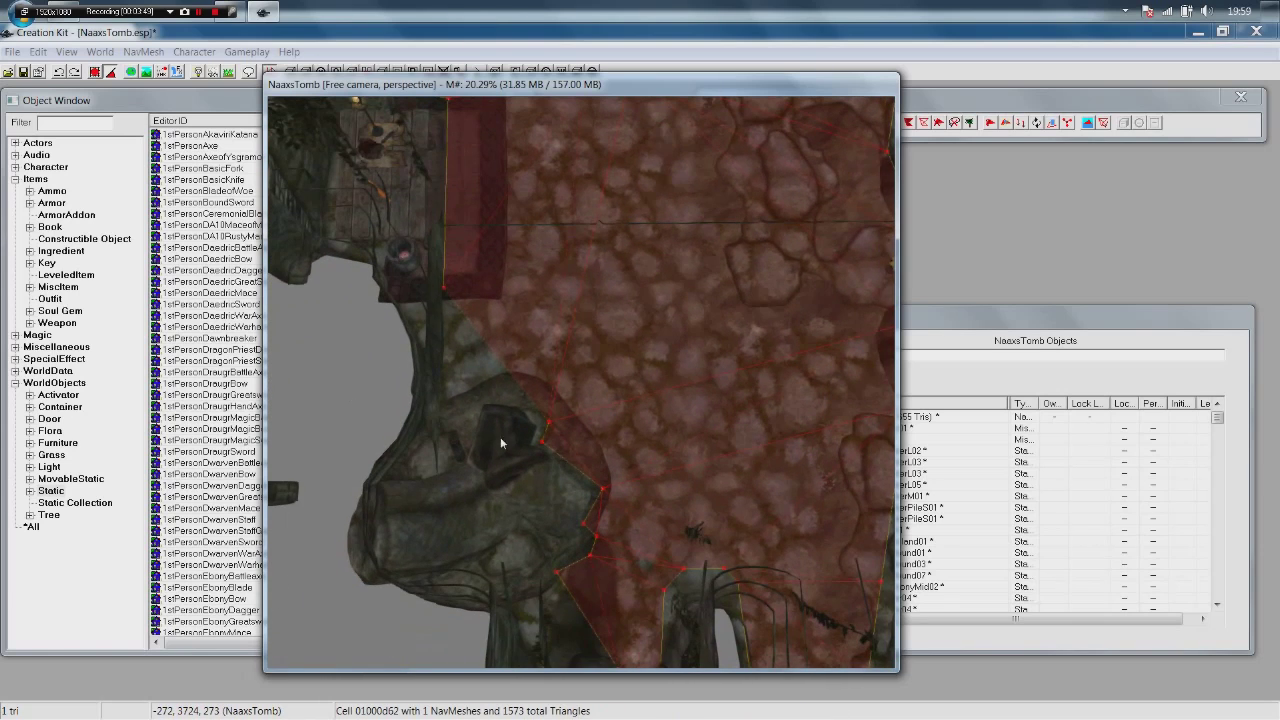
Delete two stray triangles along the rock wall, leaving 1572 triangles.
{"action": "left_click", "coordinate": [680, 352]}
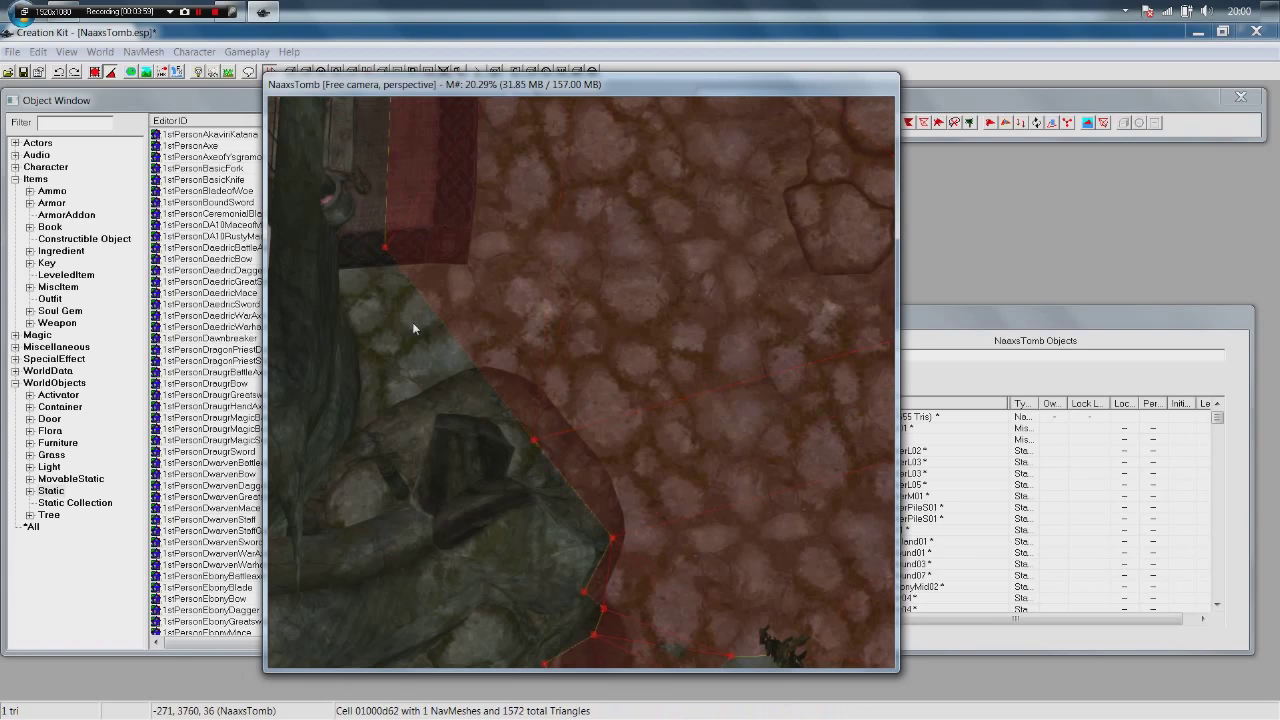
{"action": "left_click", "coordinate": [644, 264]}
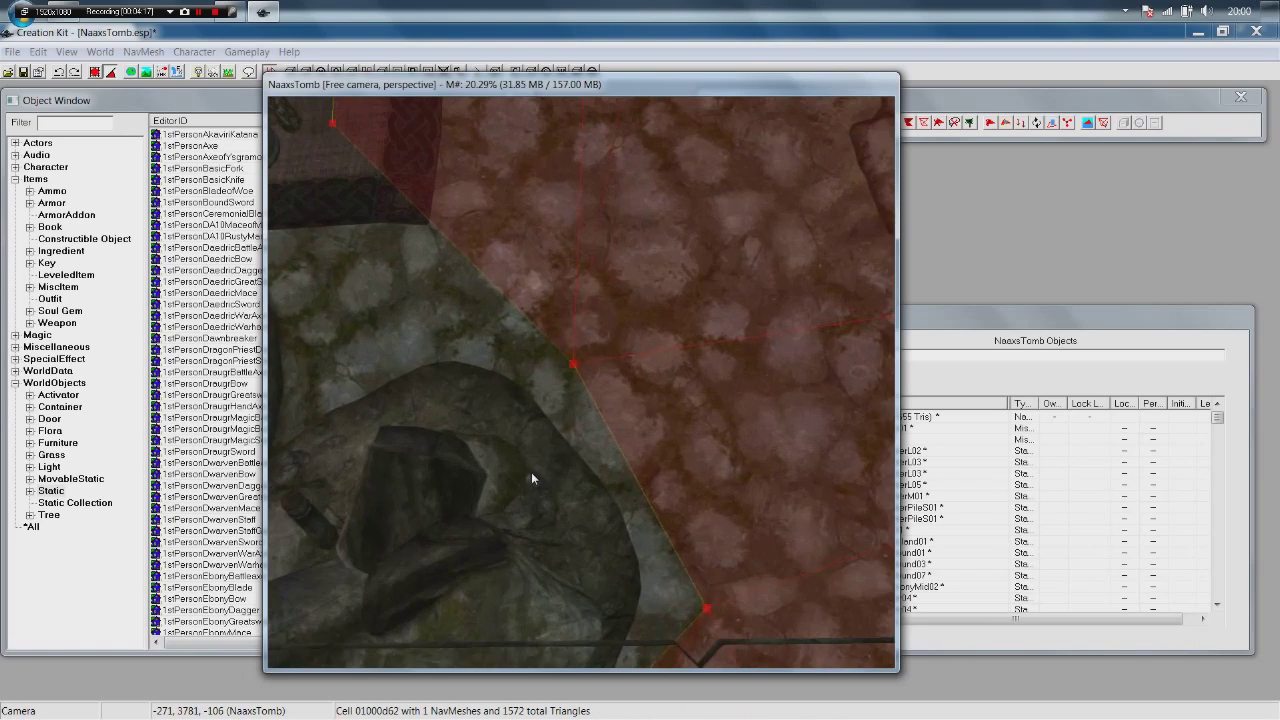
{"action": "left_click_drag", "start_coordinate": [532, 478], "coordinate": [502, 442]}
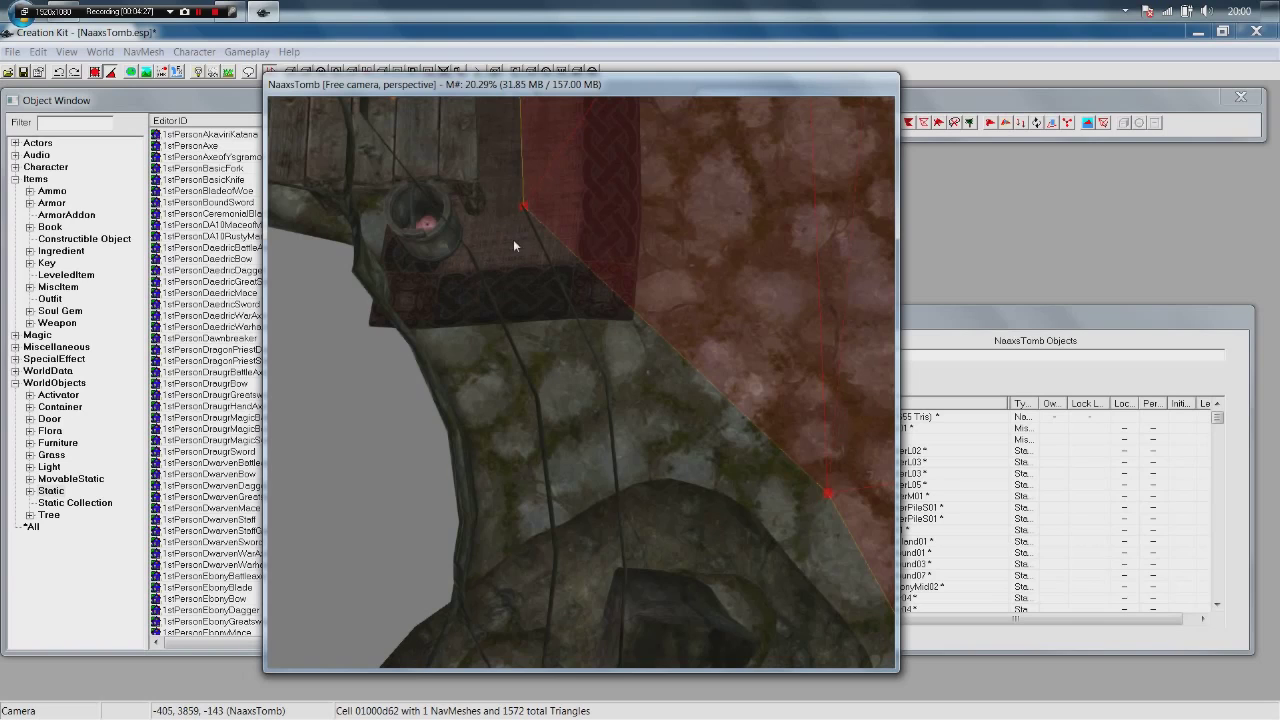
{"action": "mouse_move", "coordinate": [520, 252]}
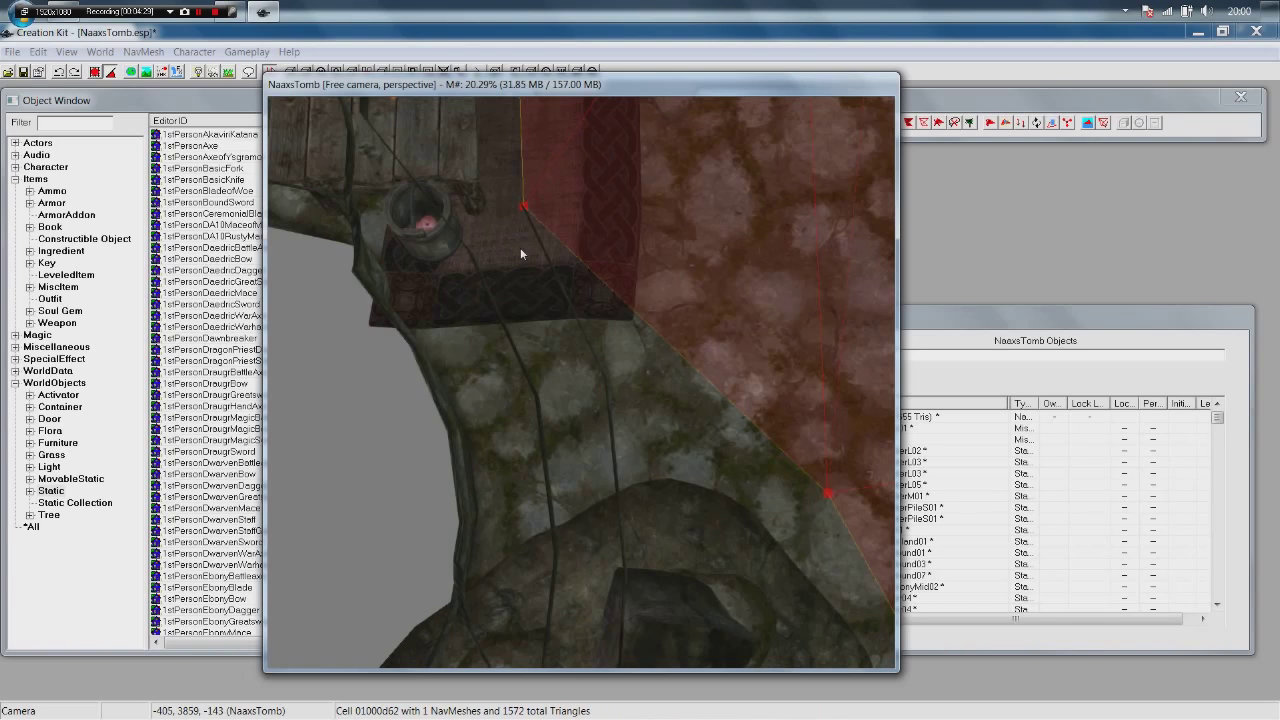
{"action": "mouse_move", "coordinate": [524, 216]}
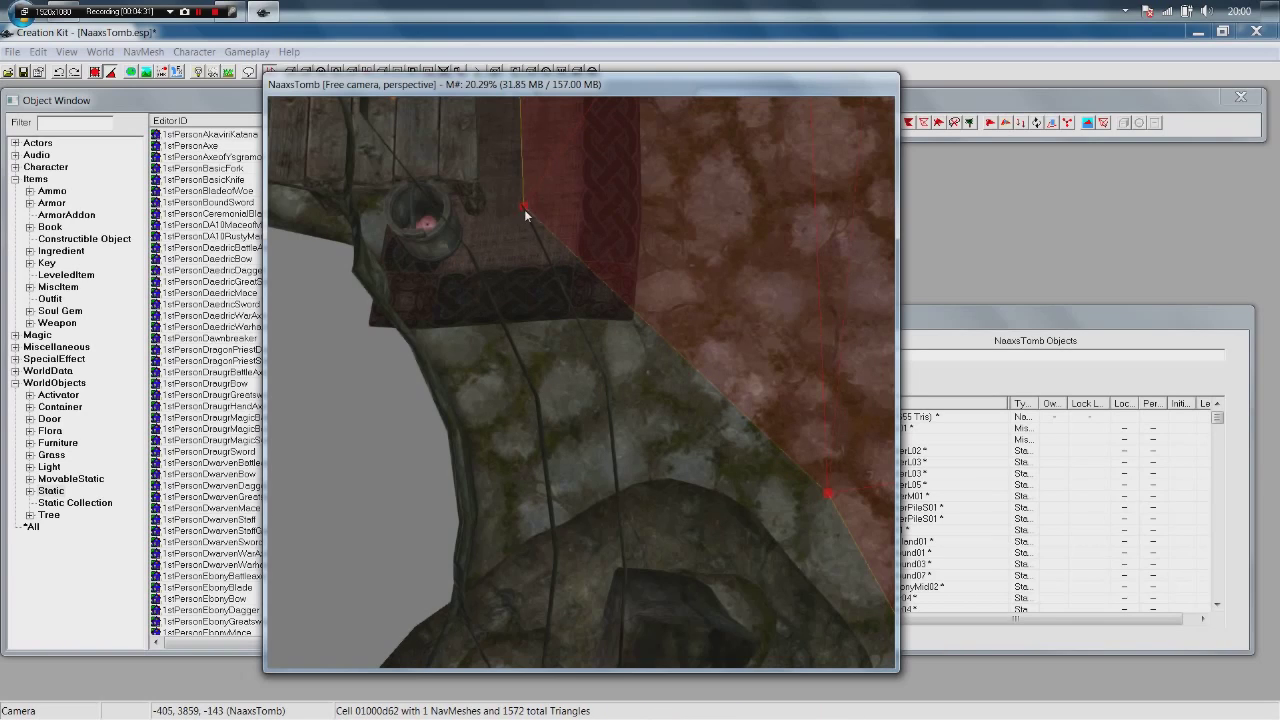
Place two vertices beside the rock wall and form a new triangle patching the gap.
{"action": "left_click", "coordinate": [530, 220]}
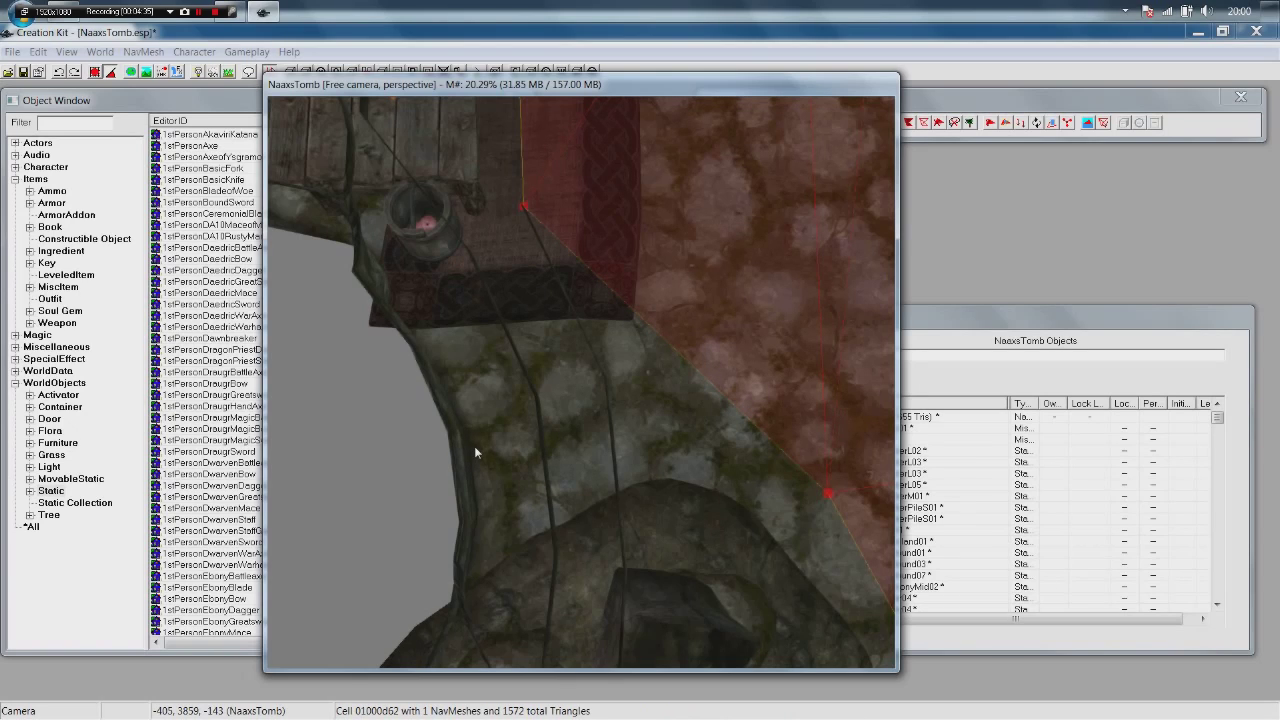
{"action": "mouse_move", "coordinate": [464, 430]}
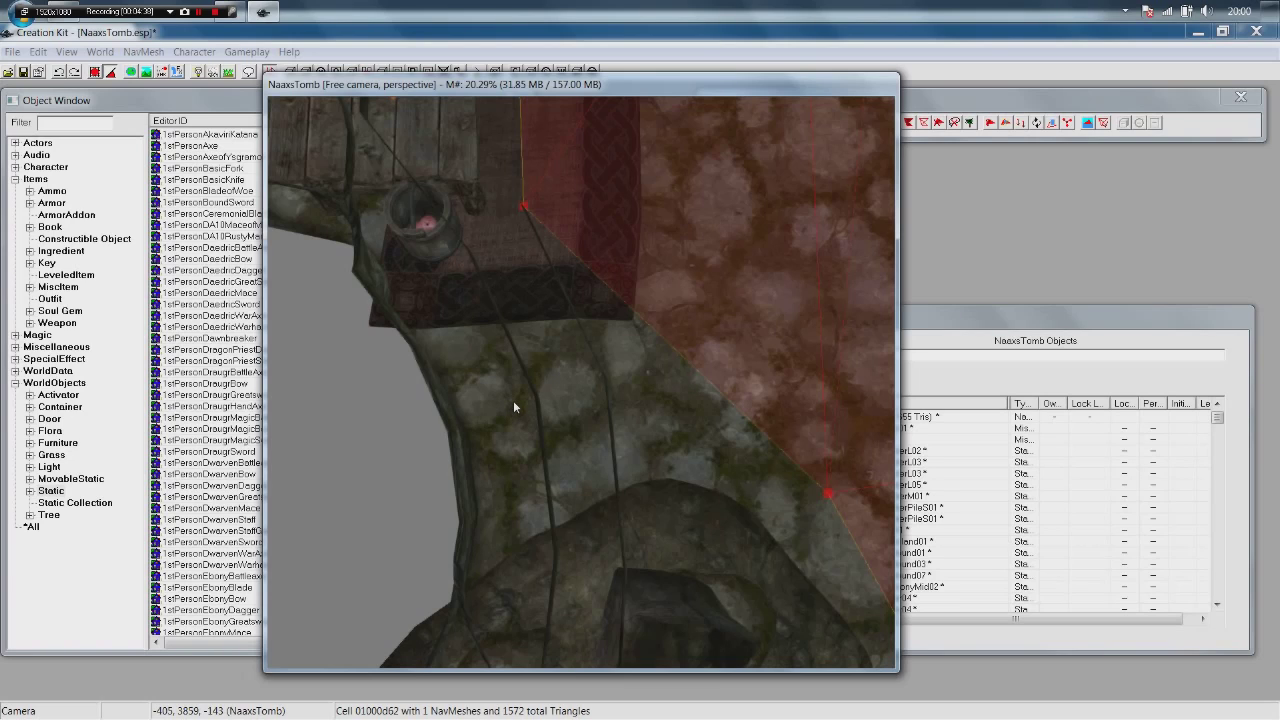
{"action": "mouse_move", "coordinate": [504, 258]}
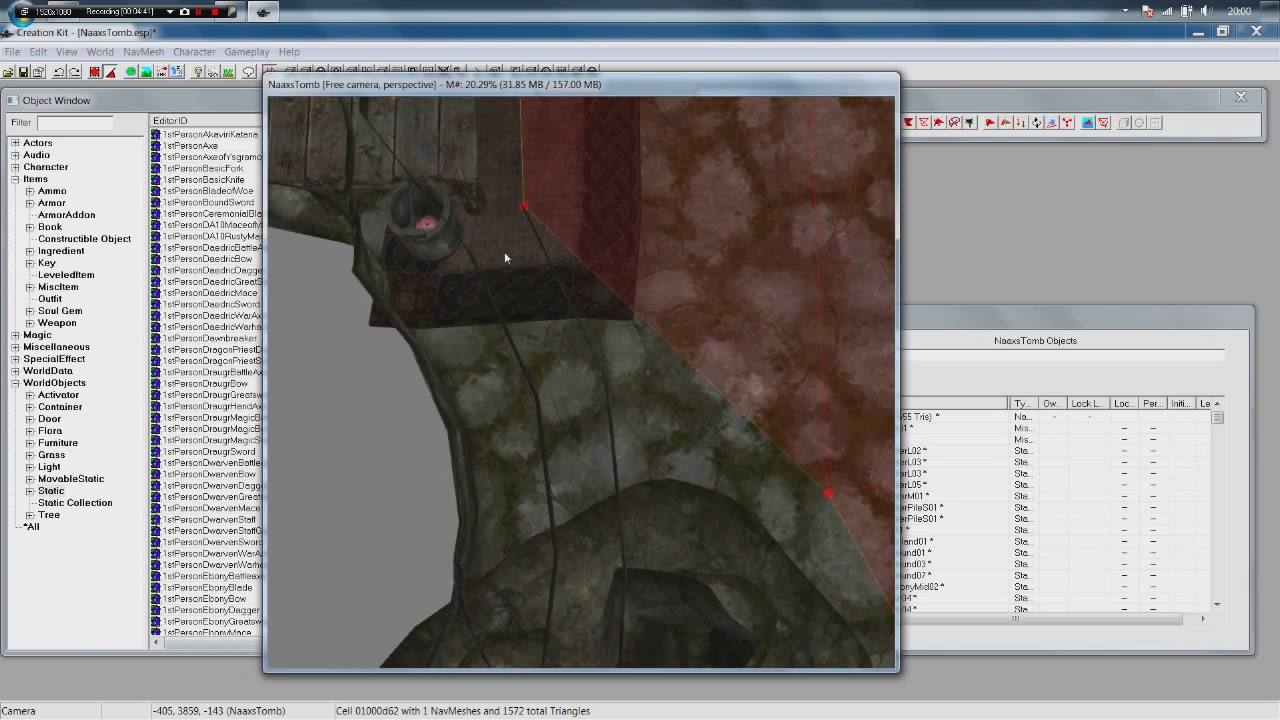
{"action": "left_click", "coordinate": [524, 206]}
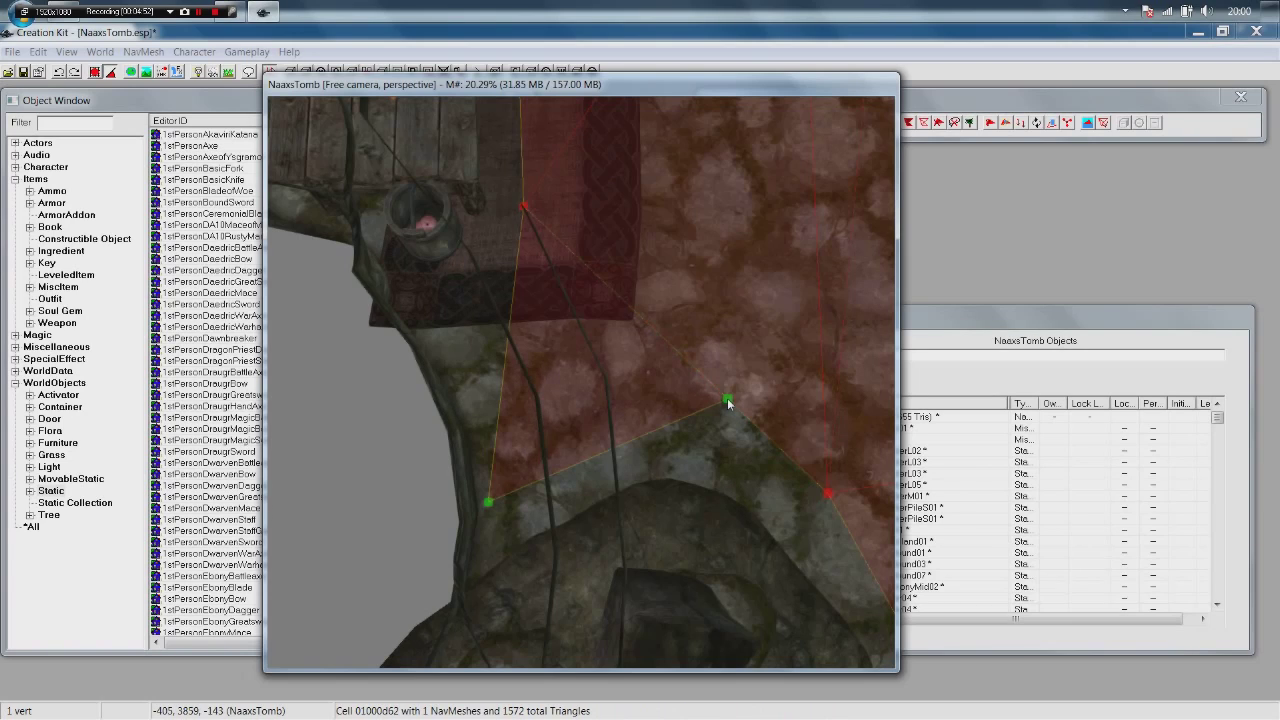
{"action": "left_click", "coordinate": [630, 336]}
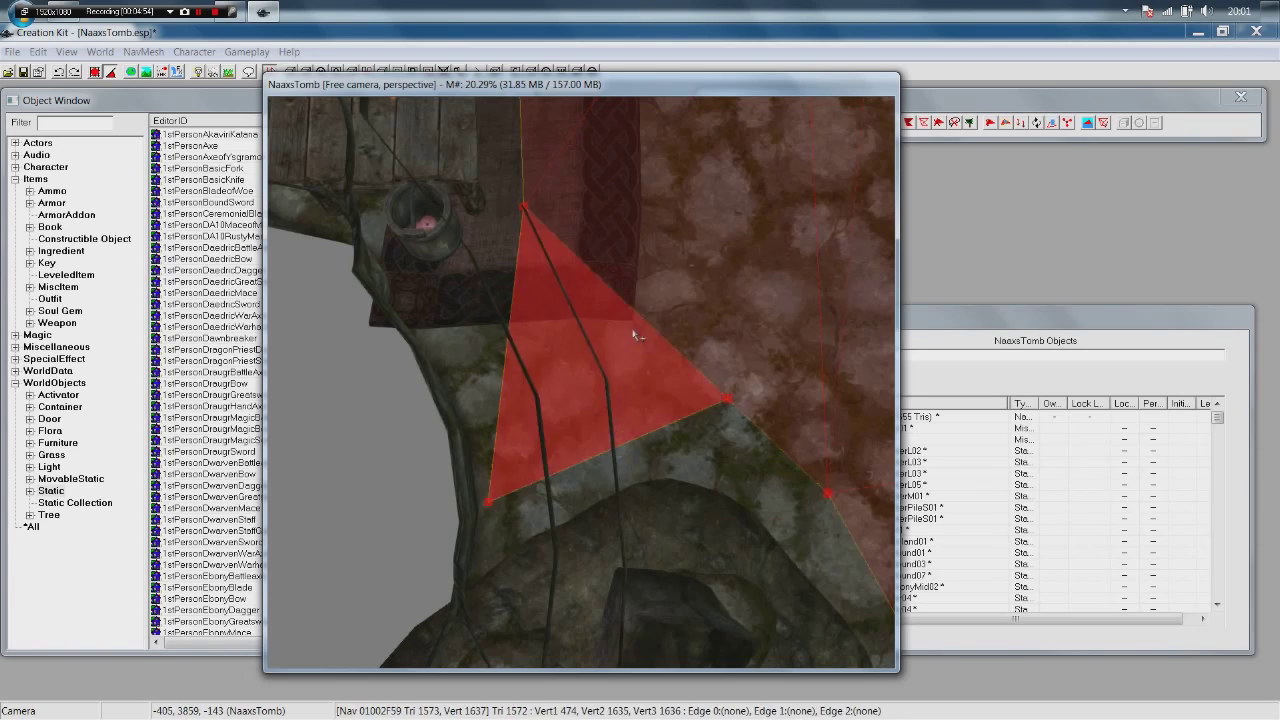
{"action": "mouse_move", "coordinate": [540, 276]}
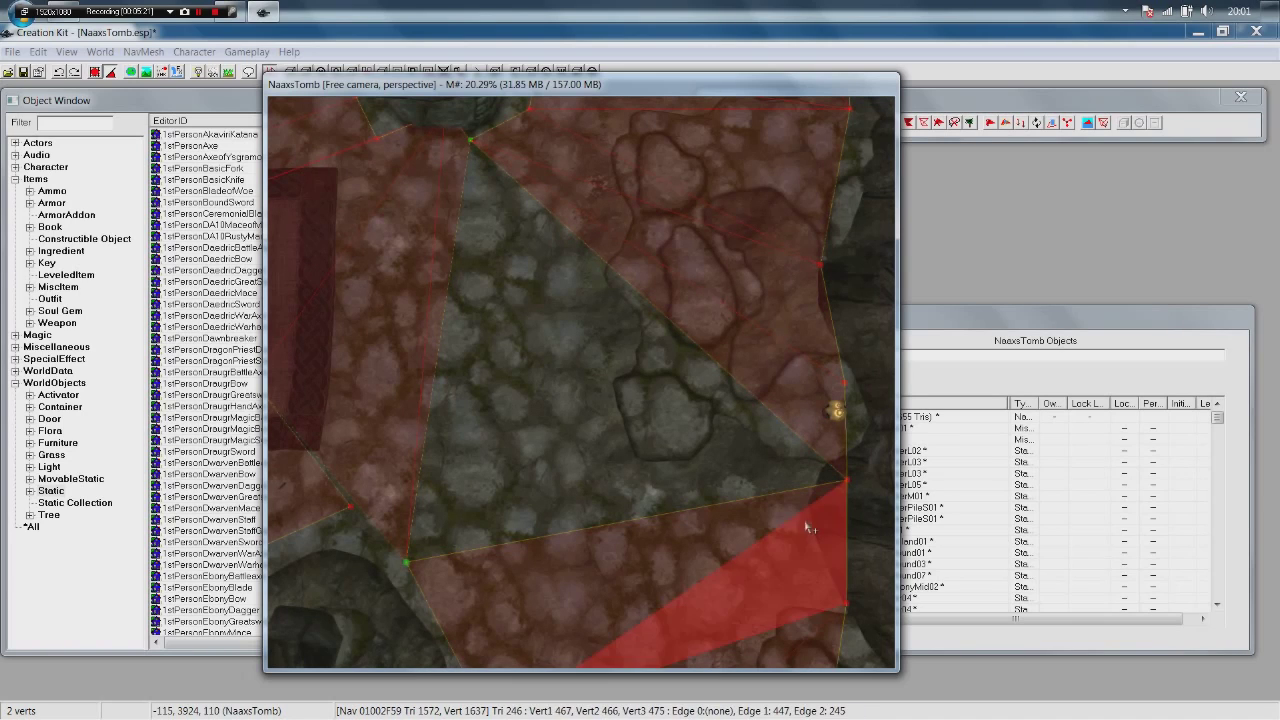
Select an edge vertex to move it flush with the tomb floor edge.
{"action": "left_click", "coordinate": [848, 480]}
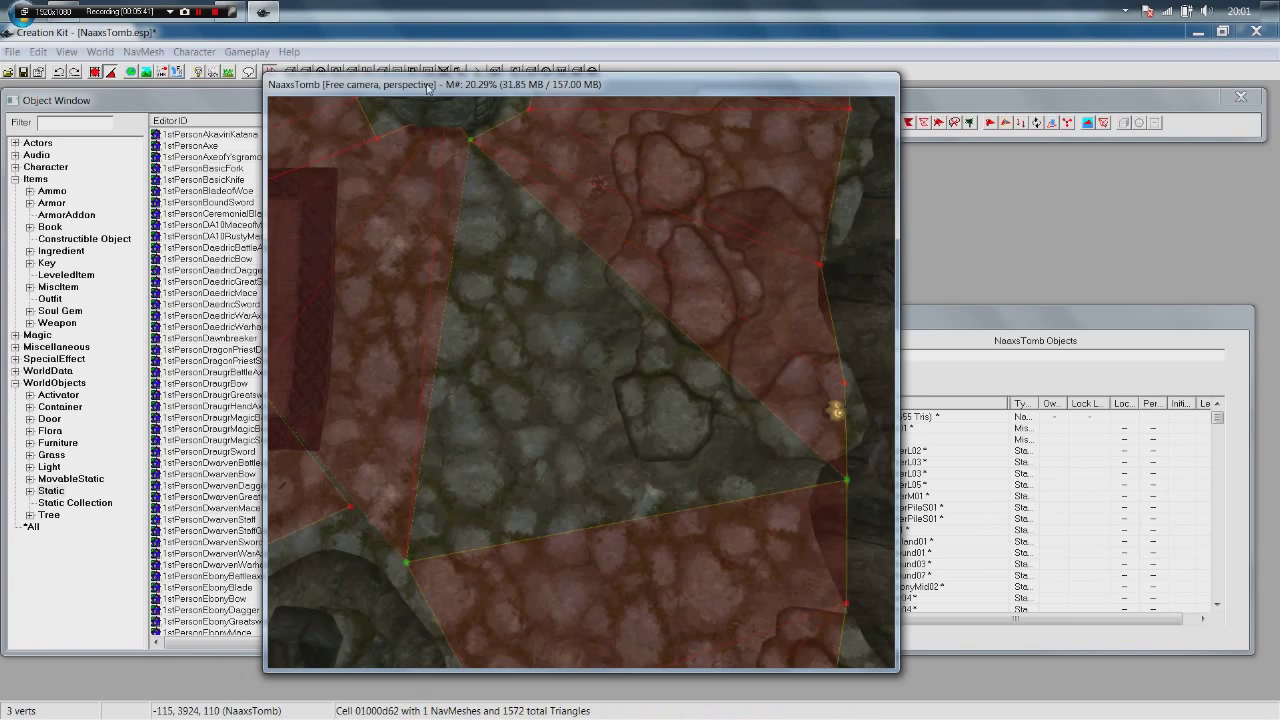
{"action": "mouse_move", "coordinate": [696, 434]}
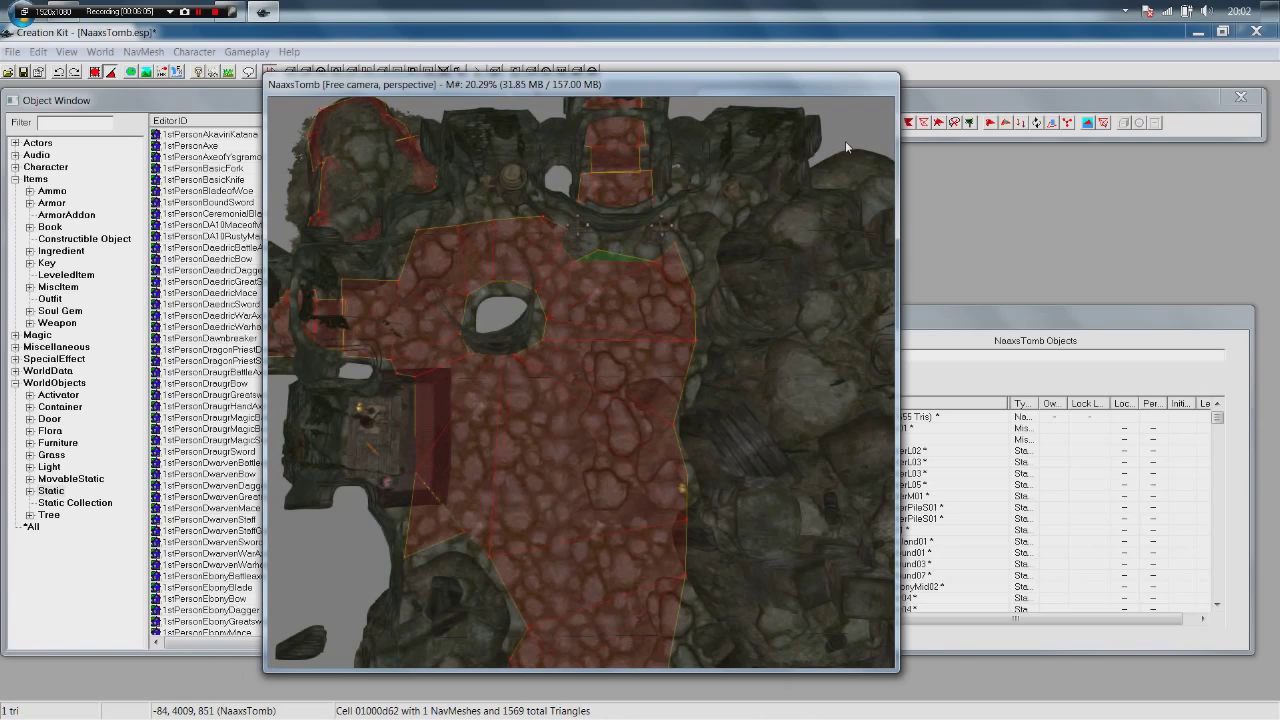
Delete the stray triangles around the round pillar, bringing the navmesh to 1567 triangles.
{"action": "left_click", "coordinate": [598, 270]}
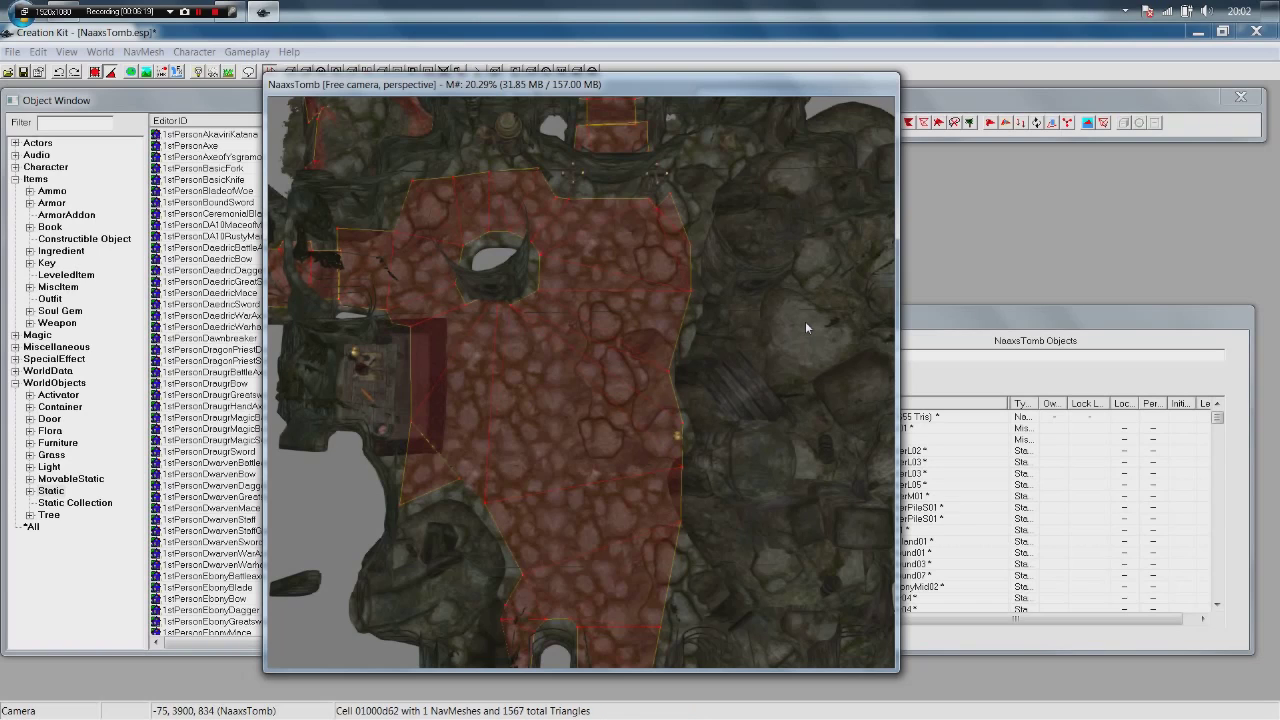
{"action": "left_click", "coordinate": [640, 384]}
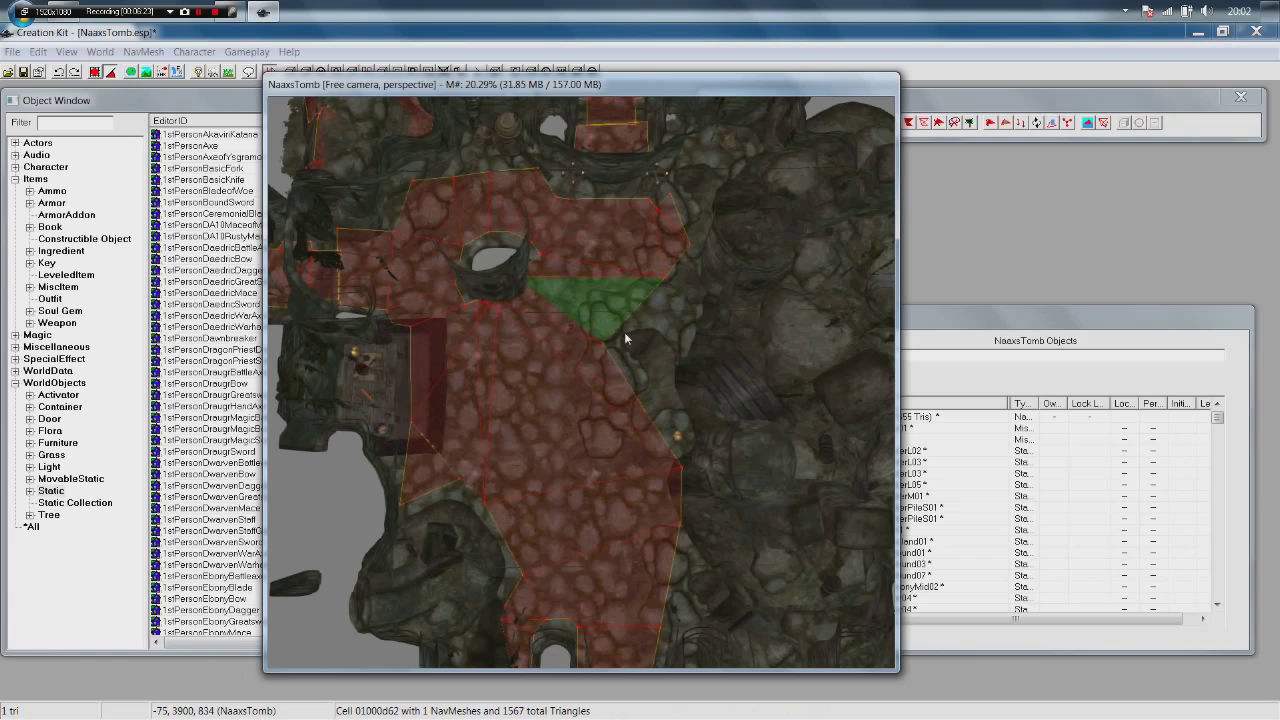
{"action": "left_click", "coordinate": [644, 436]}
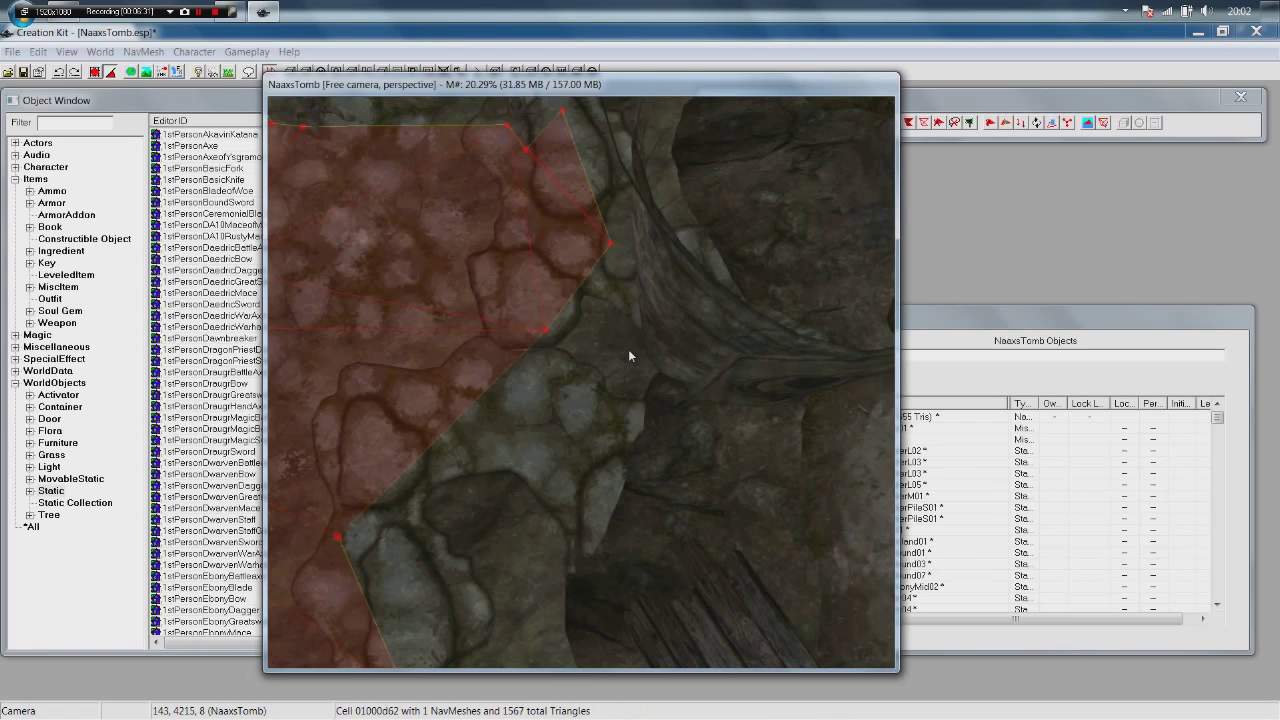
{"action": "mouse_move", "coordinate": [610, 248]}
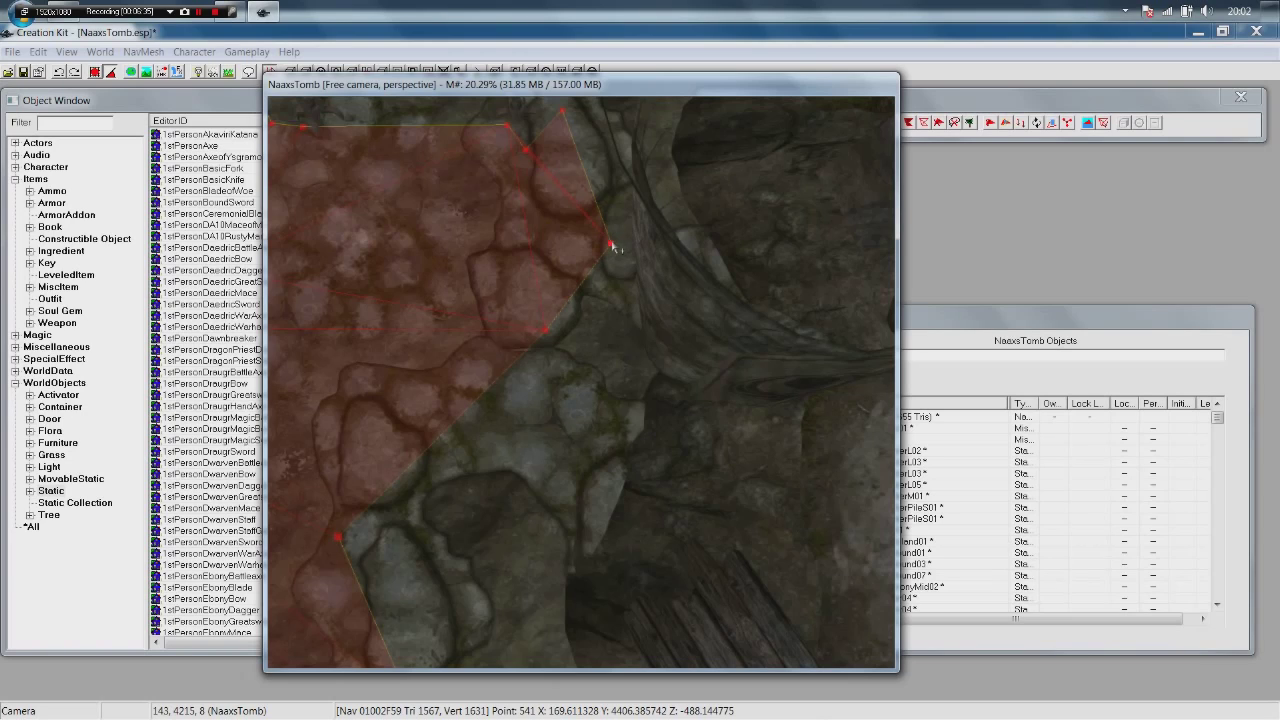
Place a new navmesh vertex on the bare rocky floor beyond the navmesh edge.
{"action": "left_click", "coordinate": [610, 244]}
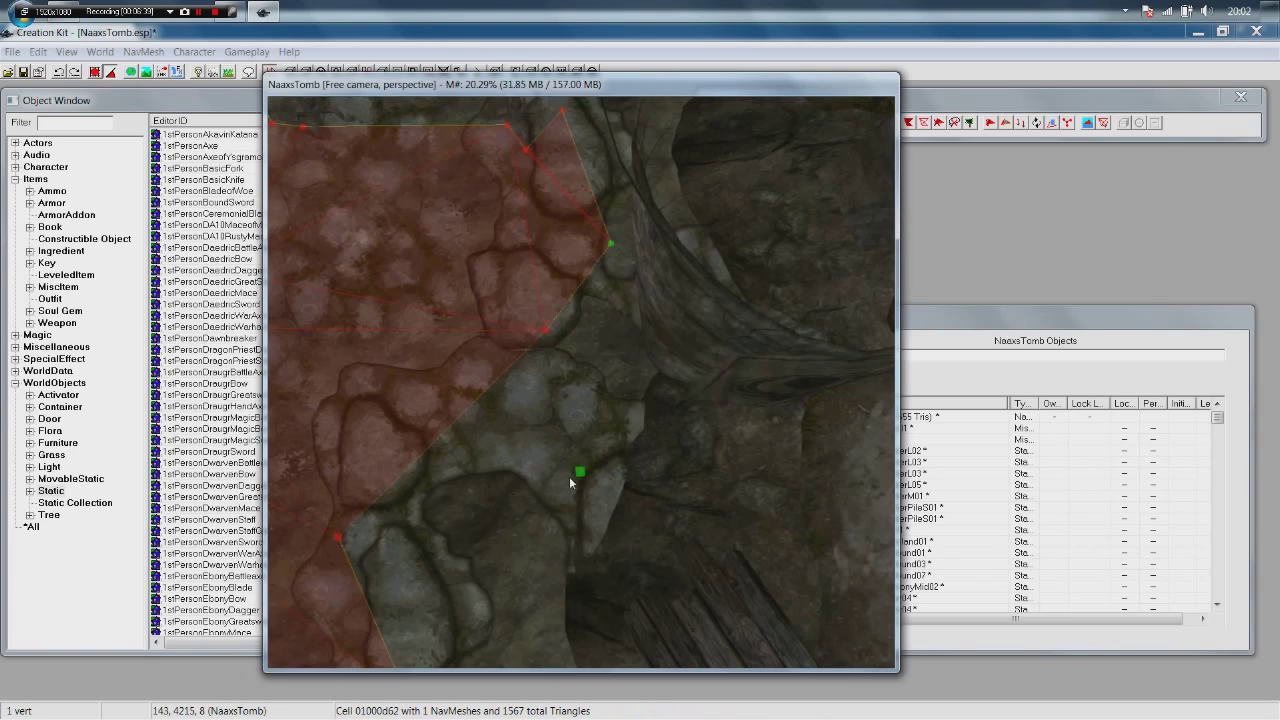
{"action": "mouse_move", "coordinate": [444, 442]}
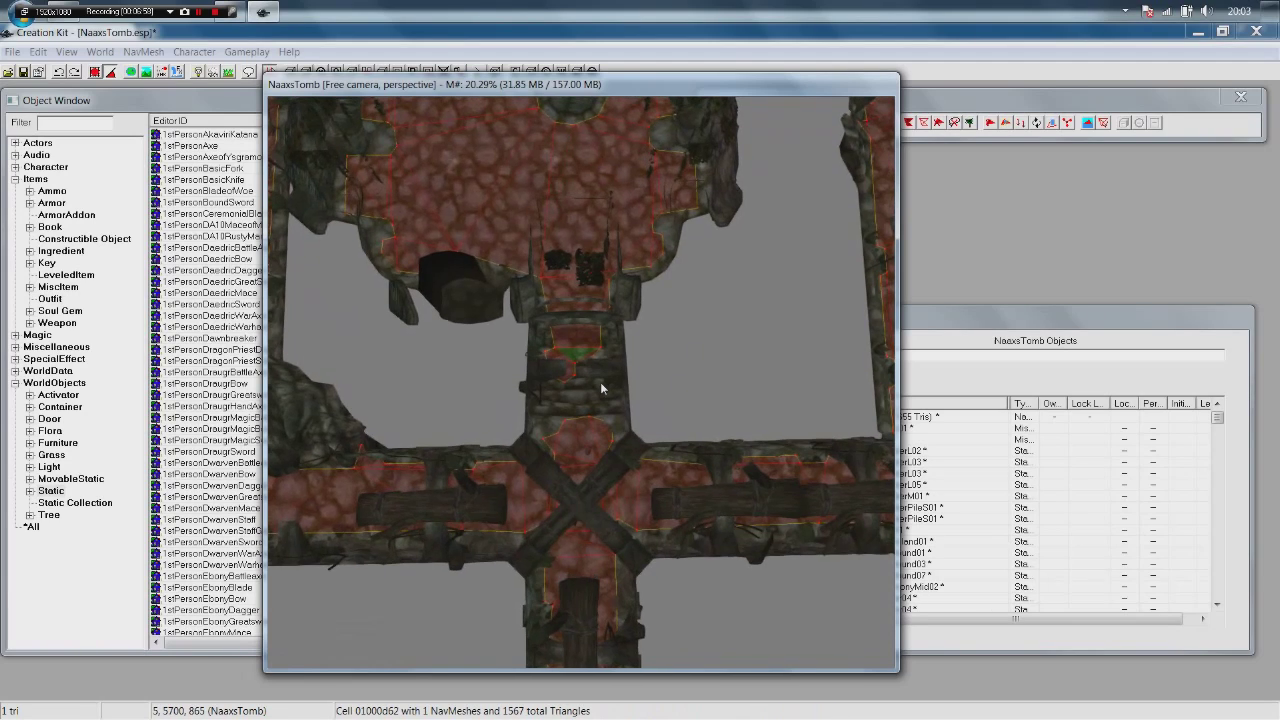
Fly the camera from the crossroads down into the stone staircase corridor.
{"action": "left_click_drag", "start_coordinate": [600, 388], "coordinate": [400, 342]}
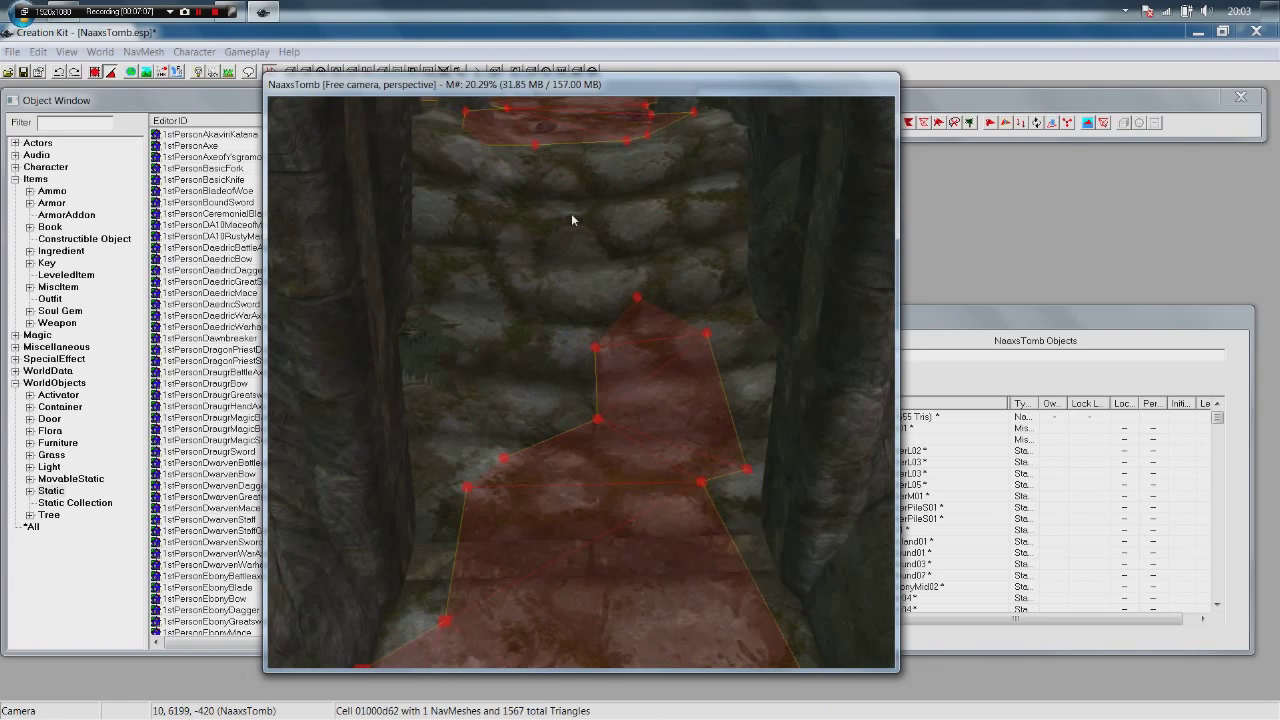
{"action": "mouse_move", "coordinate": [568, 236]}
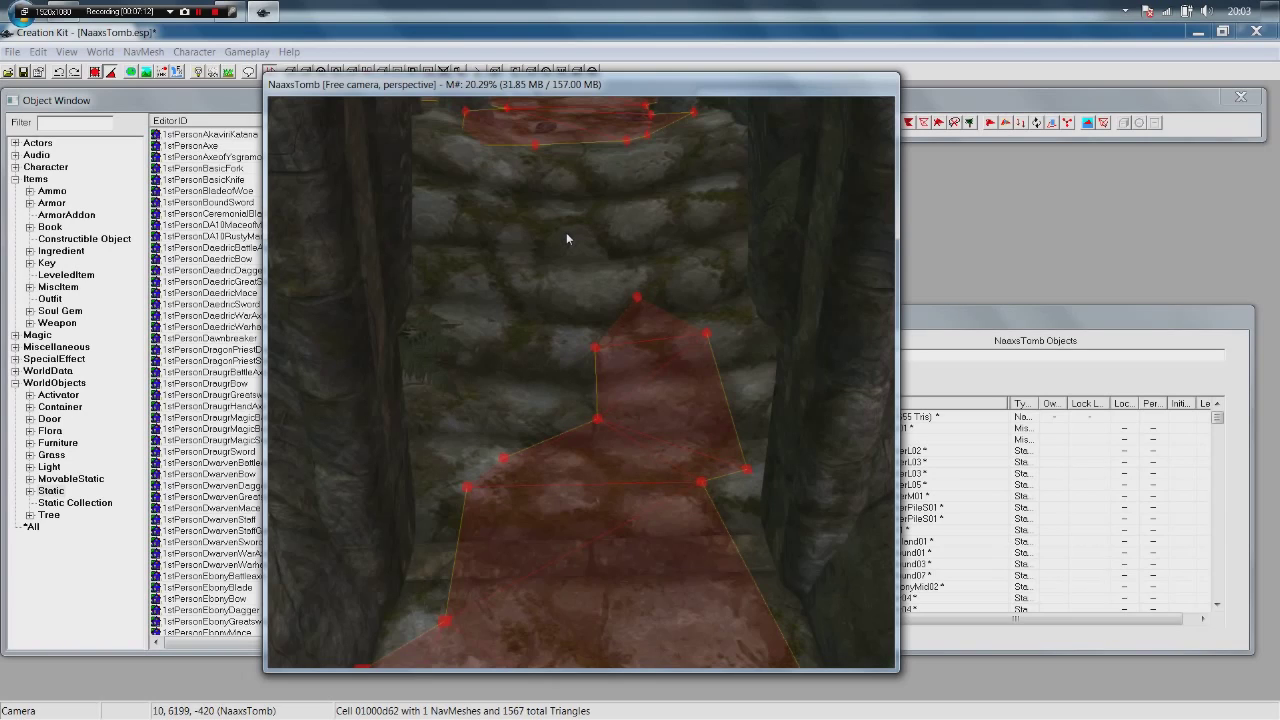
{"action": "mouse_move", "coordinate": [544, 248]}
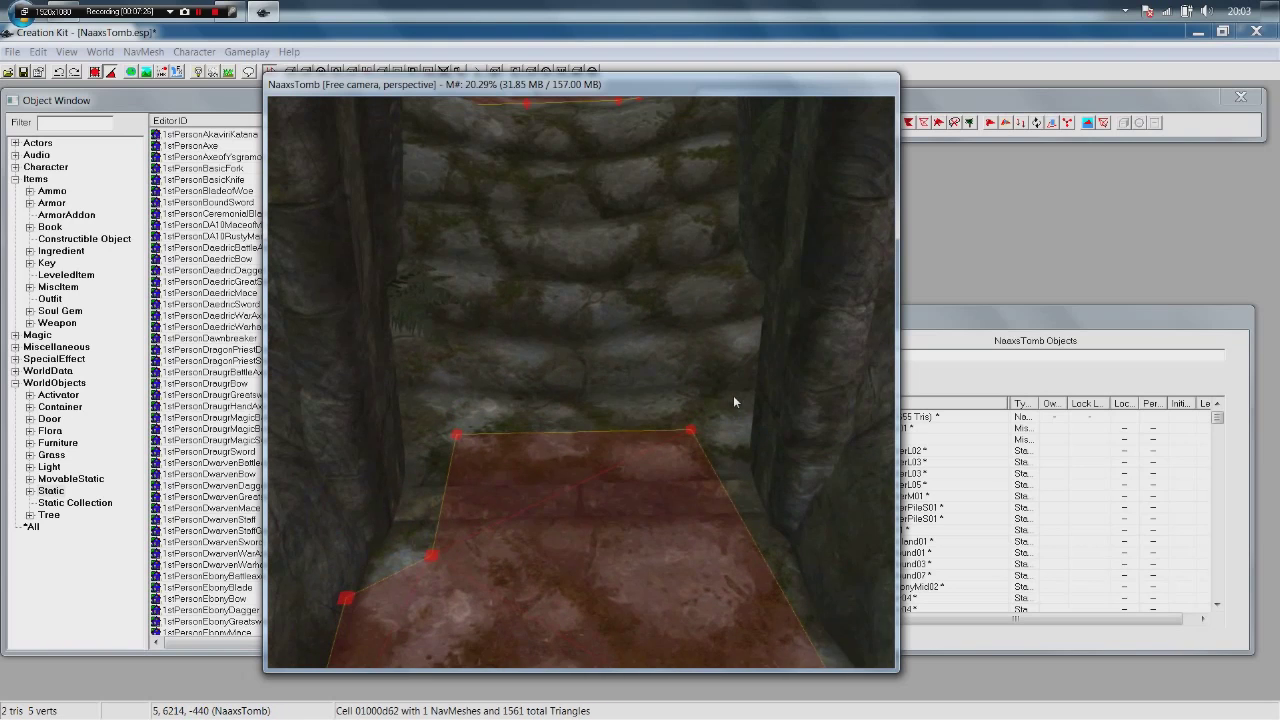
Delete the triangles overhanging the stair landing edge, reducing the navmesh to 1559 triangles.
{"action": "left_click", "coordinate": [576, 456]}
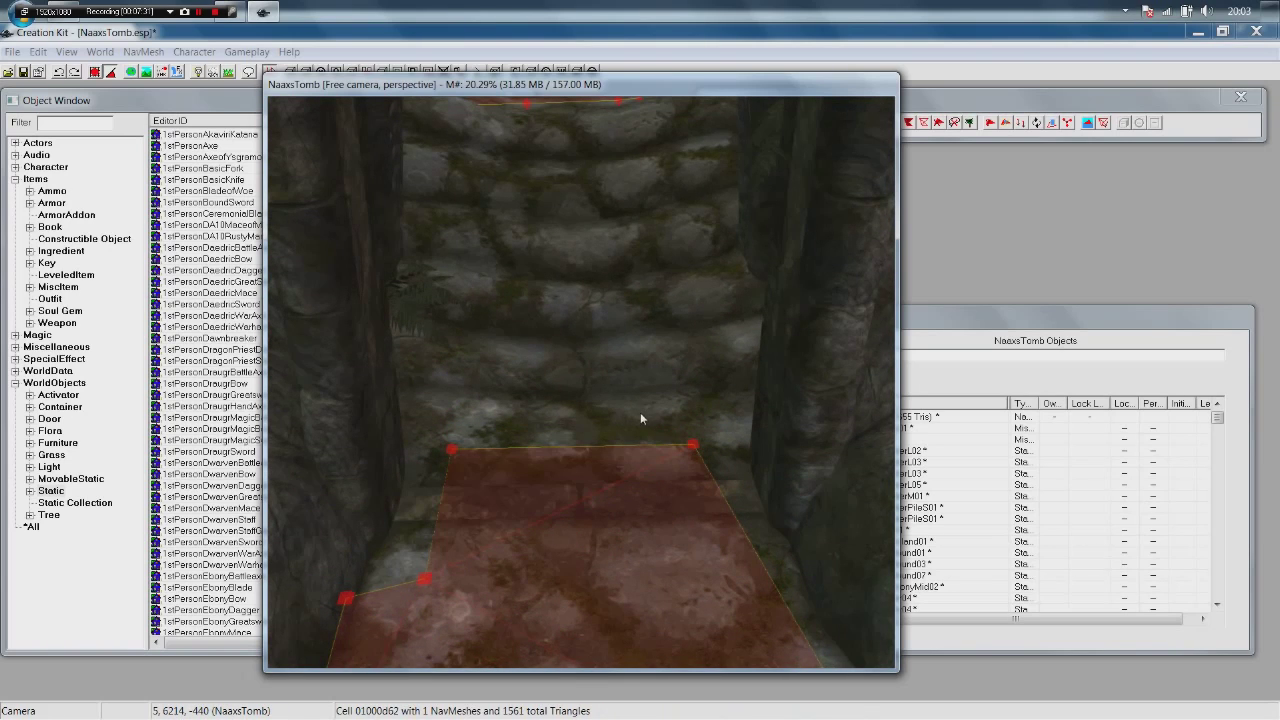
{"action": "mouse_move", "coordinate": [568, 104]}
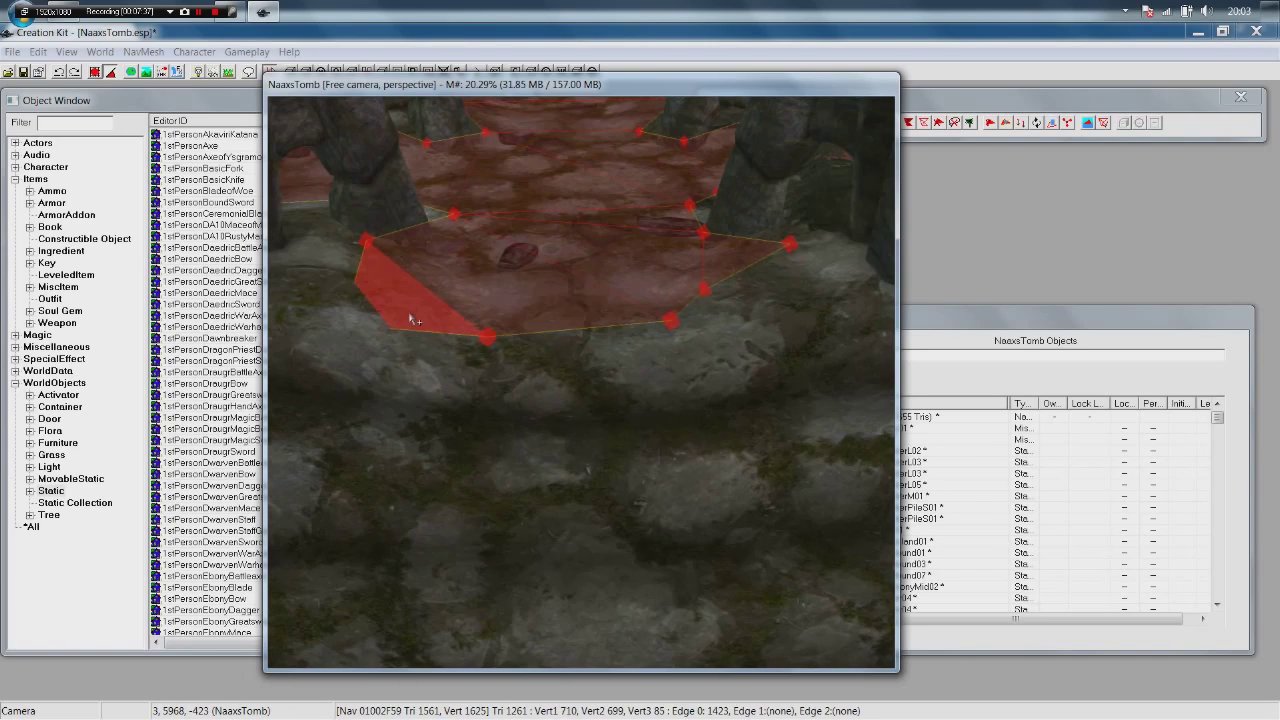
{"action": "left_click", "coordinate": [736, 268]}
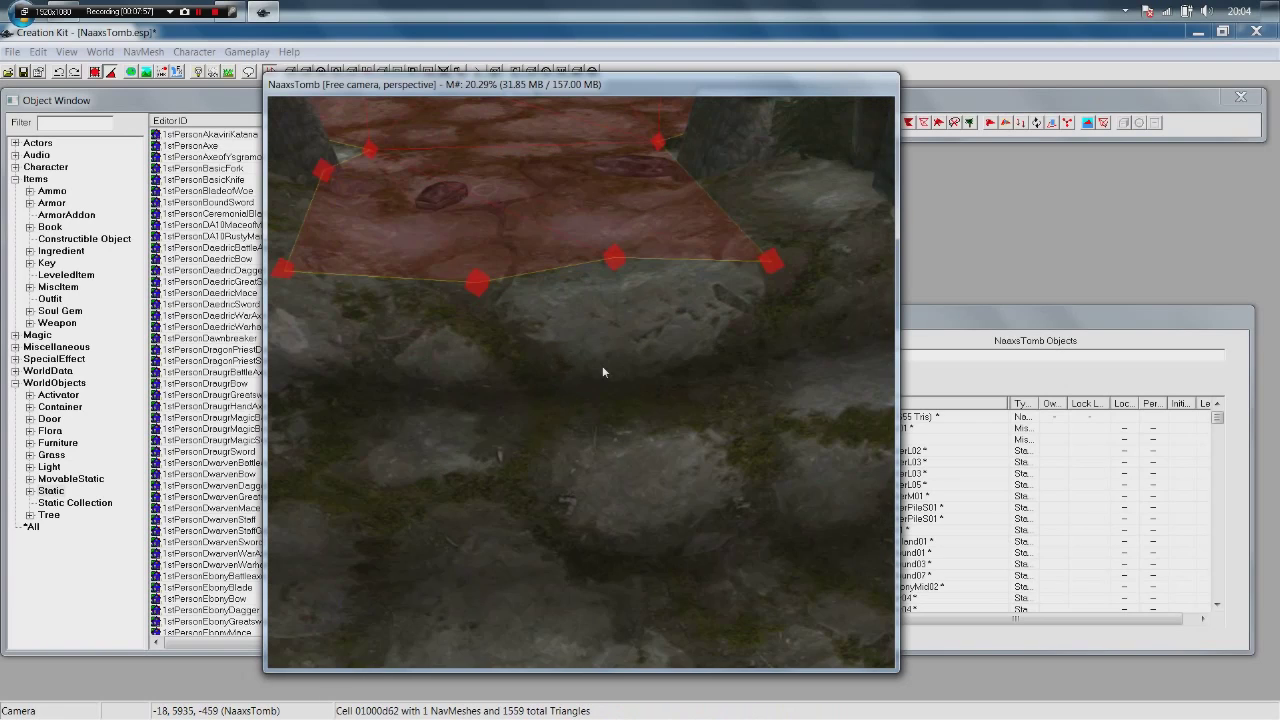
{"action": "mouse_move", "coordinate": [740, 470]}
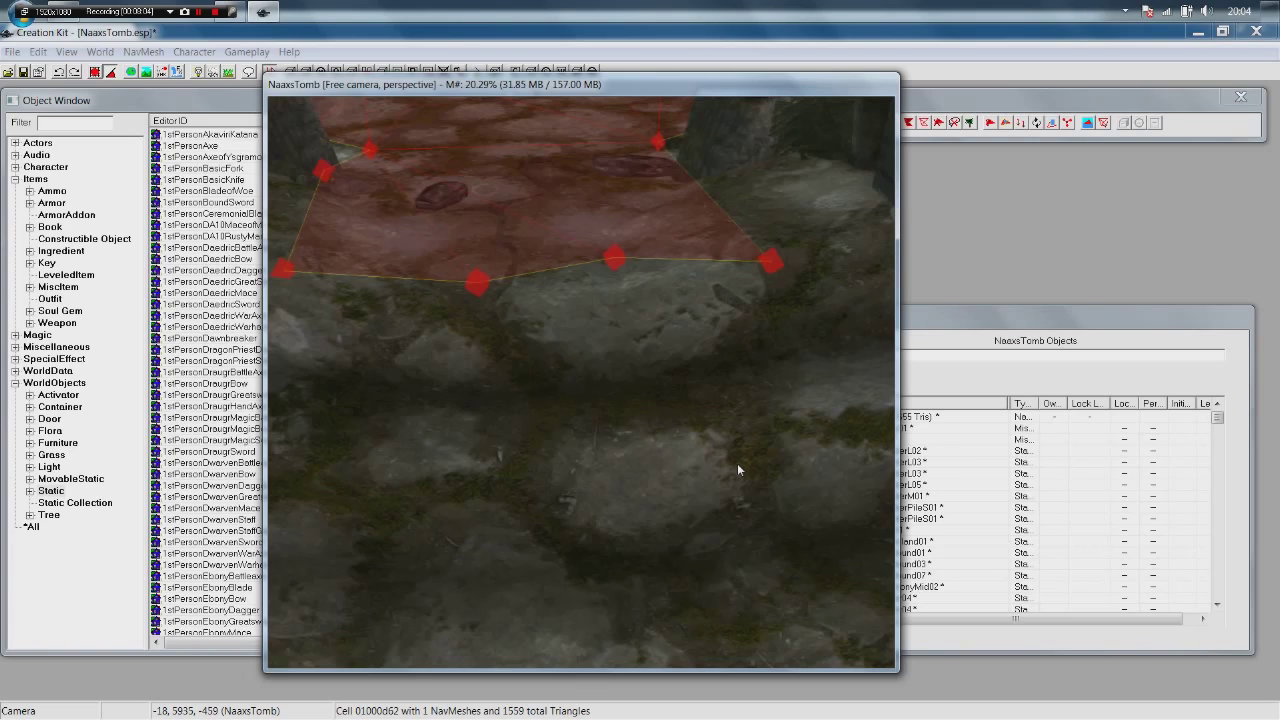
{"action": "mouse_move", "coordinate": [732, 472]}
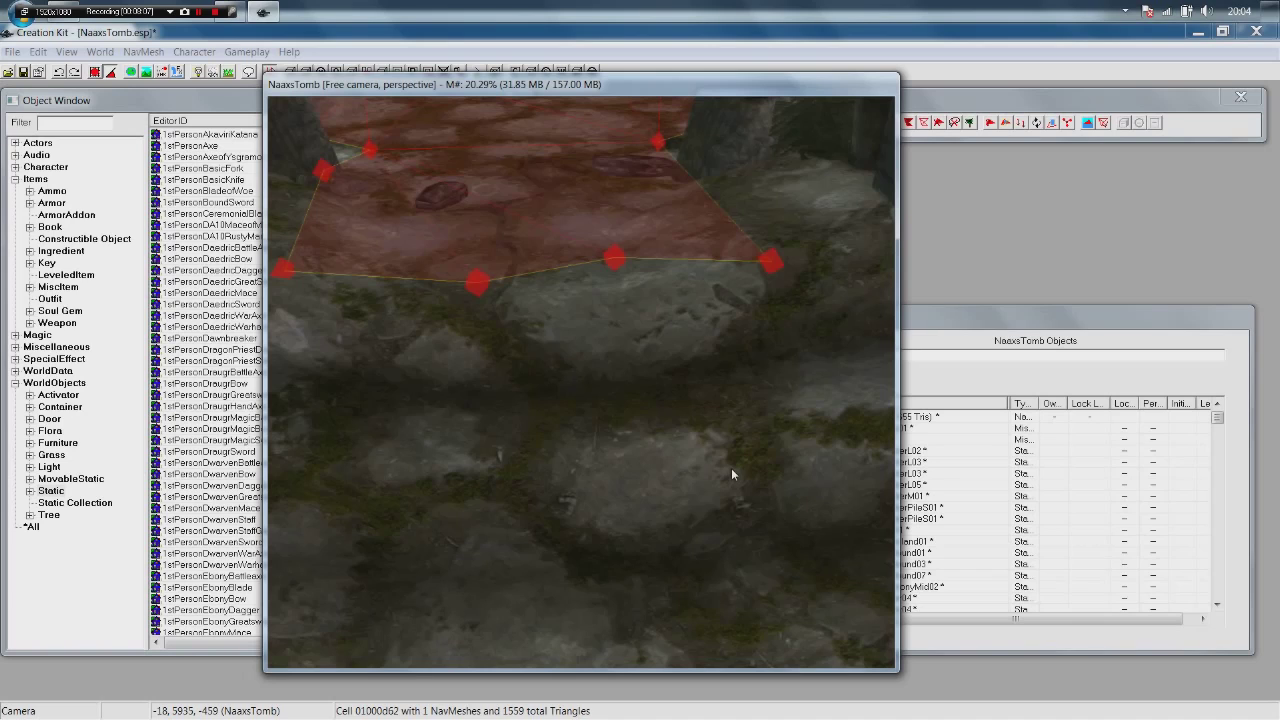
{"action": "mouse_move", "coordinate": [282, 270]}
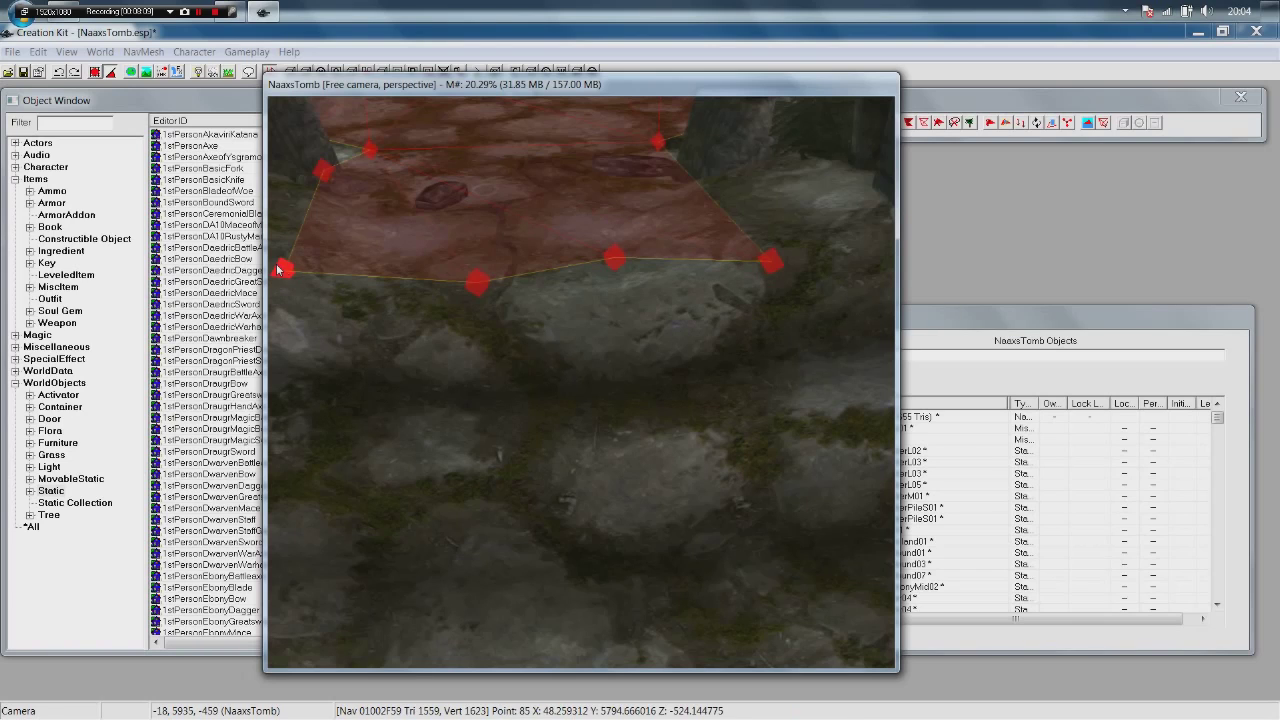
Delete the overhanging vertices at the stair landing edge, leaving 1557 navmesh triangles.
{"action": "left_click", "coordinate": [614, 258]}
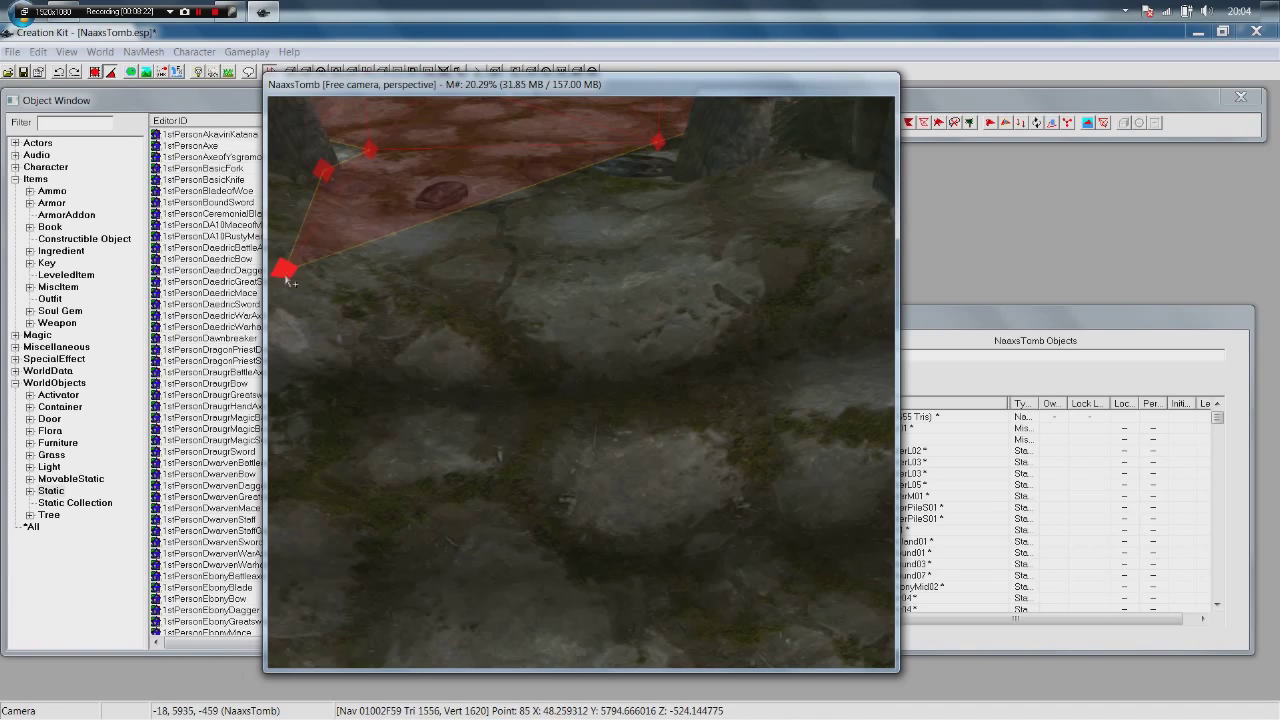
{"action": "left_click", "coordinate": [658, 140]}
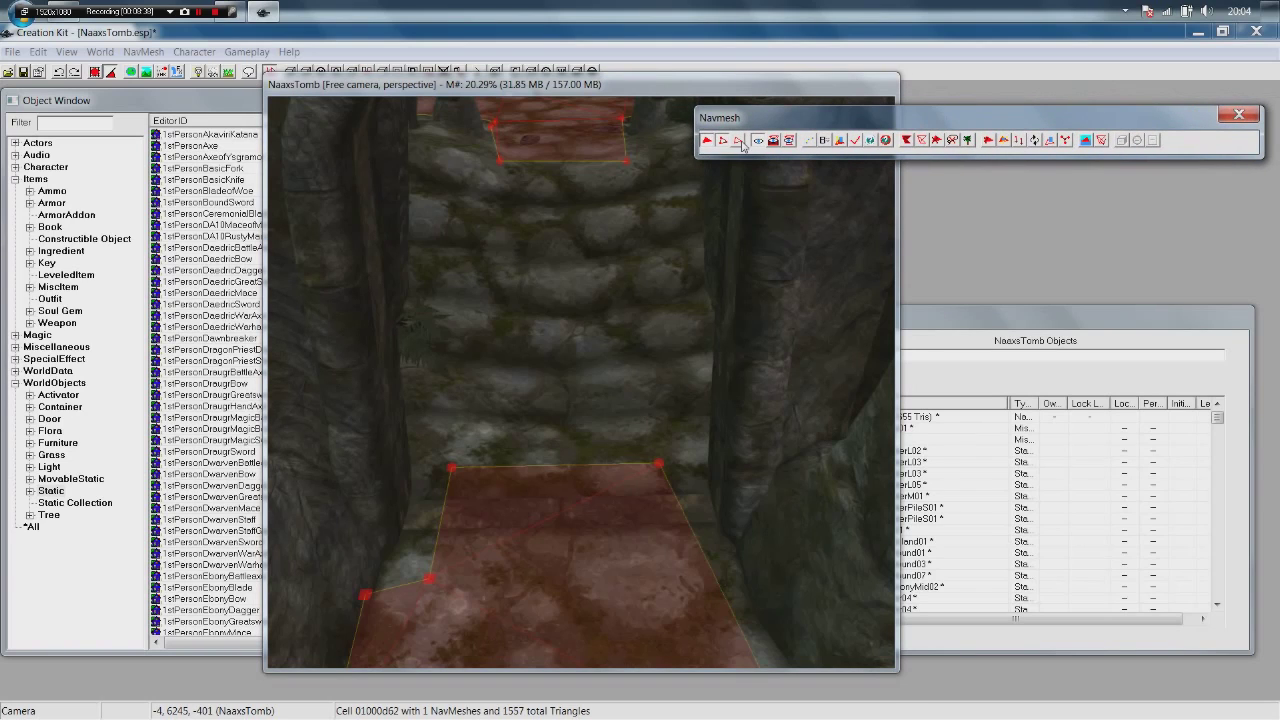
{"action": "mouse_move", "coordinate": [738, 140]}
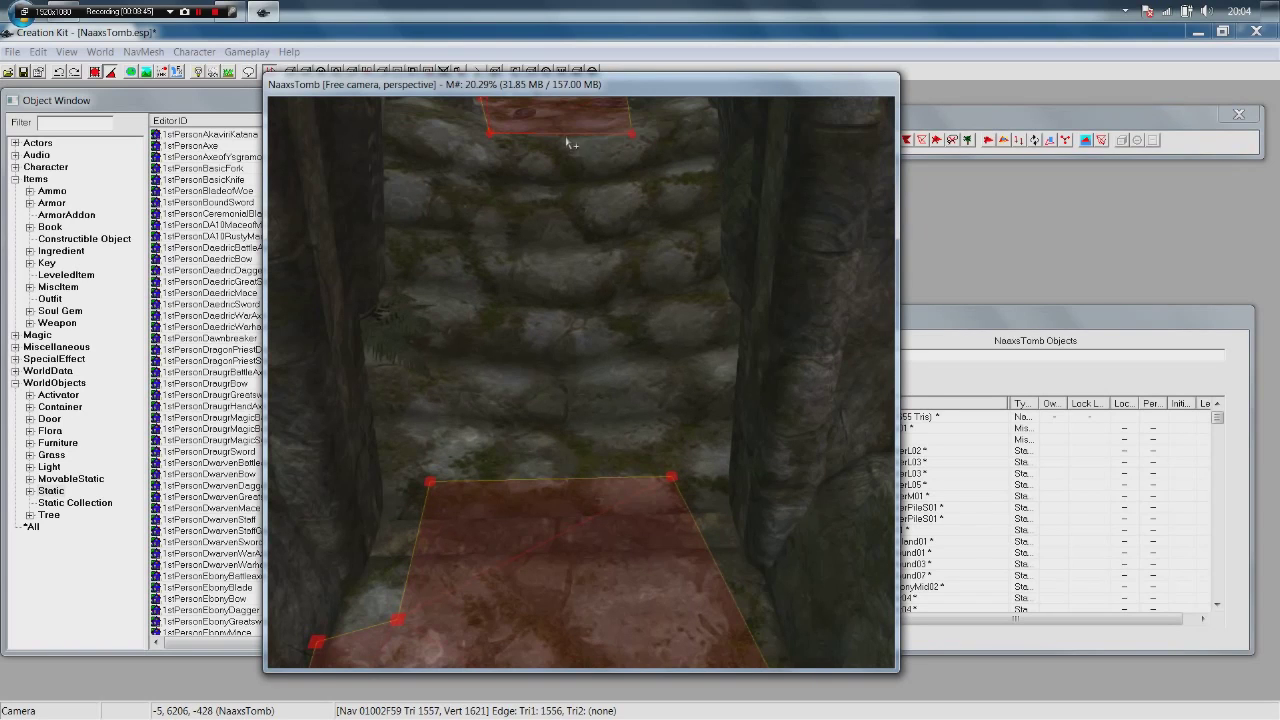
Create new triangles linking the lower stair landing to the upper floor (1559 total).
{"action": "left_click", "coordinate": [552, 478]}
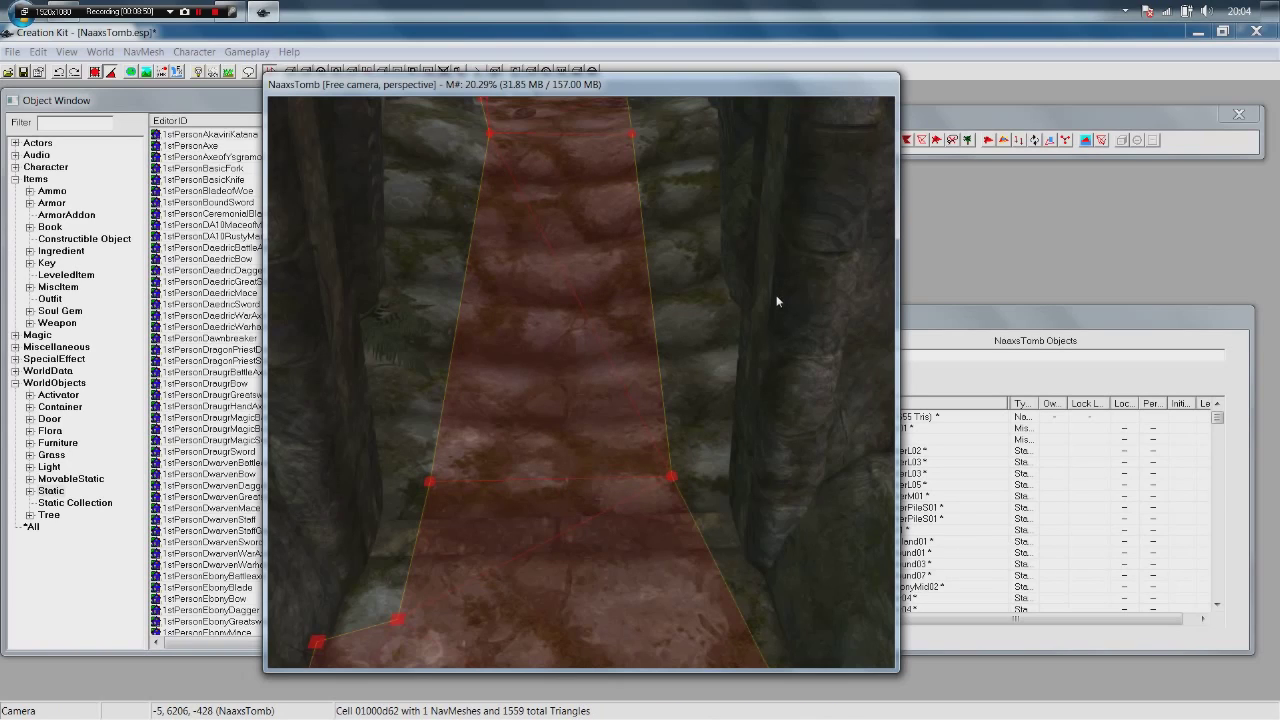
{"action": "left_click", "coordinate": [528, 404]}
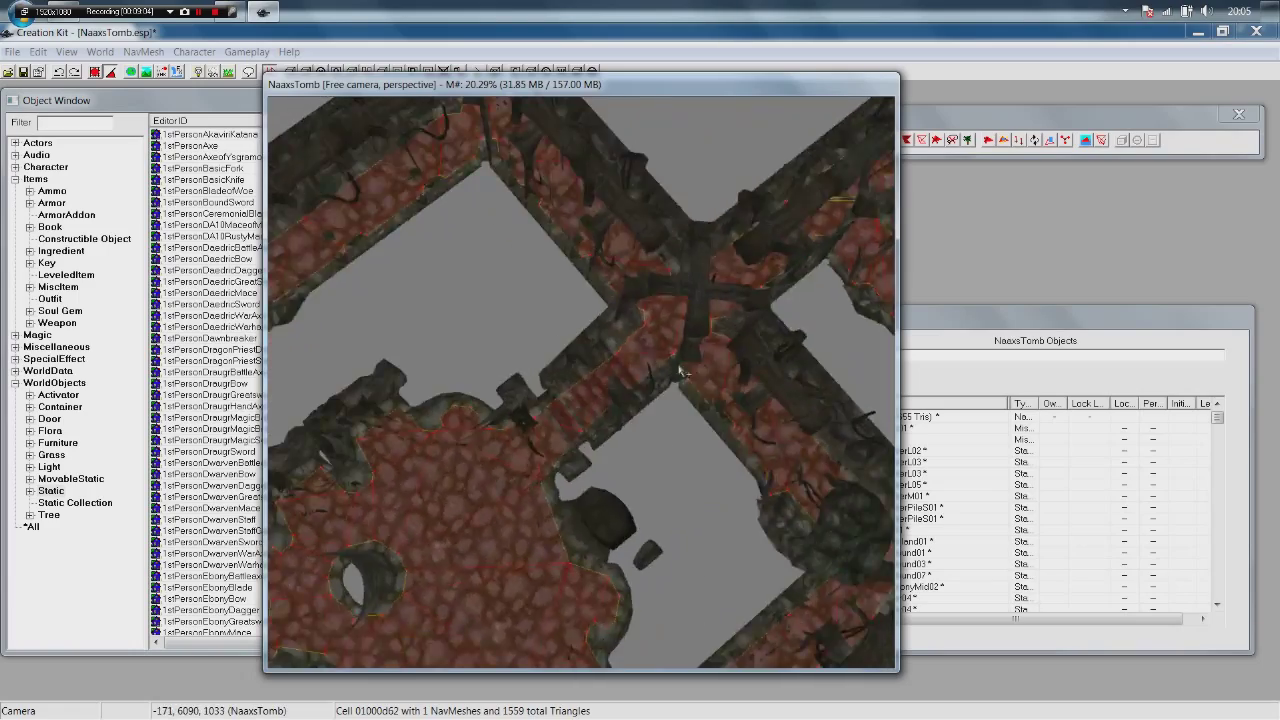
Orbit the camera out to survey the whole NaxosTomb navmesh from above.
{"action": "left_click_drag", "start_coordinate": [680, 370], "coordinate": [620, 398]}
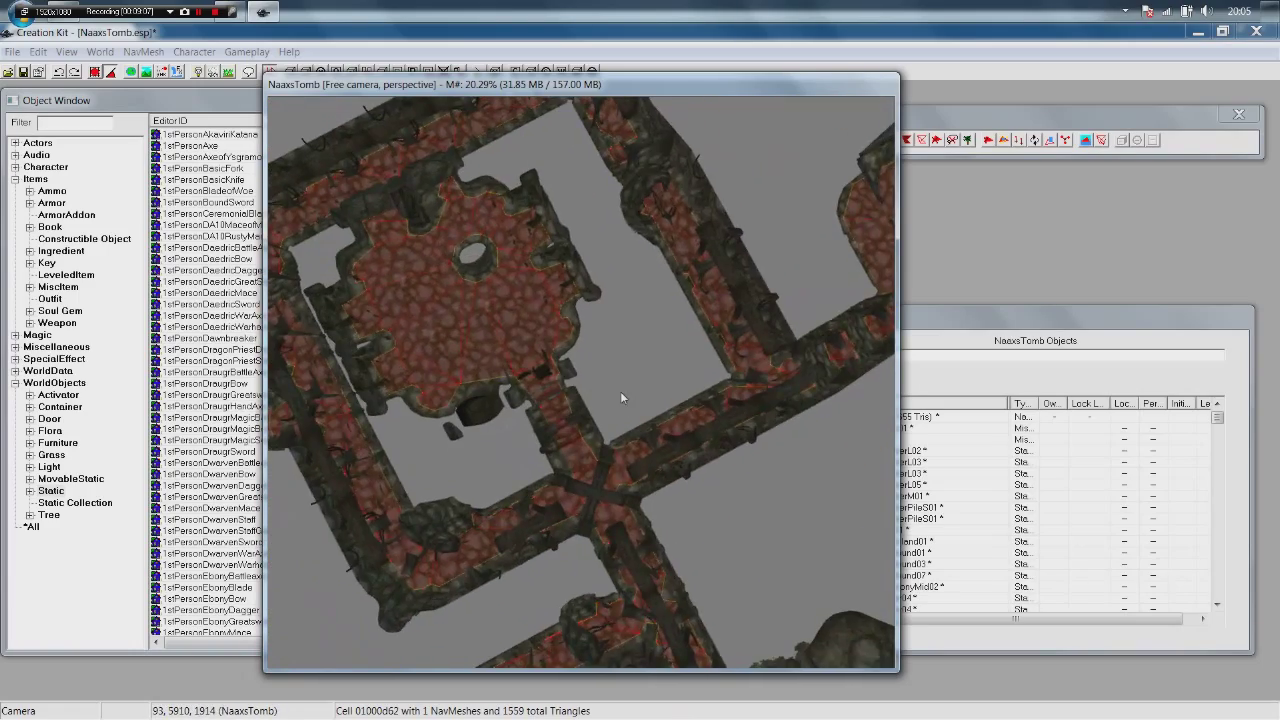
{"action": "left_click_drag", "start_coordinate": [620, 398], "coordinate": [718, 340]}
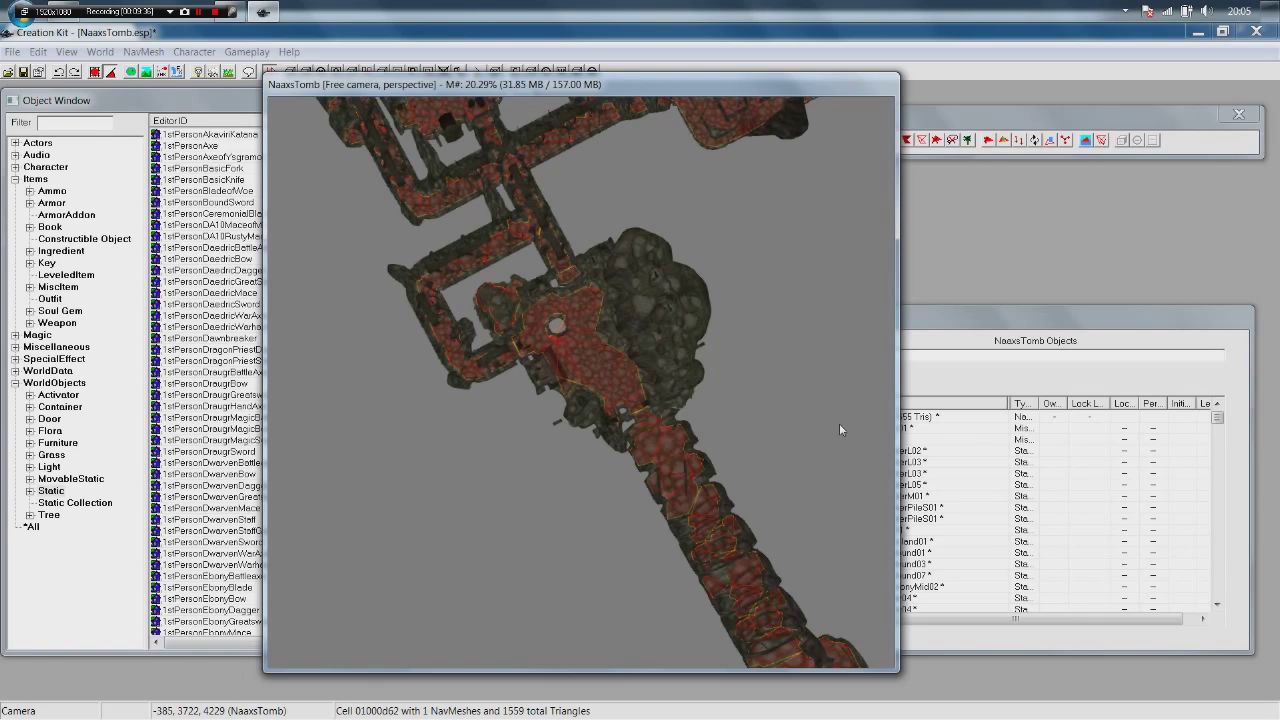
{"action": "mouse_move", "coordinate": [770, 468]}
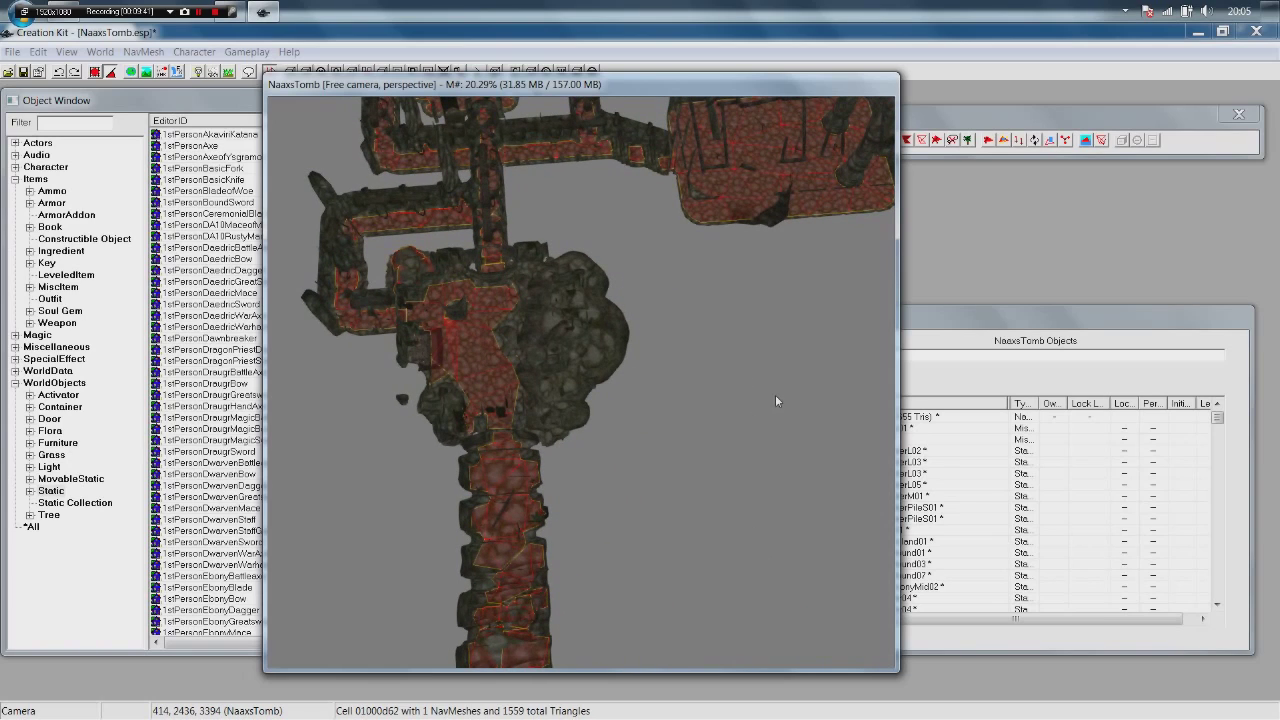
{"action": "mouse_move", "coordinate": [704, 388]}
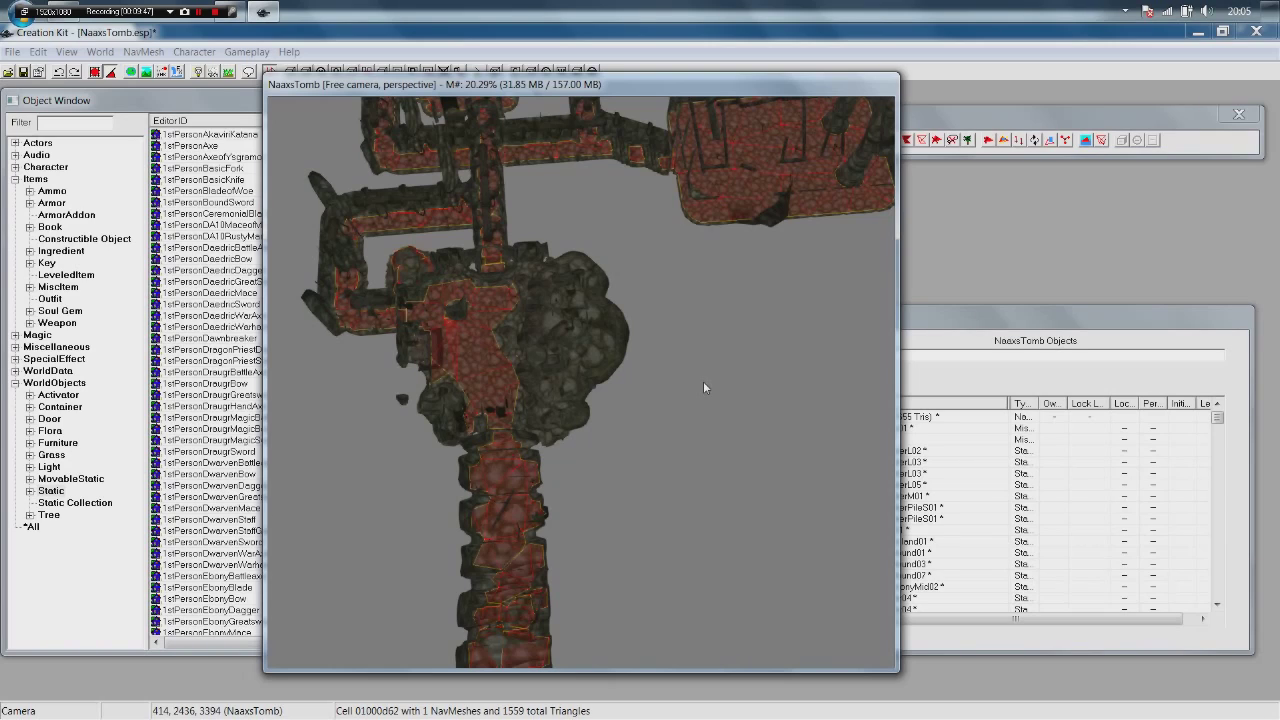
{"action": "left_click", "coordinate": [498, 490]}
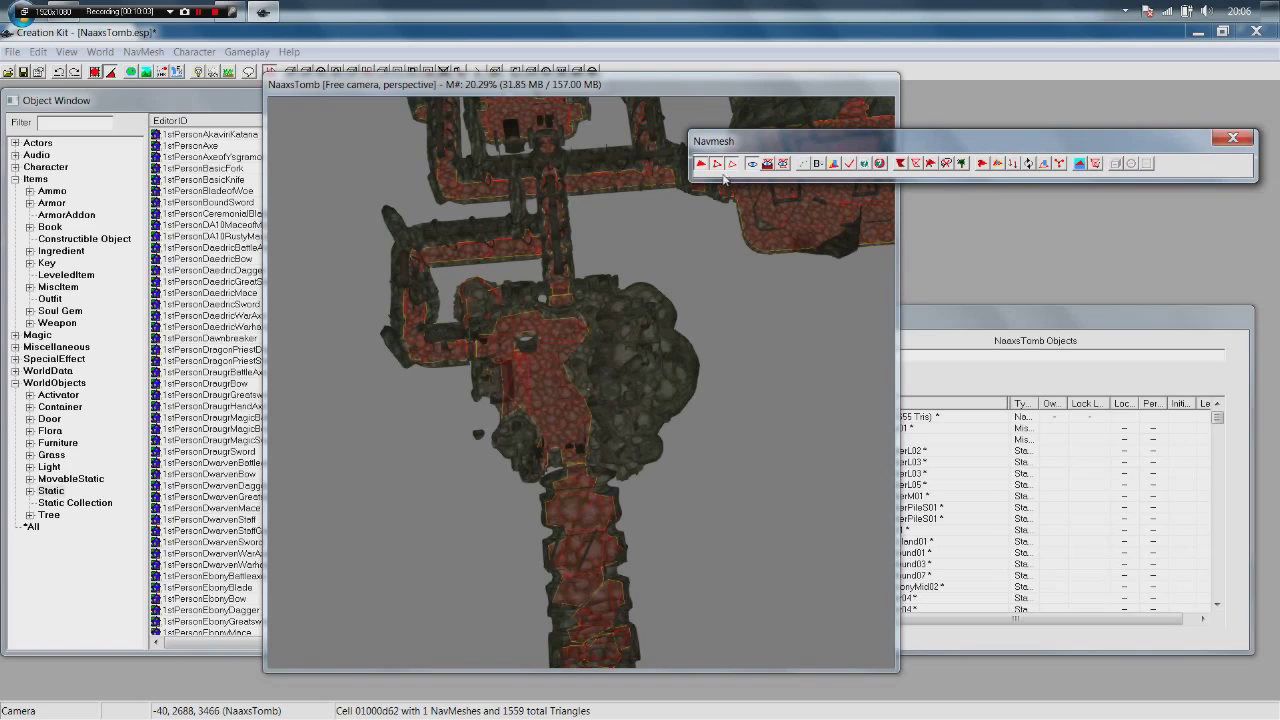
{"action": "mouse_move", "coordinate": [810, 176]}
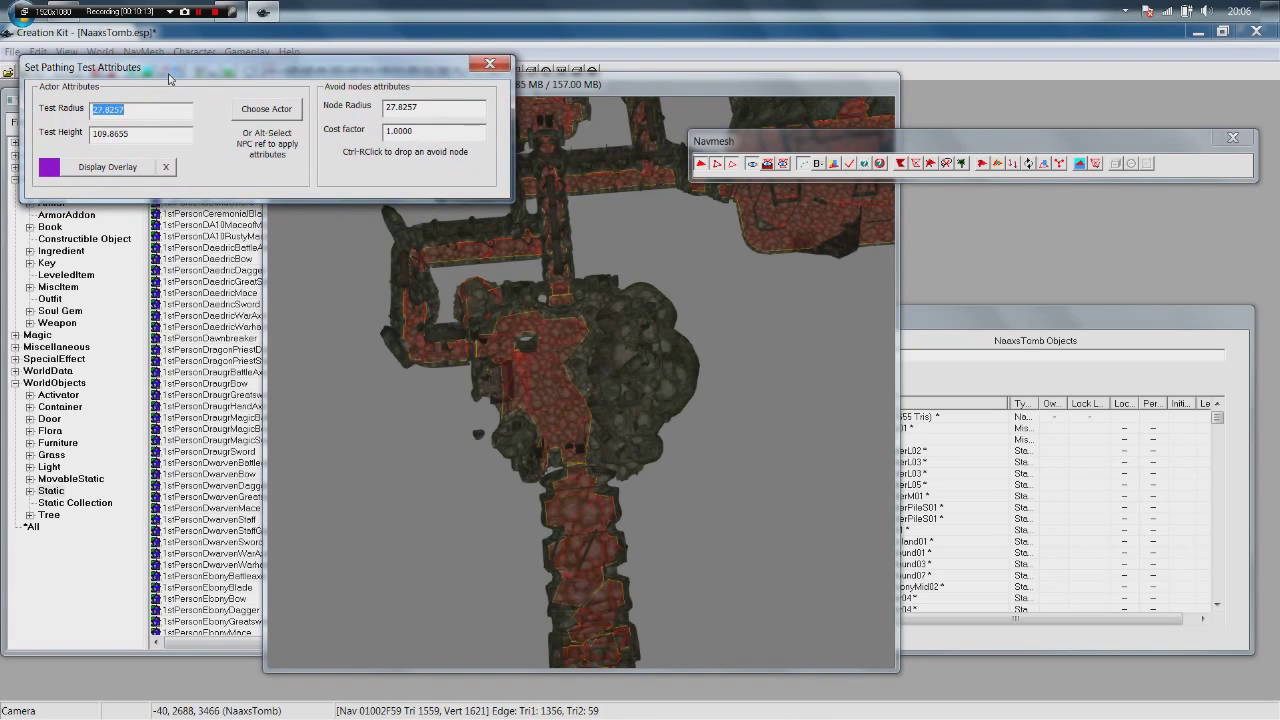
{"action": "mouse_move", "coordinate": [220, 80]}
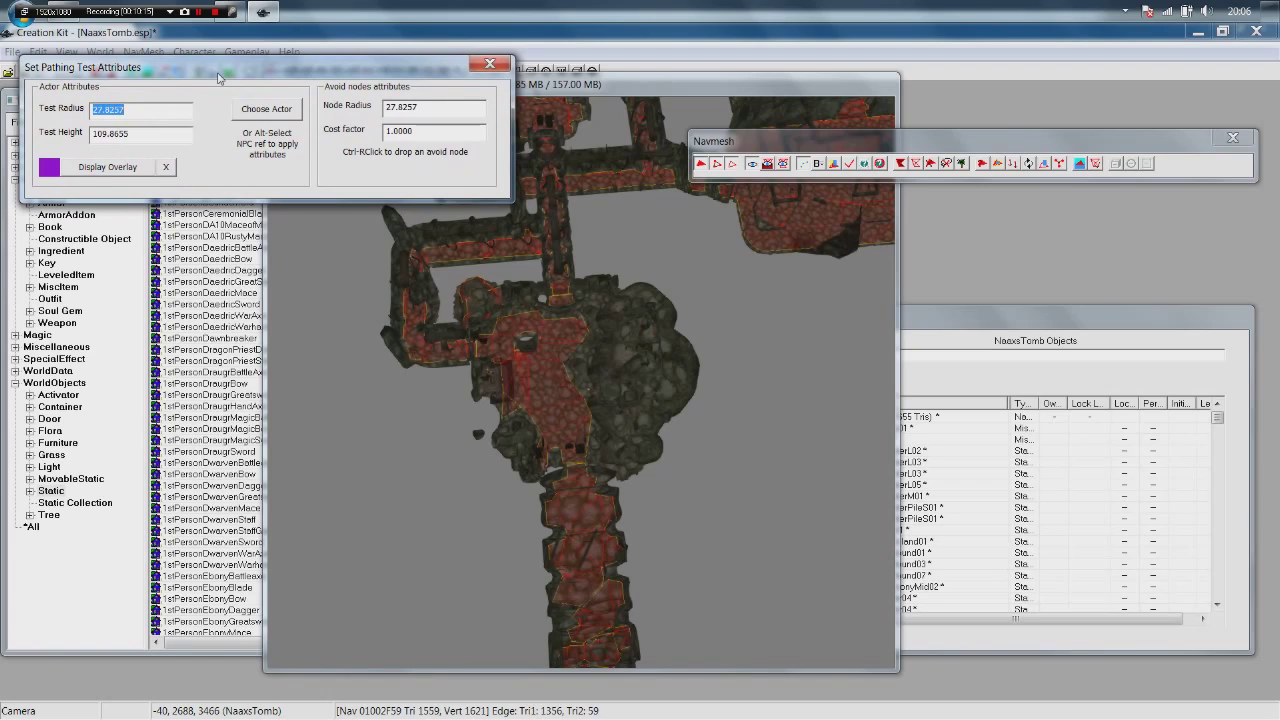
{"action": "mouse_move", "coordinate": [276, 134]}
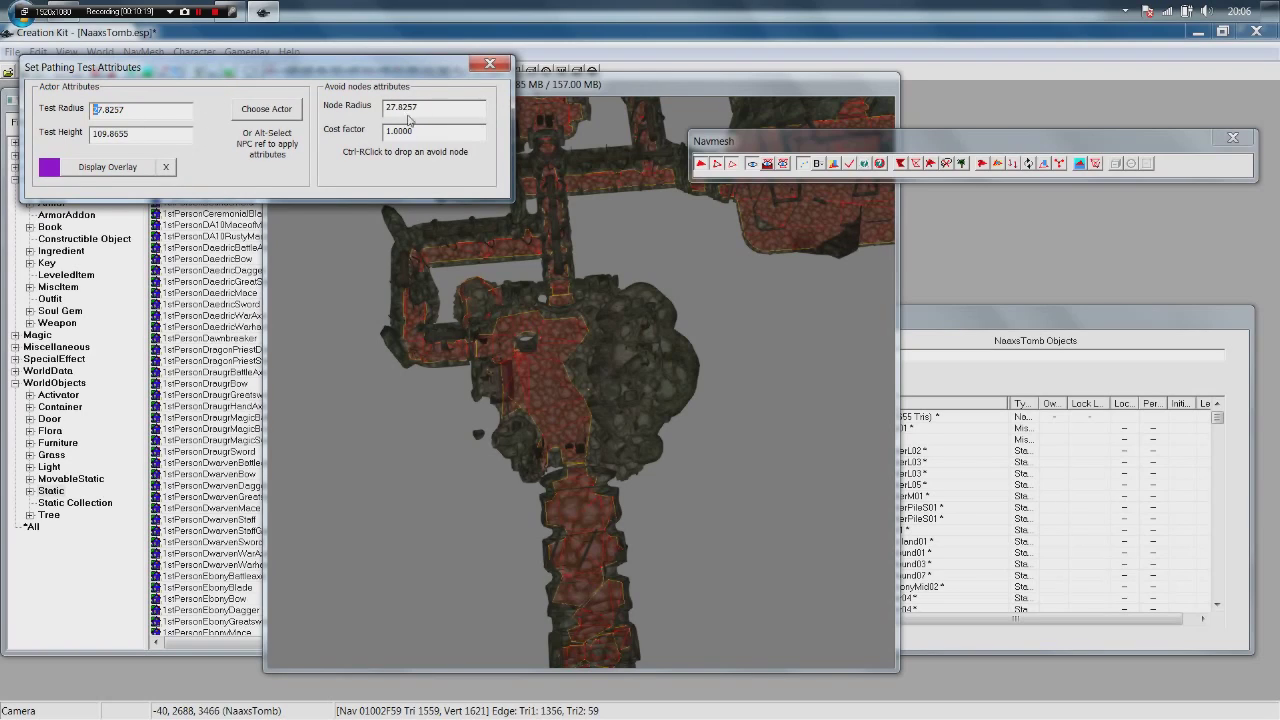
{"action": "mouse_move", "coordinate": [344, 132]}
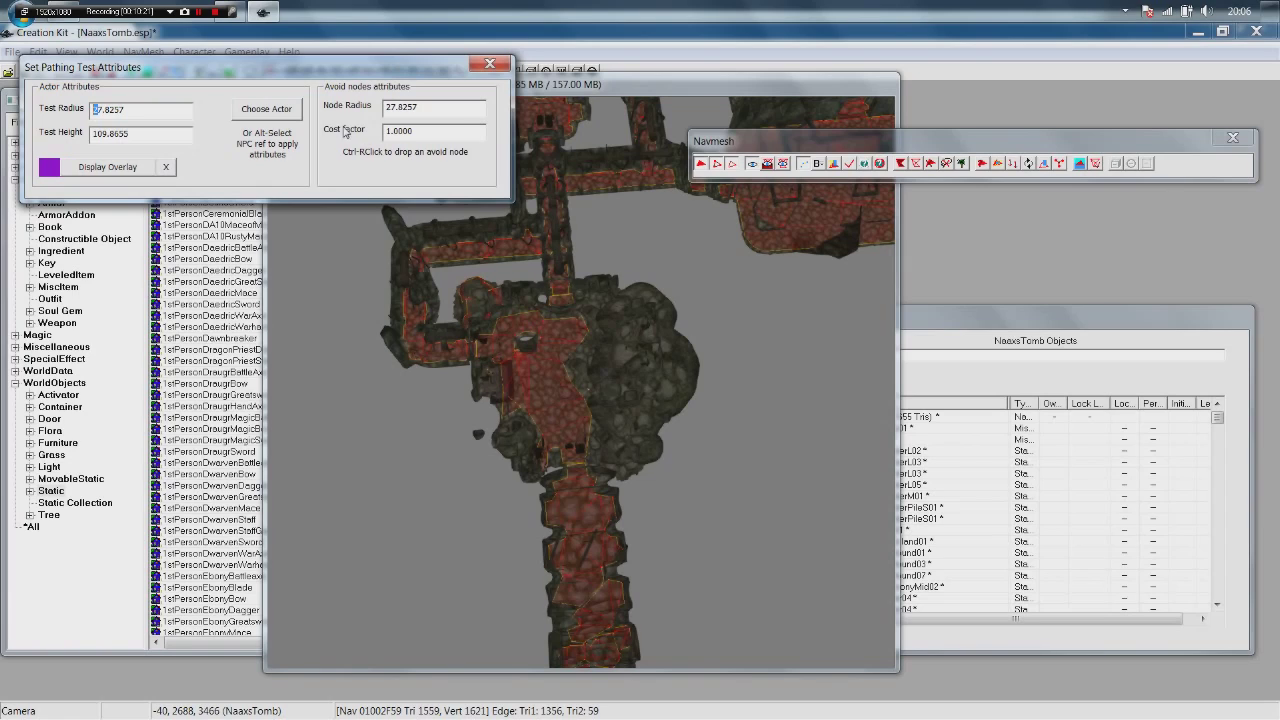
{"action": "mouse_move", "coordinate": [268, 116]}
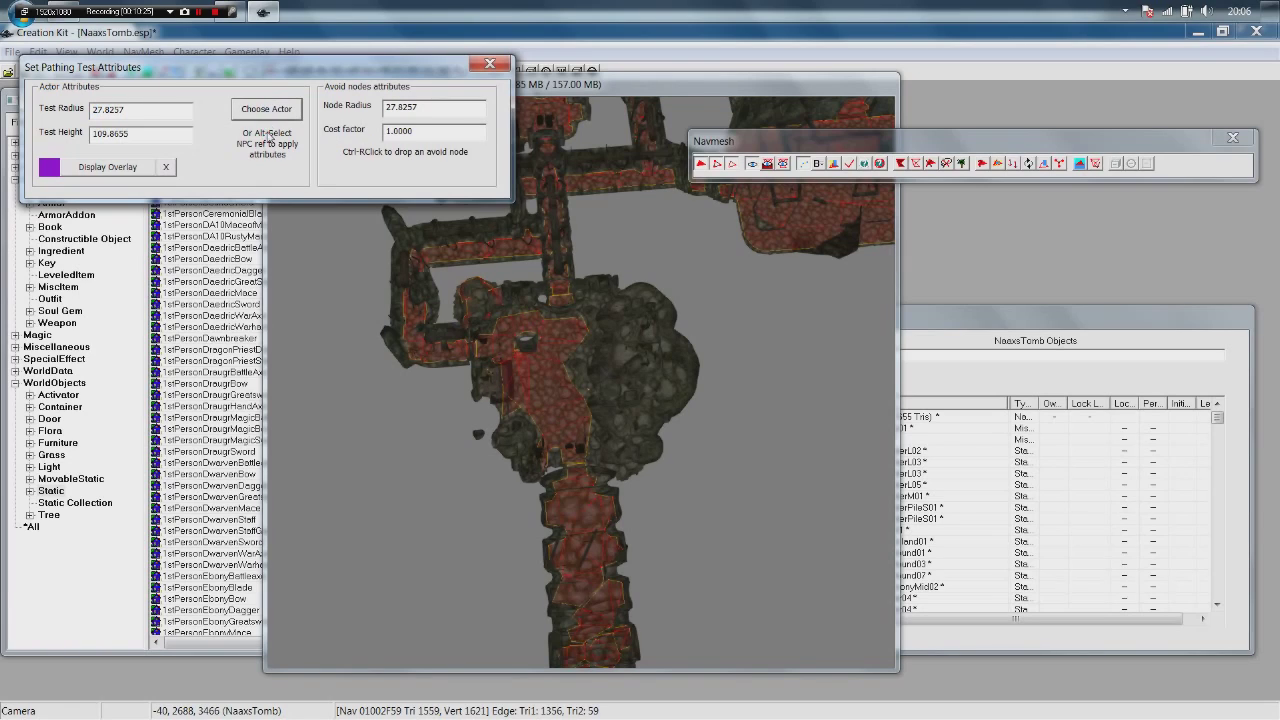
Choose an ArgonianFemalePreset NPC as the pathing test actor (radius 22.9699, height ~128).
{"action": "left_click", "coordinate": [266, 108]}
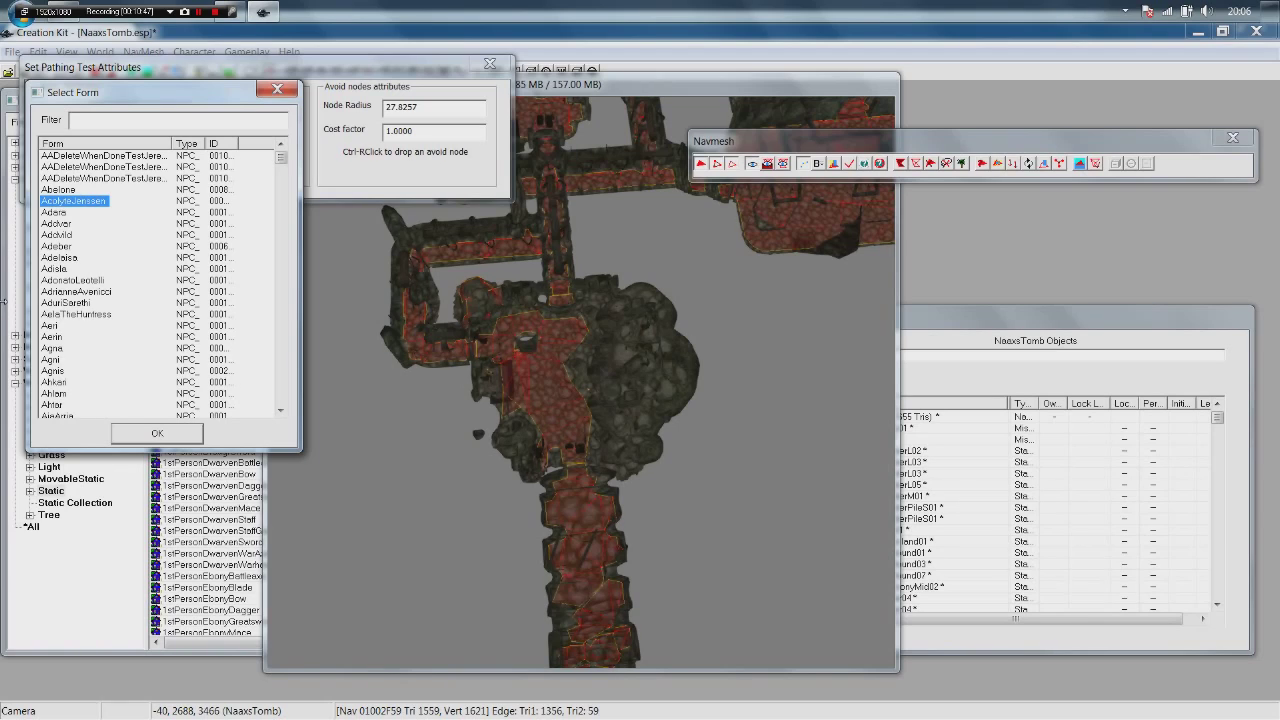
{"action": "scroll", "scroll_direction": "down", "scroll_amount": 3}
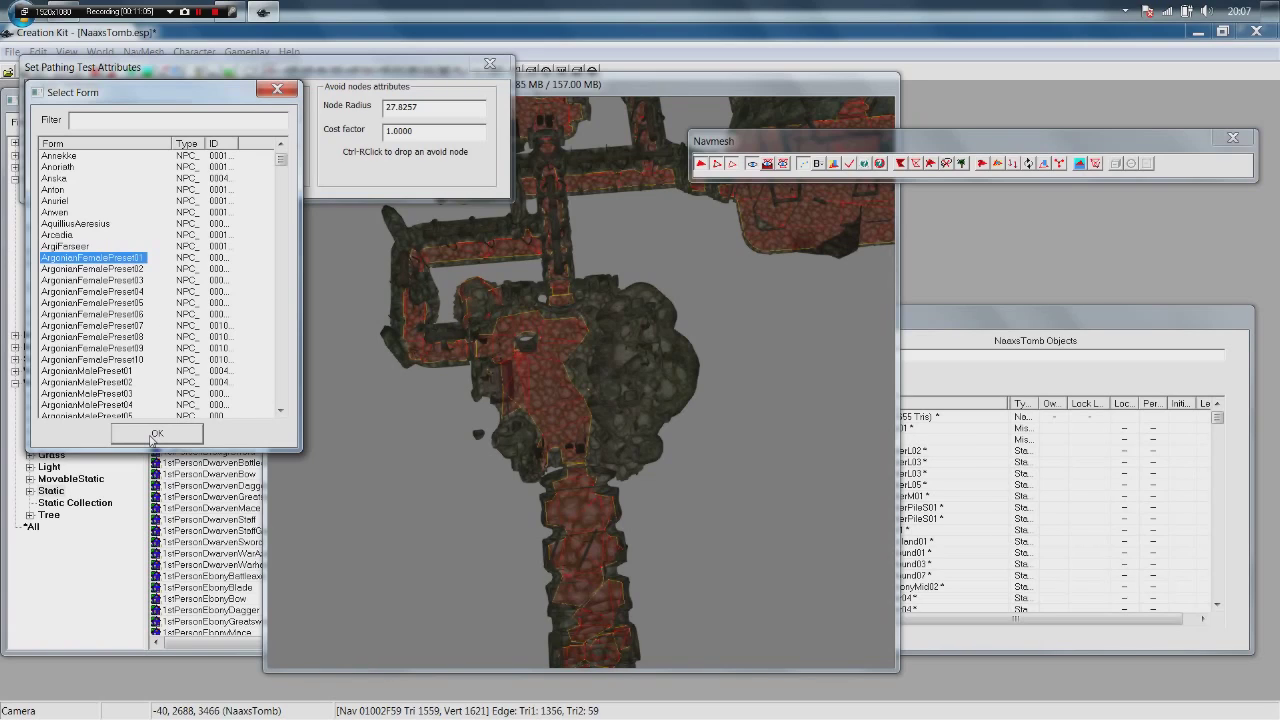
{"action": "left_click", "coordinate": [156, 434]}
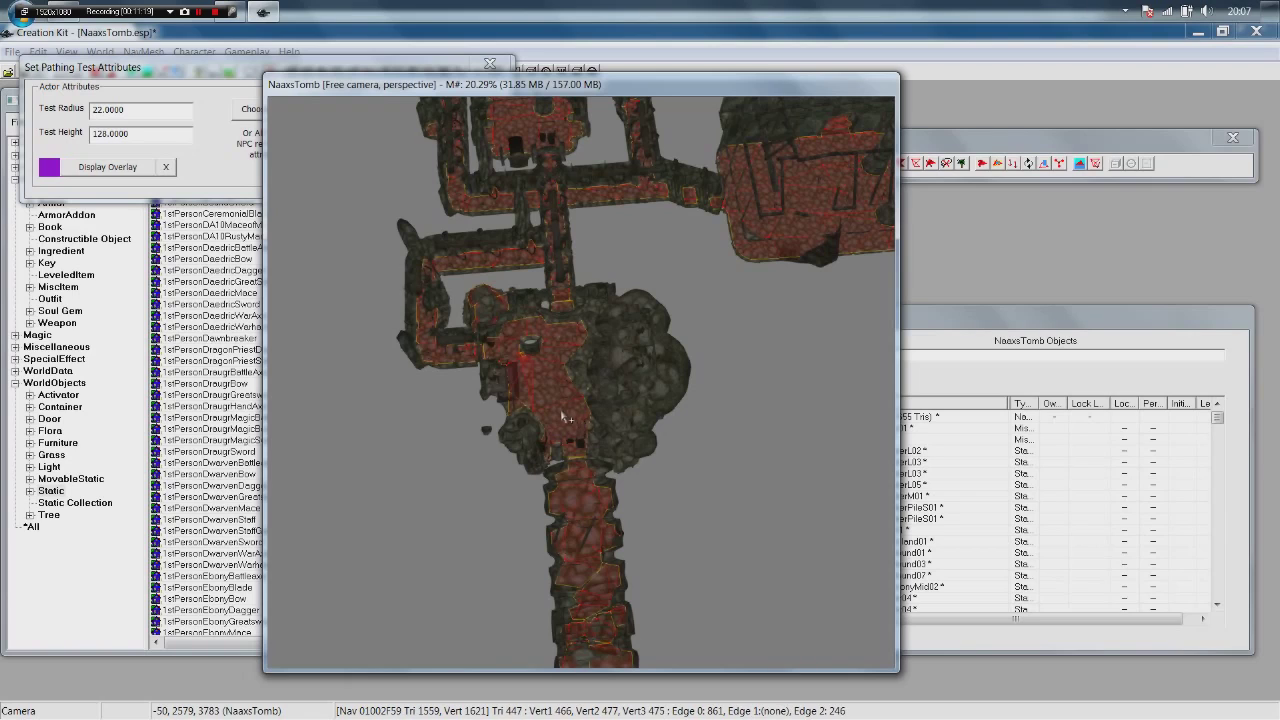
{"action": "mouse_move", "coordinate": [550, 418]}
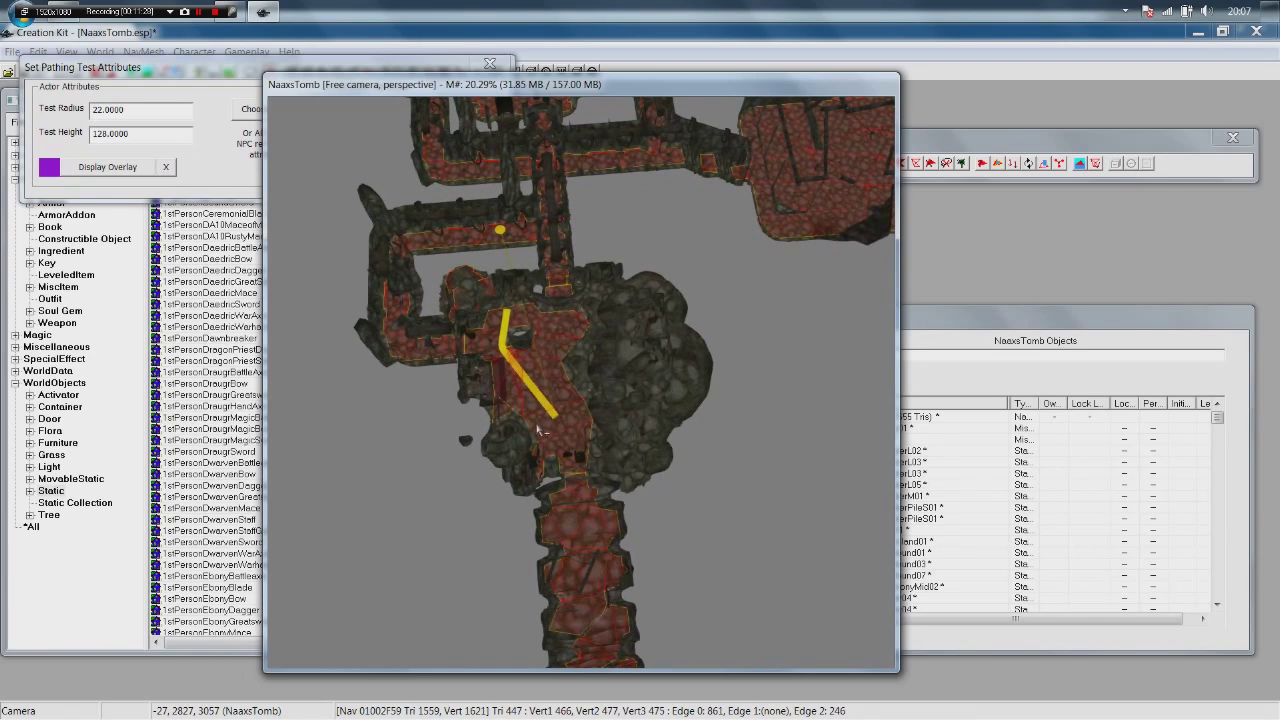
{"action": "mouse_move", "coordinate": [590, 360]}
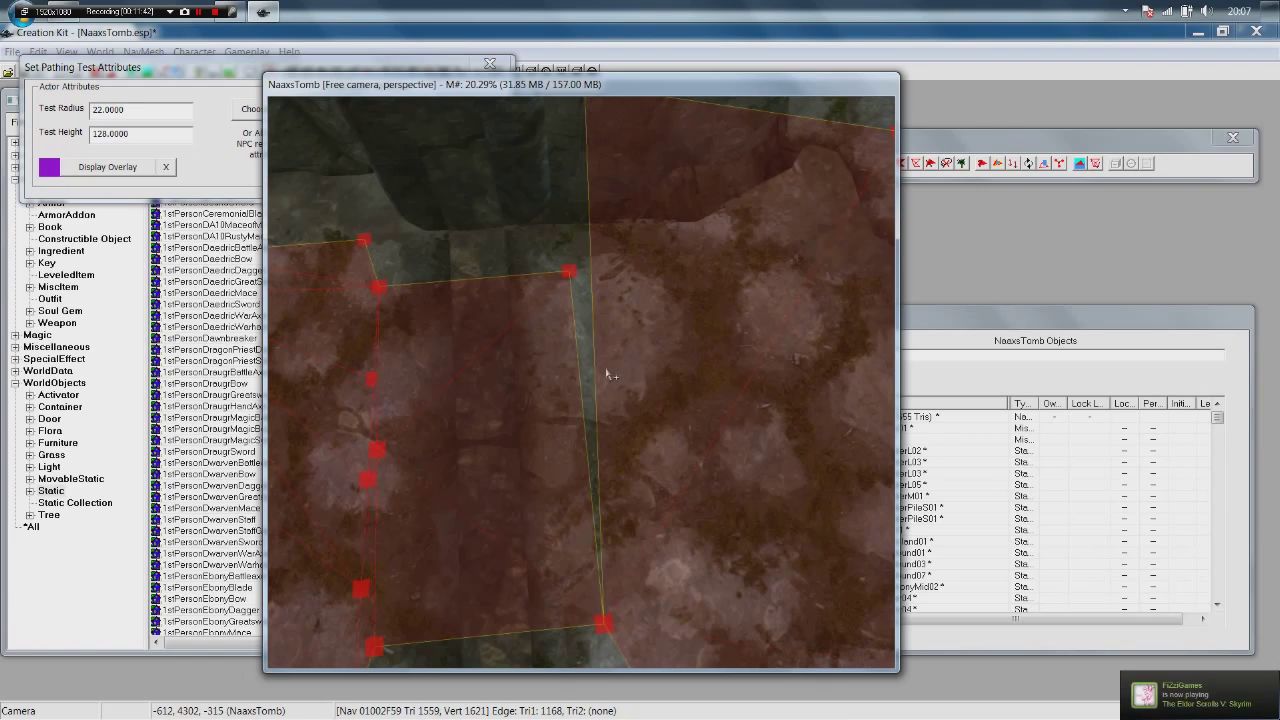
Mark a pathing test point on a navmesh triangle corner in the central chamber.
{"action": "left_click", "coordinate": [570, 270]}
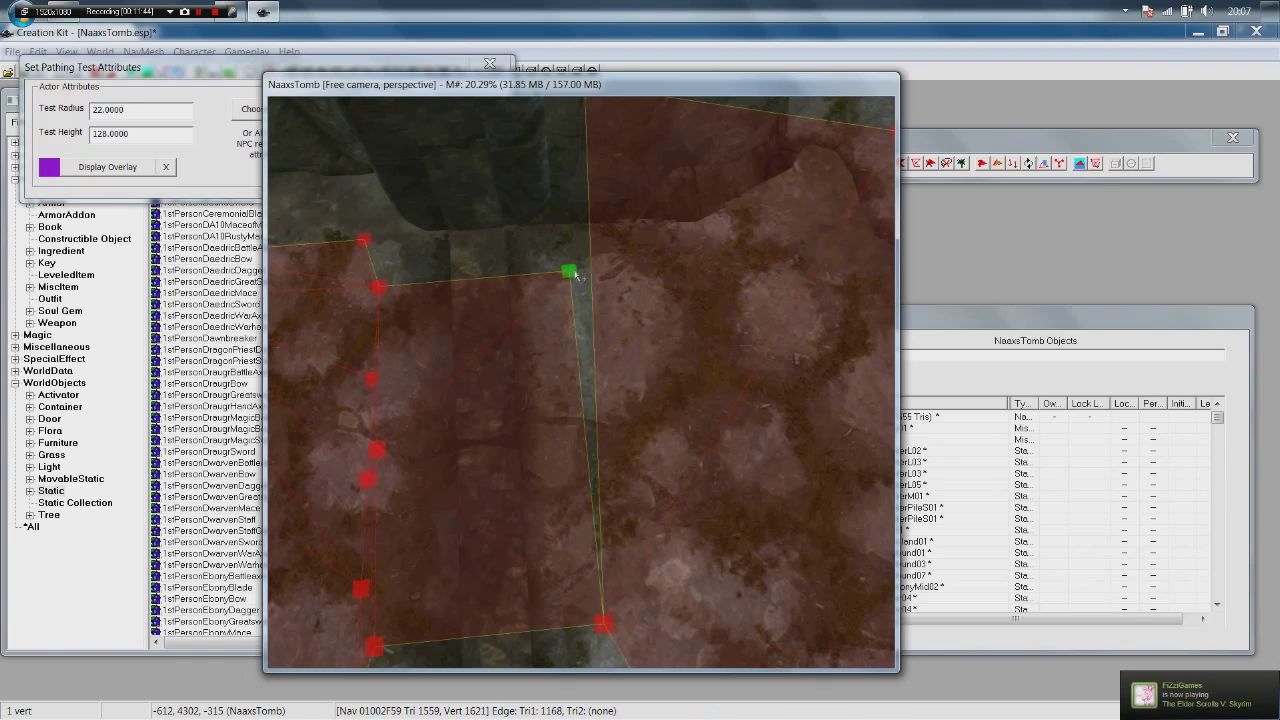
{"action": "left_click", "coordinate": [570, 272]}
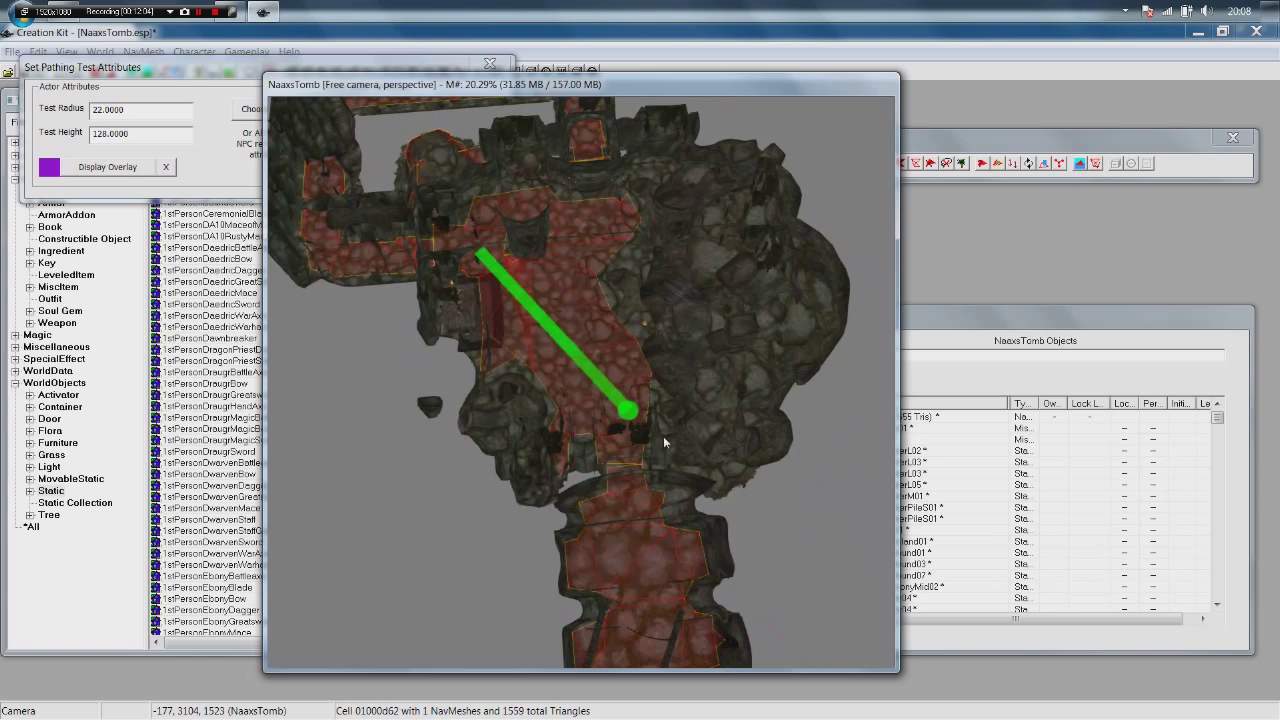
Place the test path's end point so a route traces along the lower corridor.
{"action": "left_click", "coordinate": [636, 464]}
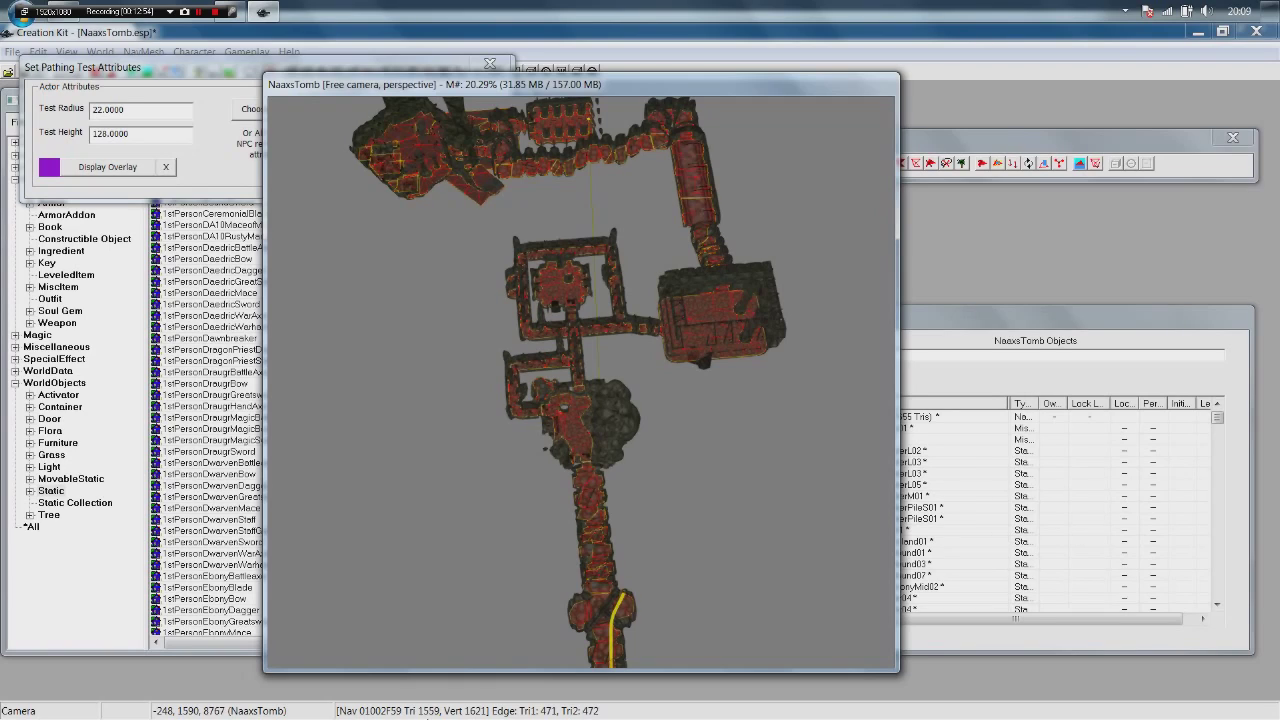
{"action": "mouse_move", "coordinate": [602, 418]}
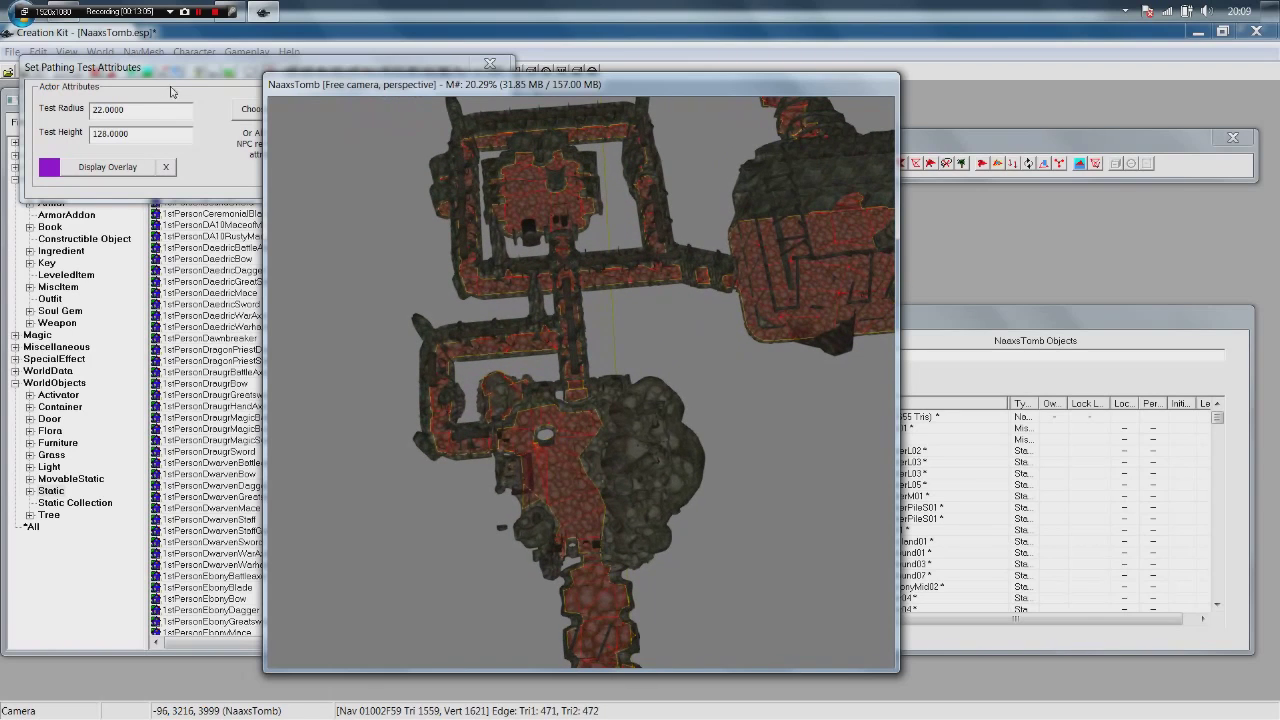
Close the pathing test attributes and bring up the NavMesh commands for cover edges.
{"action": "left_click", "coordinate": [488, 64]}
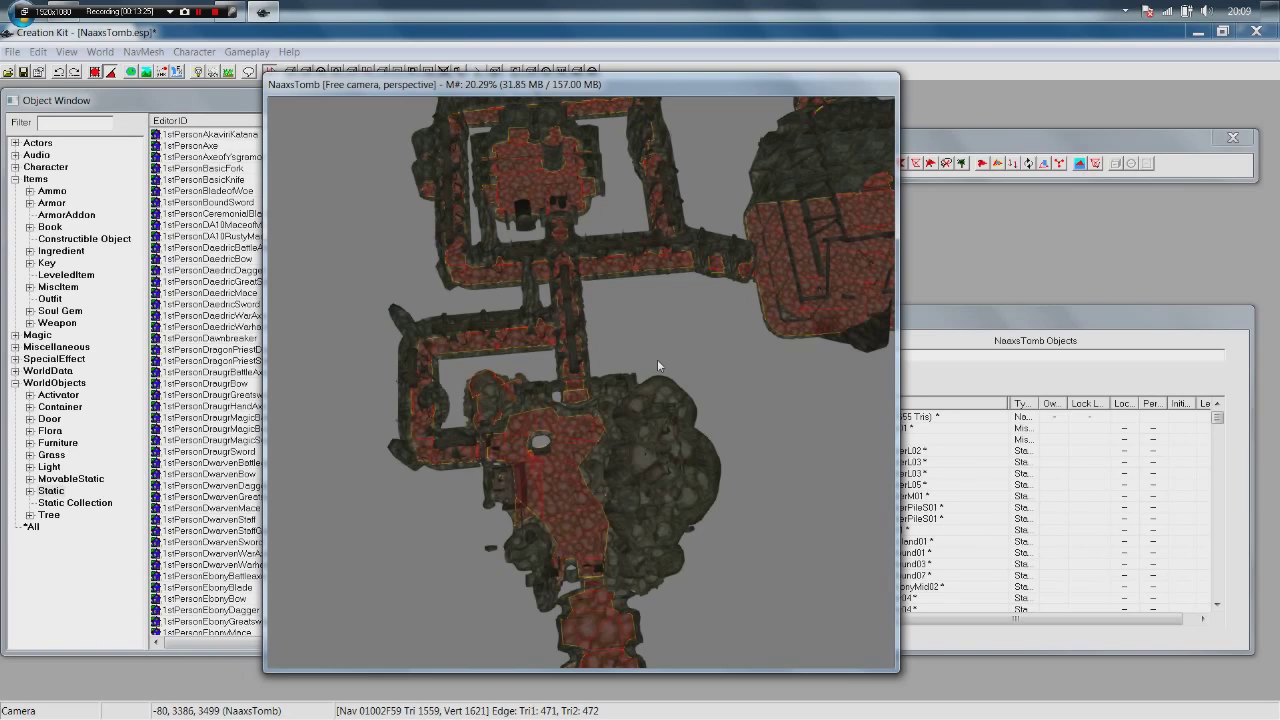
{"action": "mouse_move", "coordinate": [828, 148]}
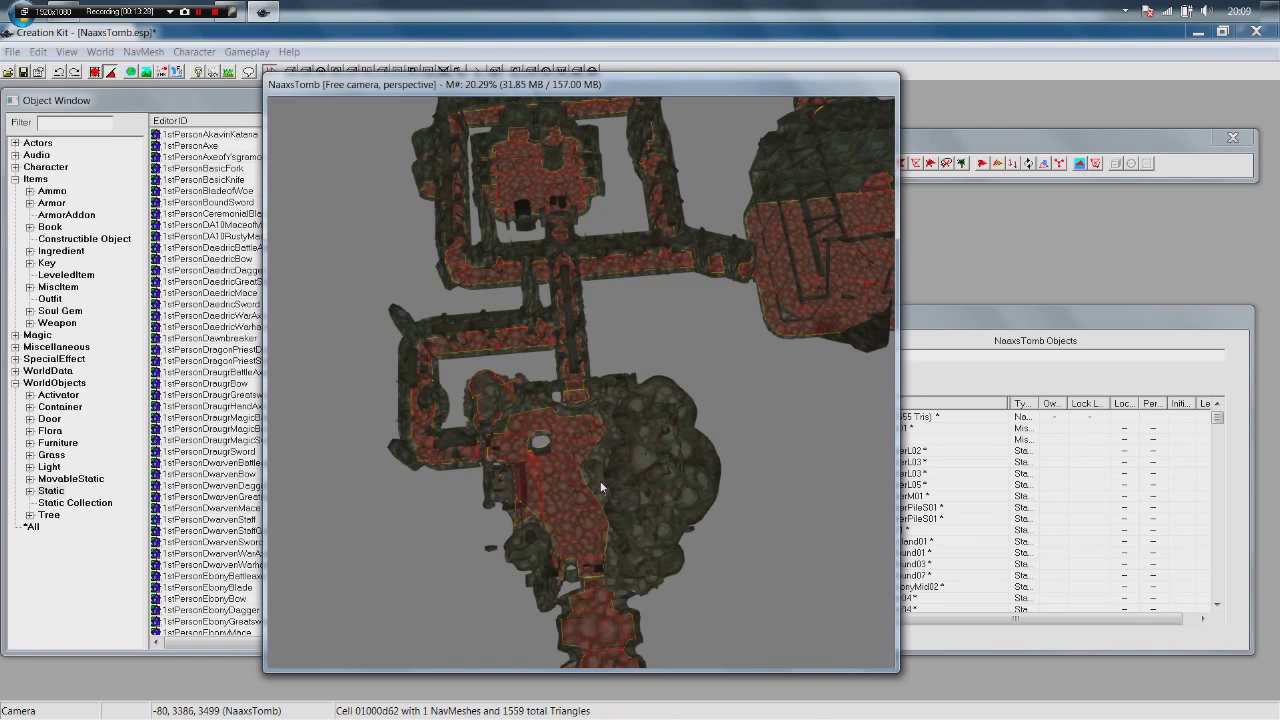
{"action": "mouse_move", "coordinate": [144, 52]}
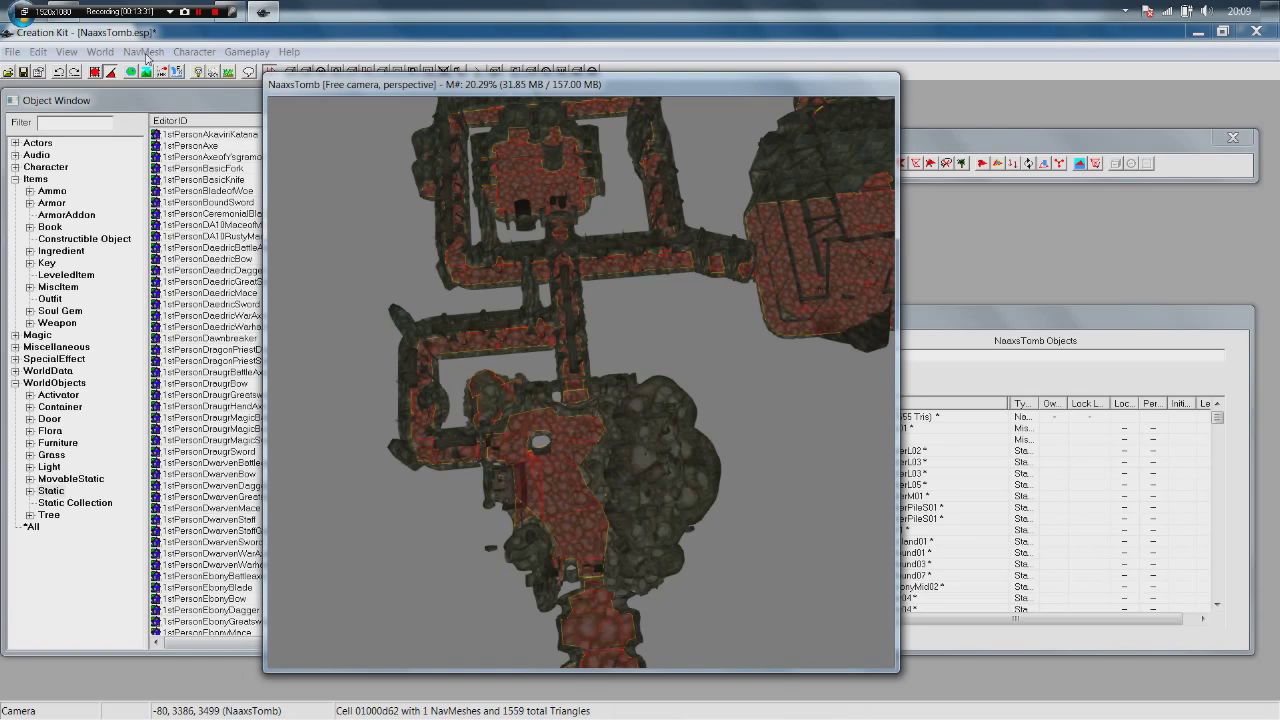
{"action": "left_click", "coordinate": [144, 52]}
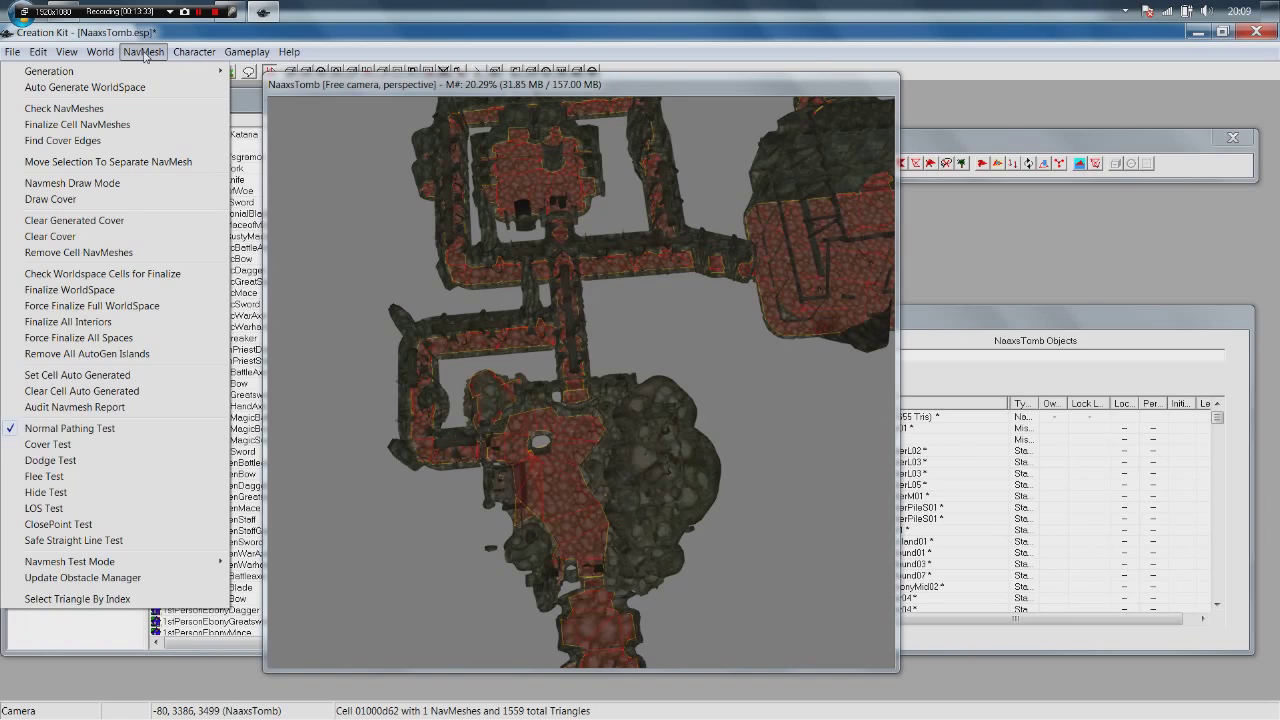
{"action": "mouse_move", "coordinate": [124, 158]}
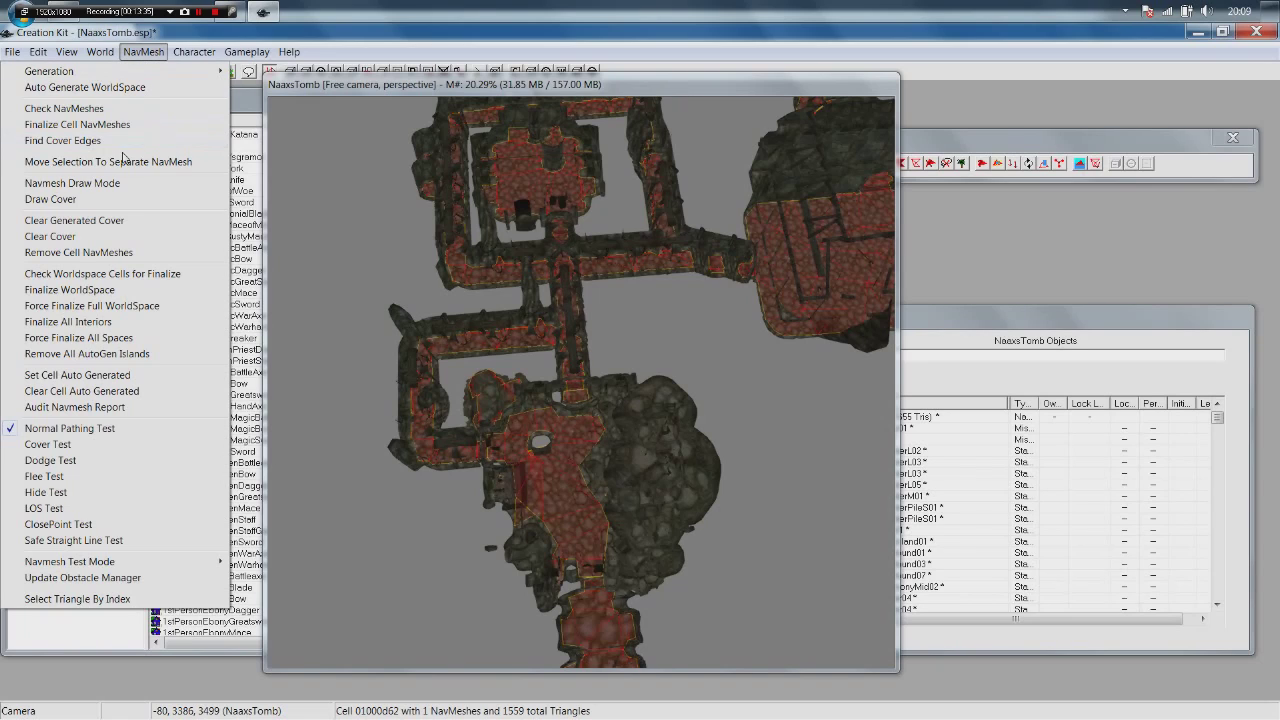
{"action": "mouse_move", "coordinate": [62, 140]}
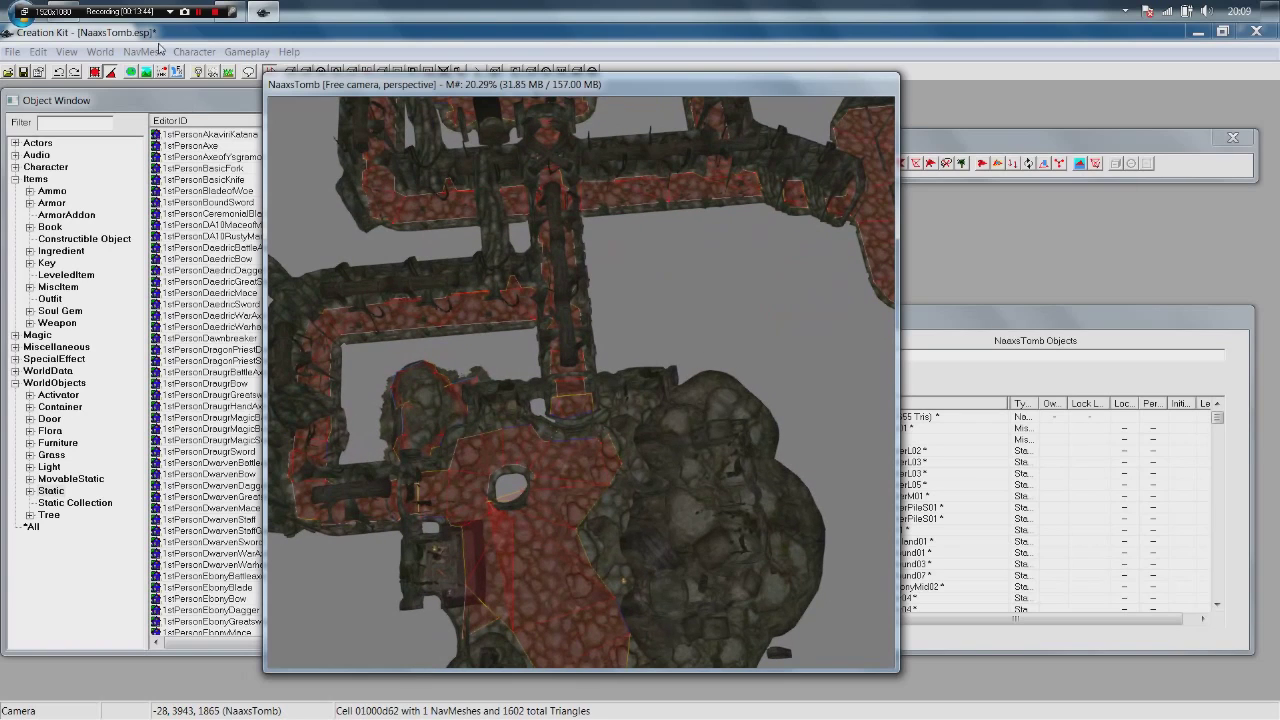
Draw the generated cover and orbit to inspect the cover planes along the walls.
{"action": "left_click", "coordinate": [144, 52]}
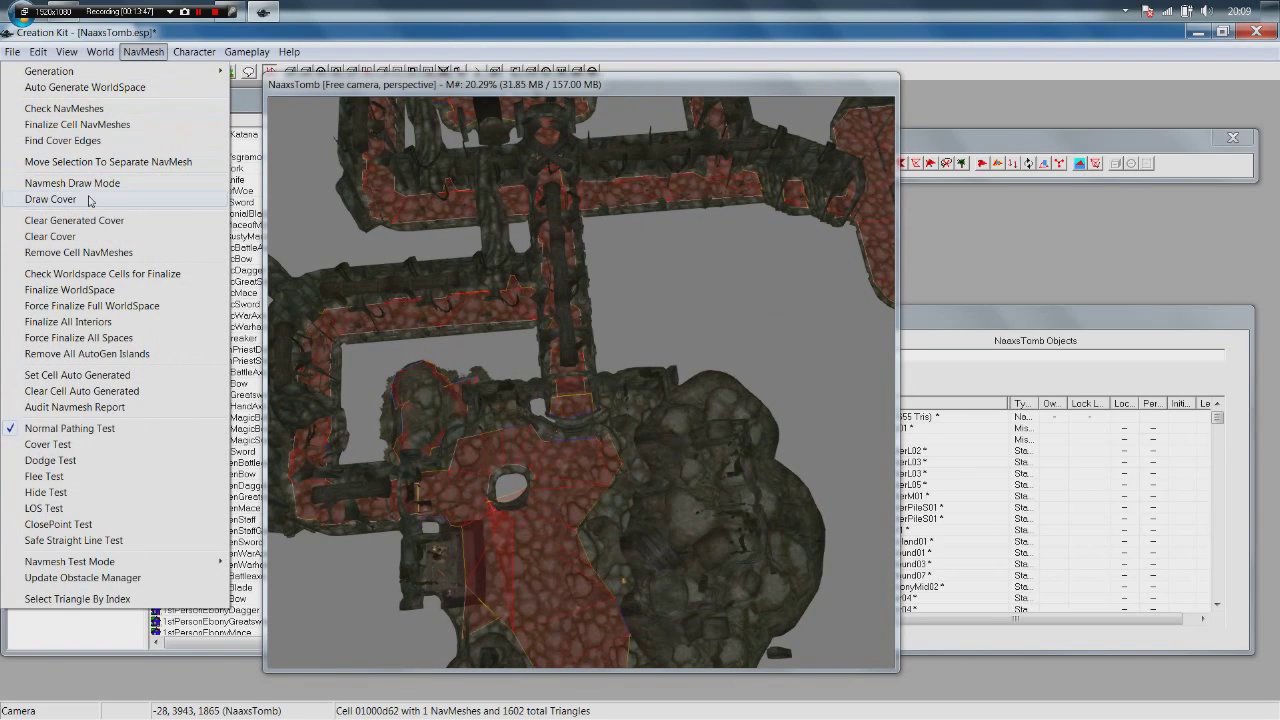
{"action": "mouse_move", "coordinate": [38, 204]}
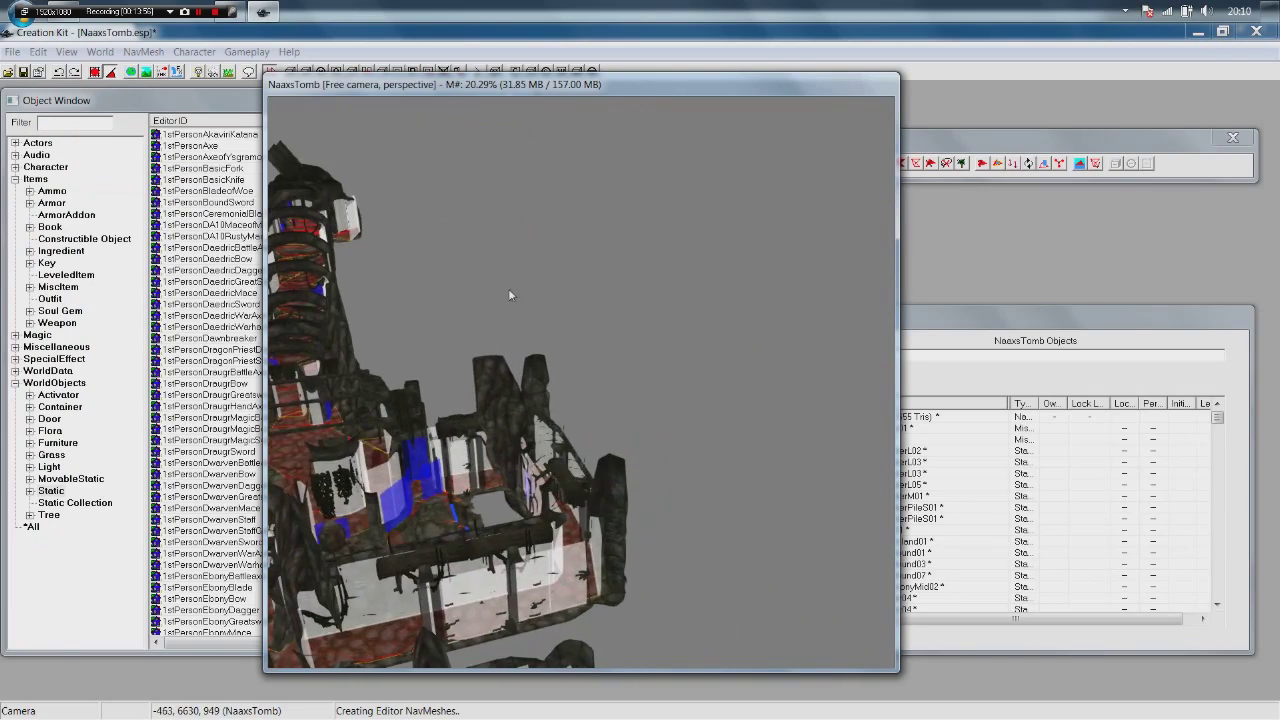
{"action": "left_click_drag", "start_coordinate": [510, 296], "coordinate": [688, 332]}
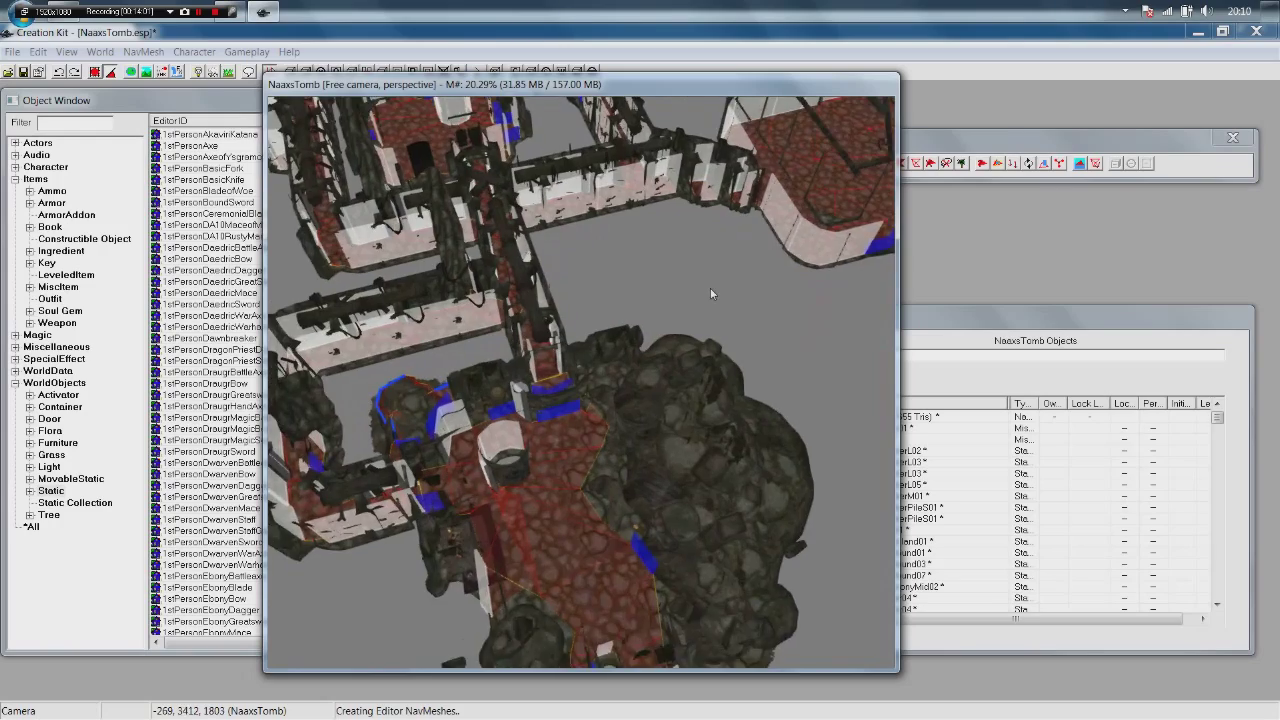
{"action": "left_click_drag", "start_coordinate": [712, 292], "coordinate": [632, 310]}
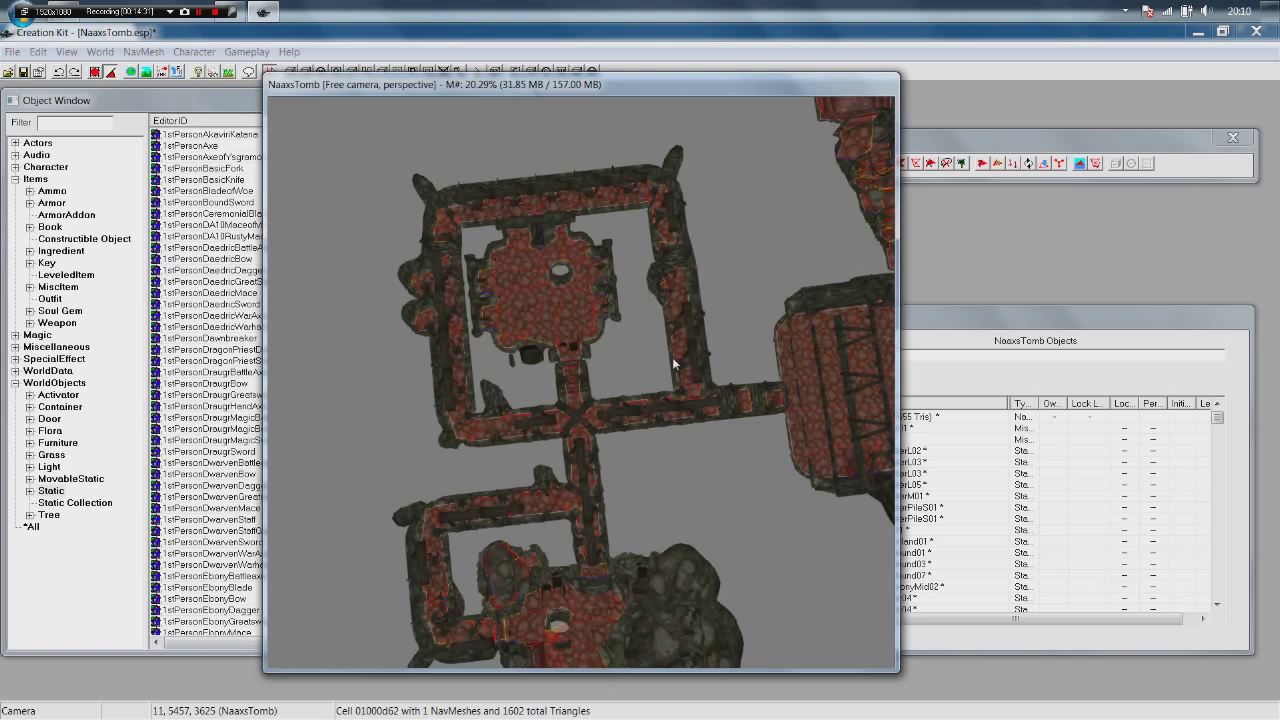
{"action": "mouse_move", "coordinate": [598, 112]}
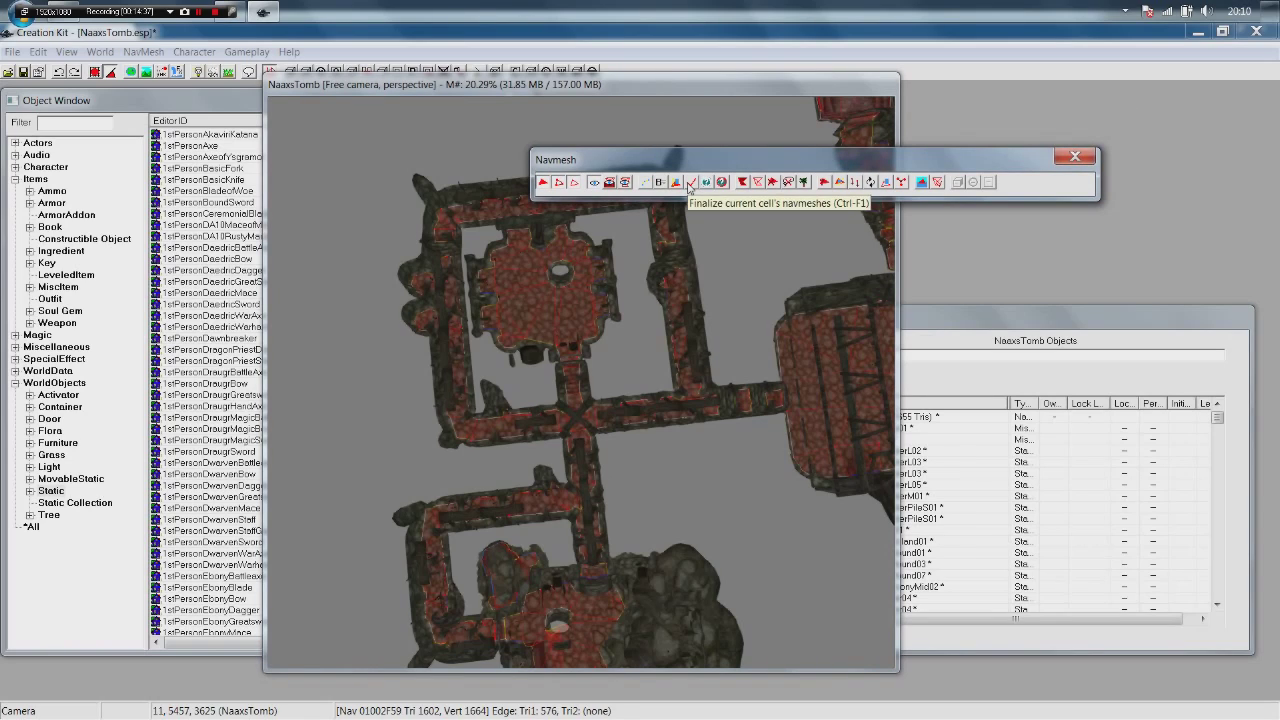
Finalize the cell's navmeshes (Ctrl+F1) and exit navmesh editing to plain geometry.
{"action": "left_click", "coordinate": [692, 182]}
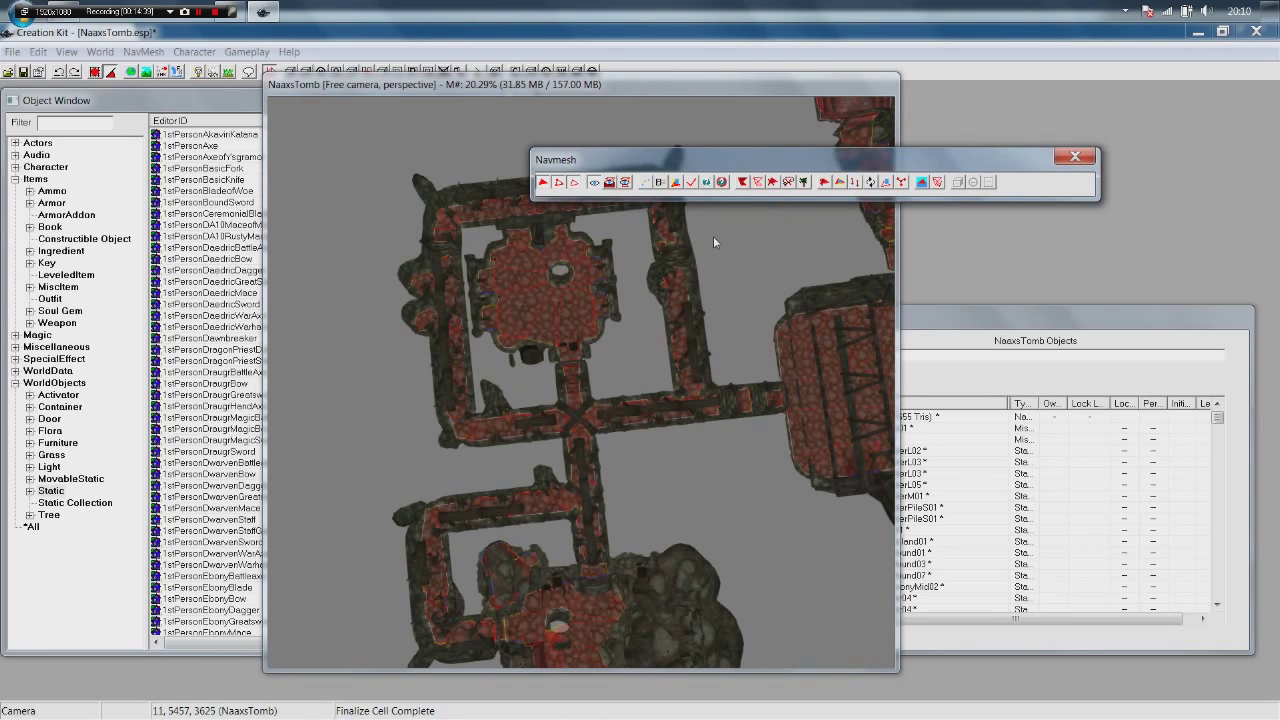
{"action": "mouse_move", "coordinate": [1124, 278]}
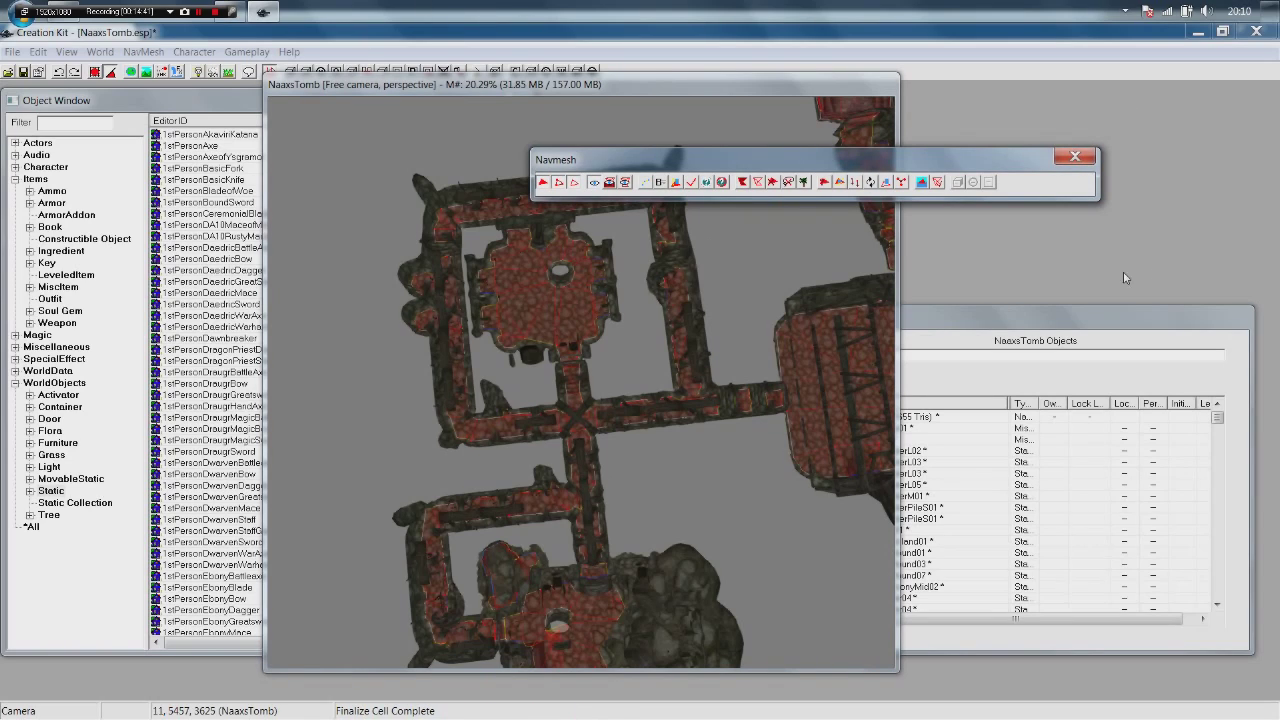
{"action": "left_click", "coordinate": [1076, 156]}
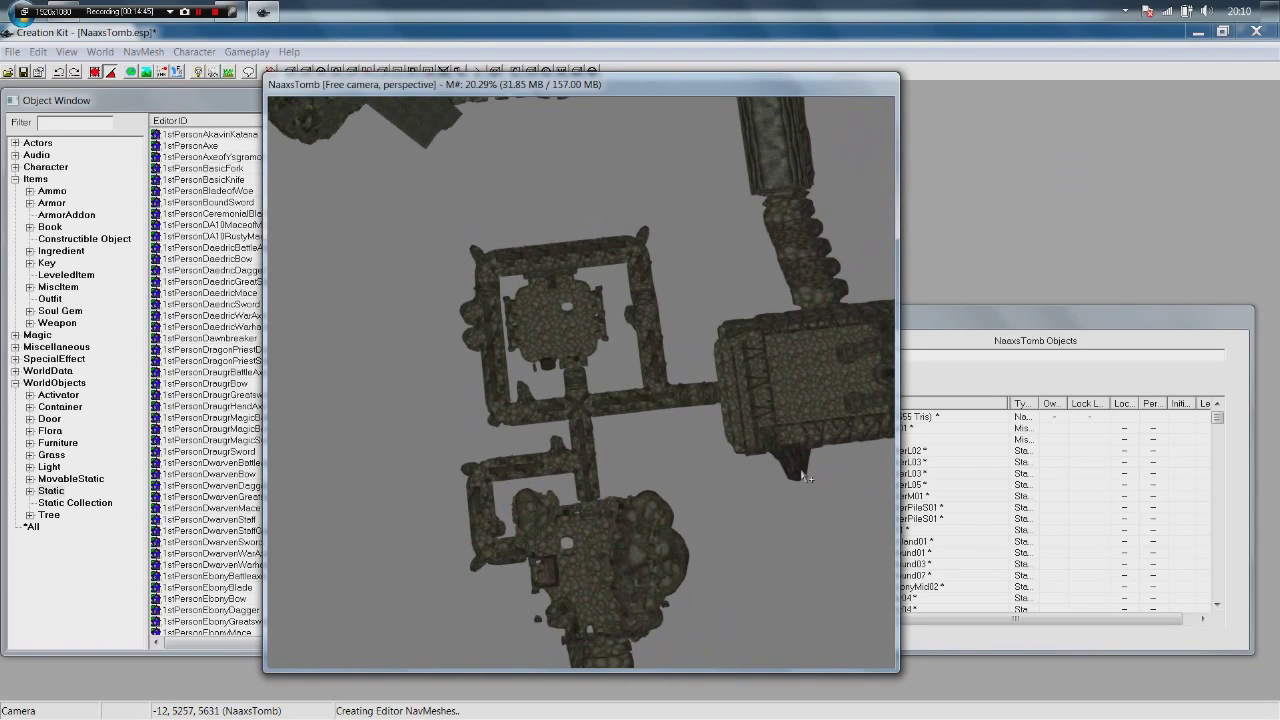
{"action": "mouse_move", "coordinate": [702, 504]}
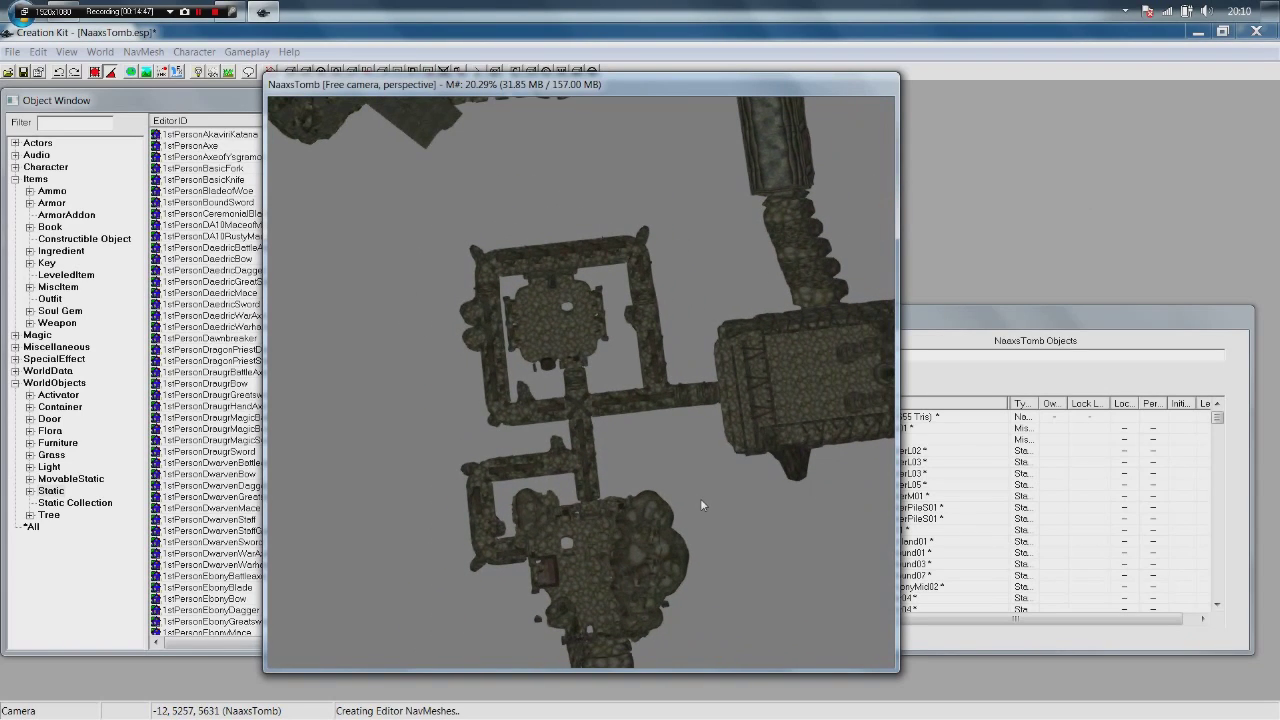